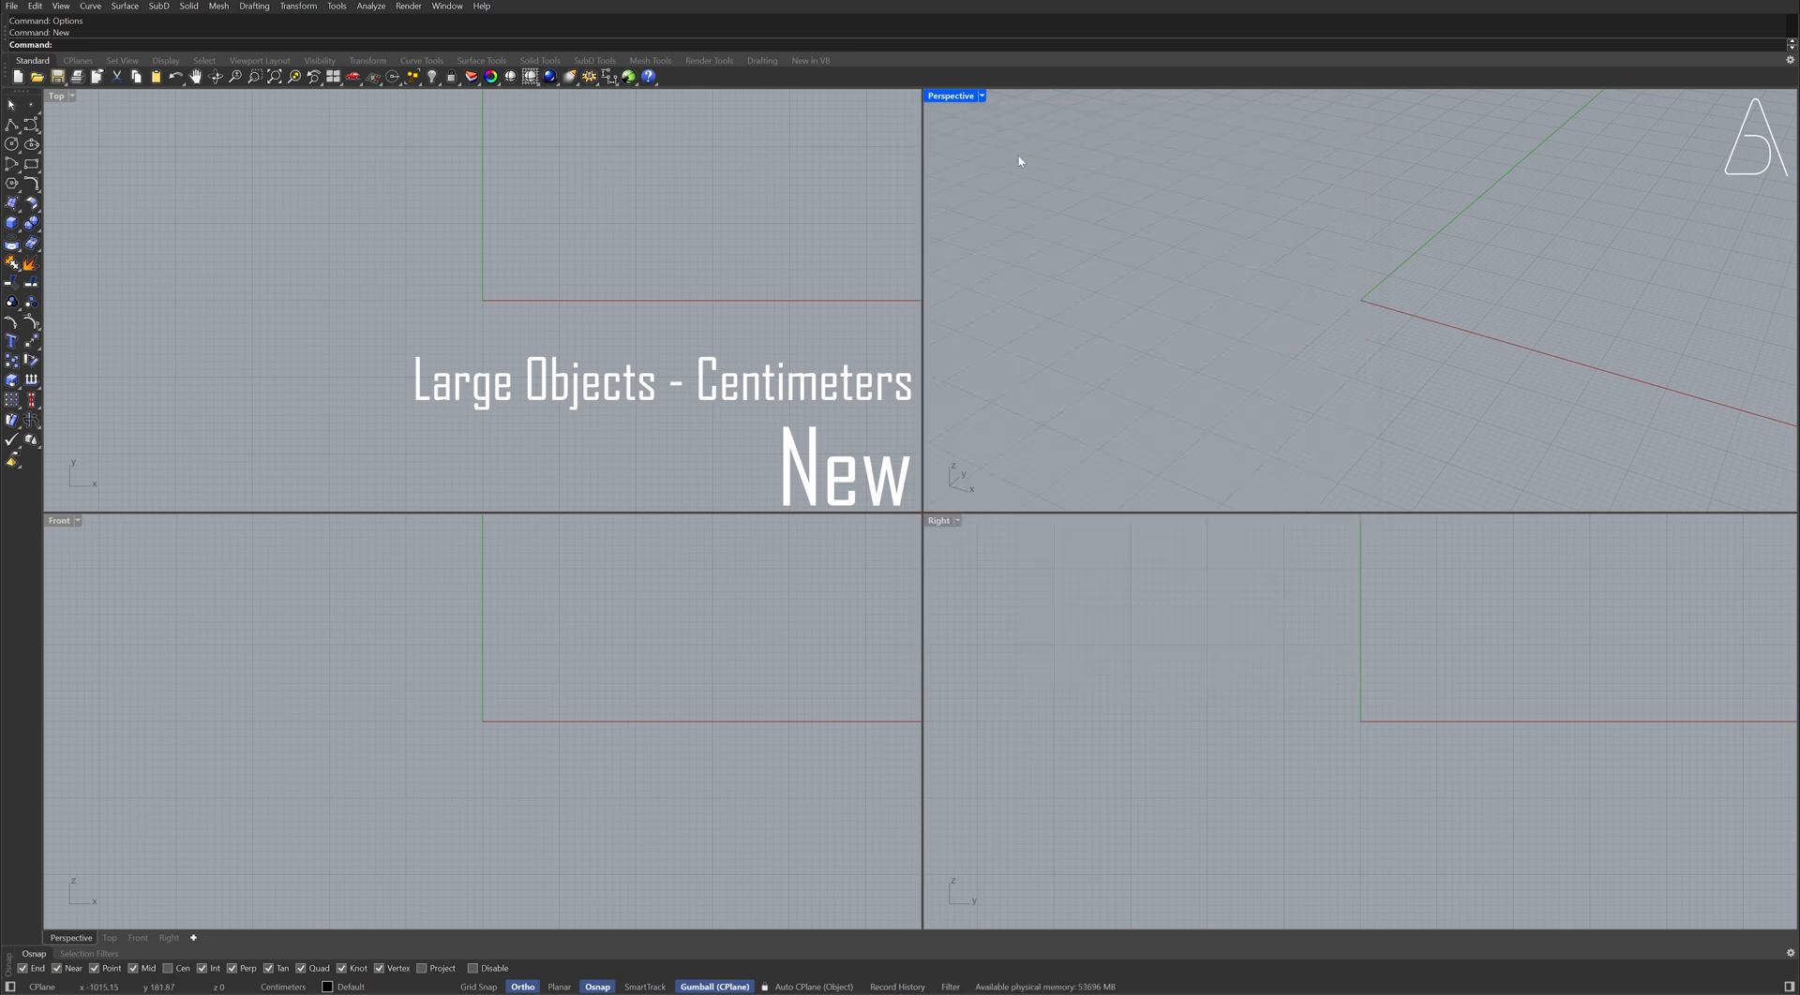
# Maximize the Perspective viewport to fill the Rhino window.
pyautogui.doubleClick(950, 95)
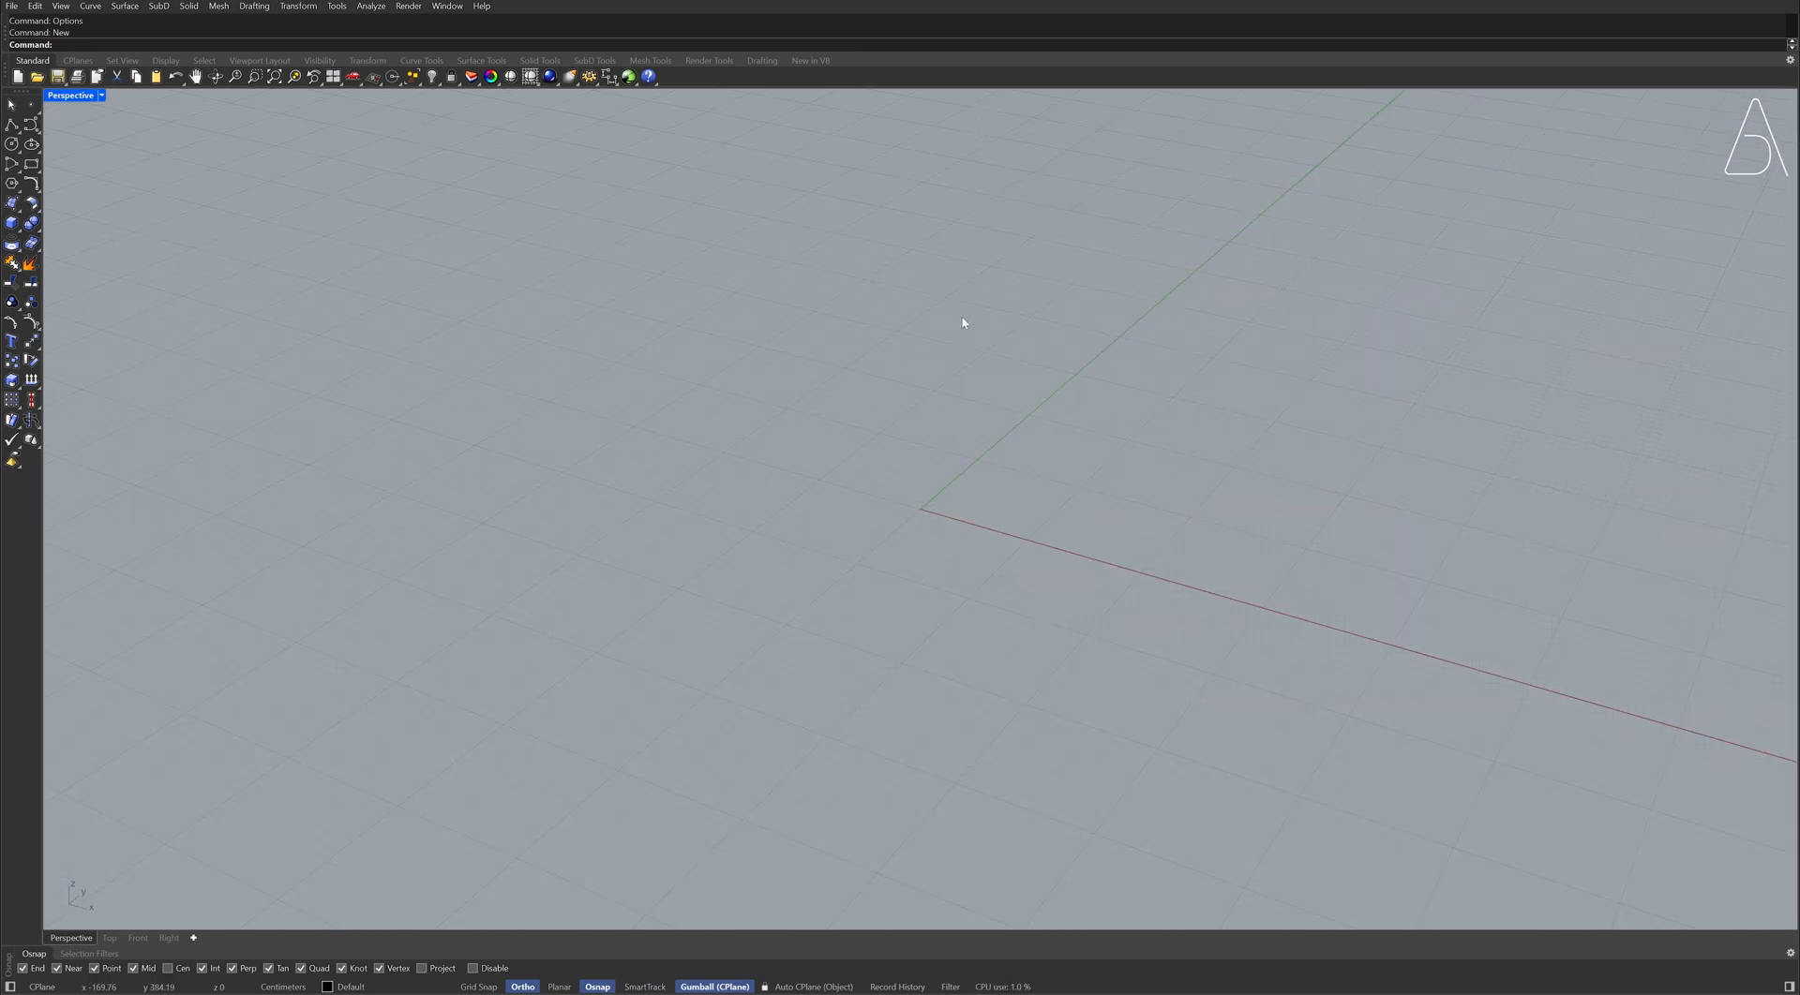
# Draw concentric circles of radius 30 and 160 at the origin and begin a radial line.
pyautogui.write('Circle')
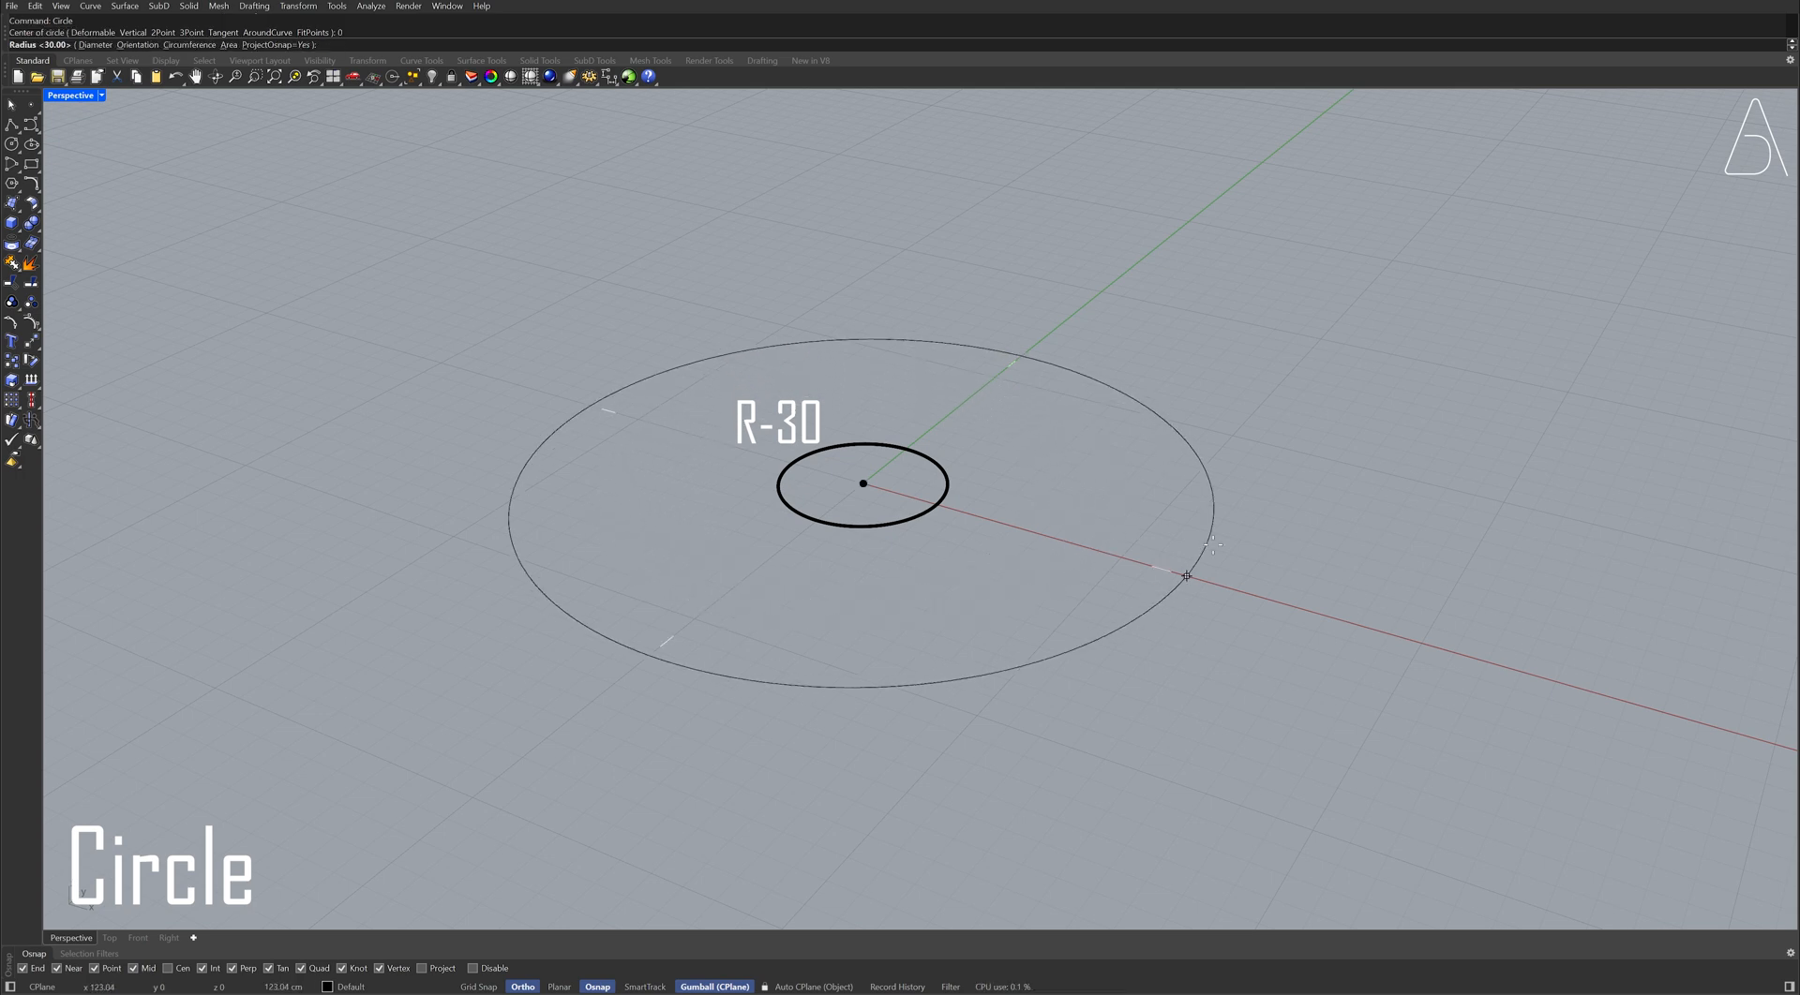
pyautogui.write('160')
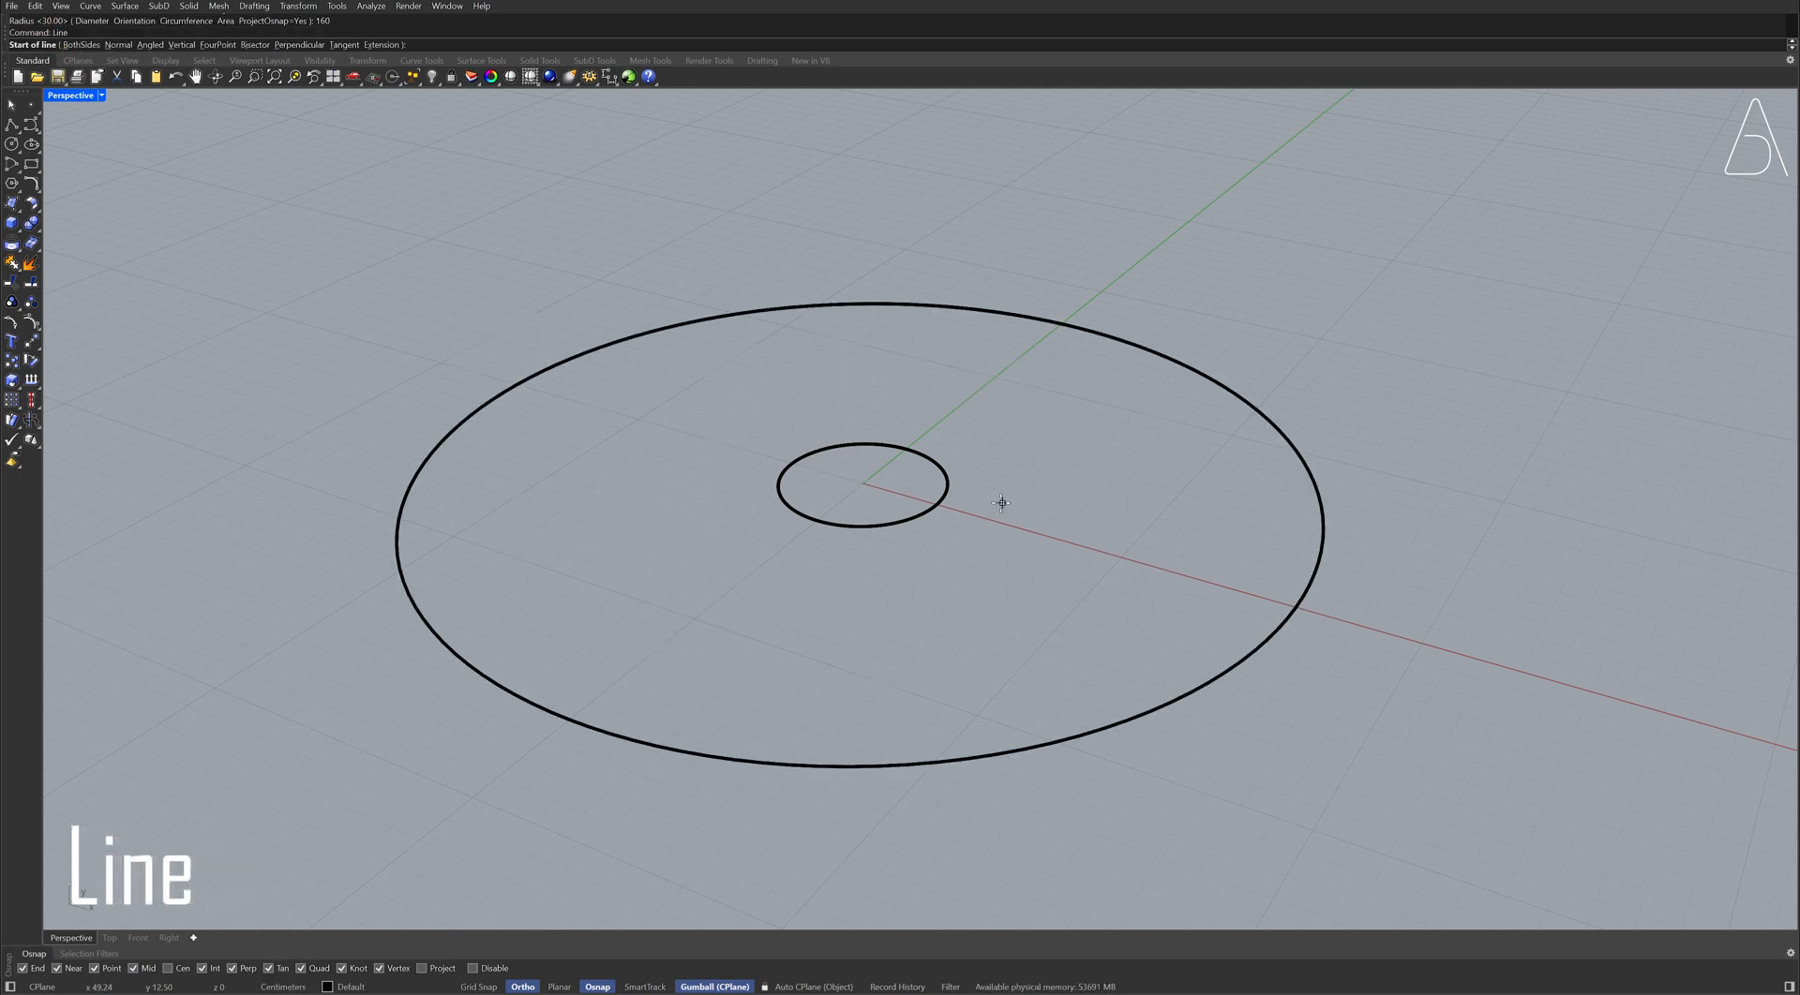
pyautogui.click(940, 505)
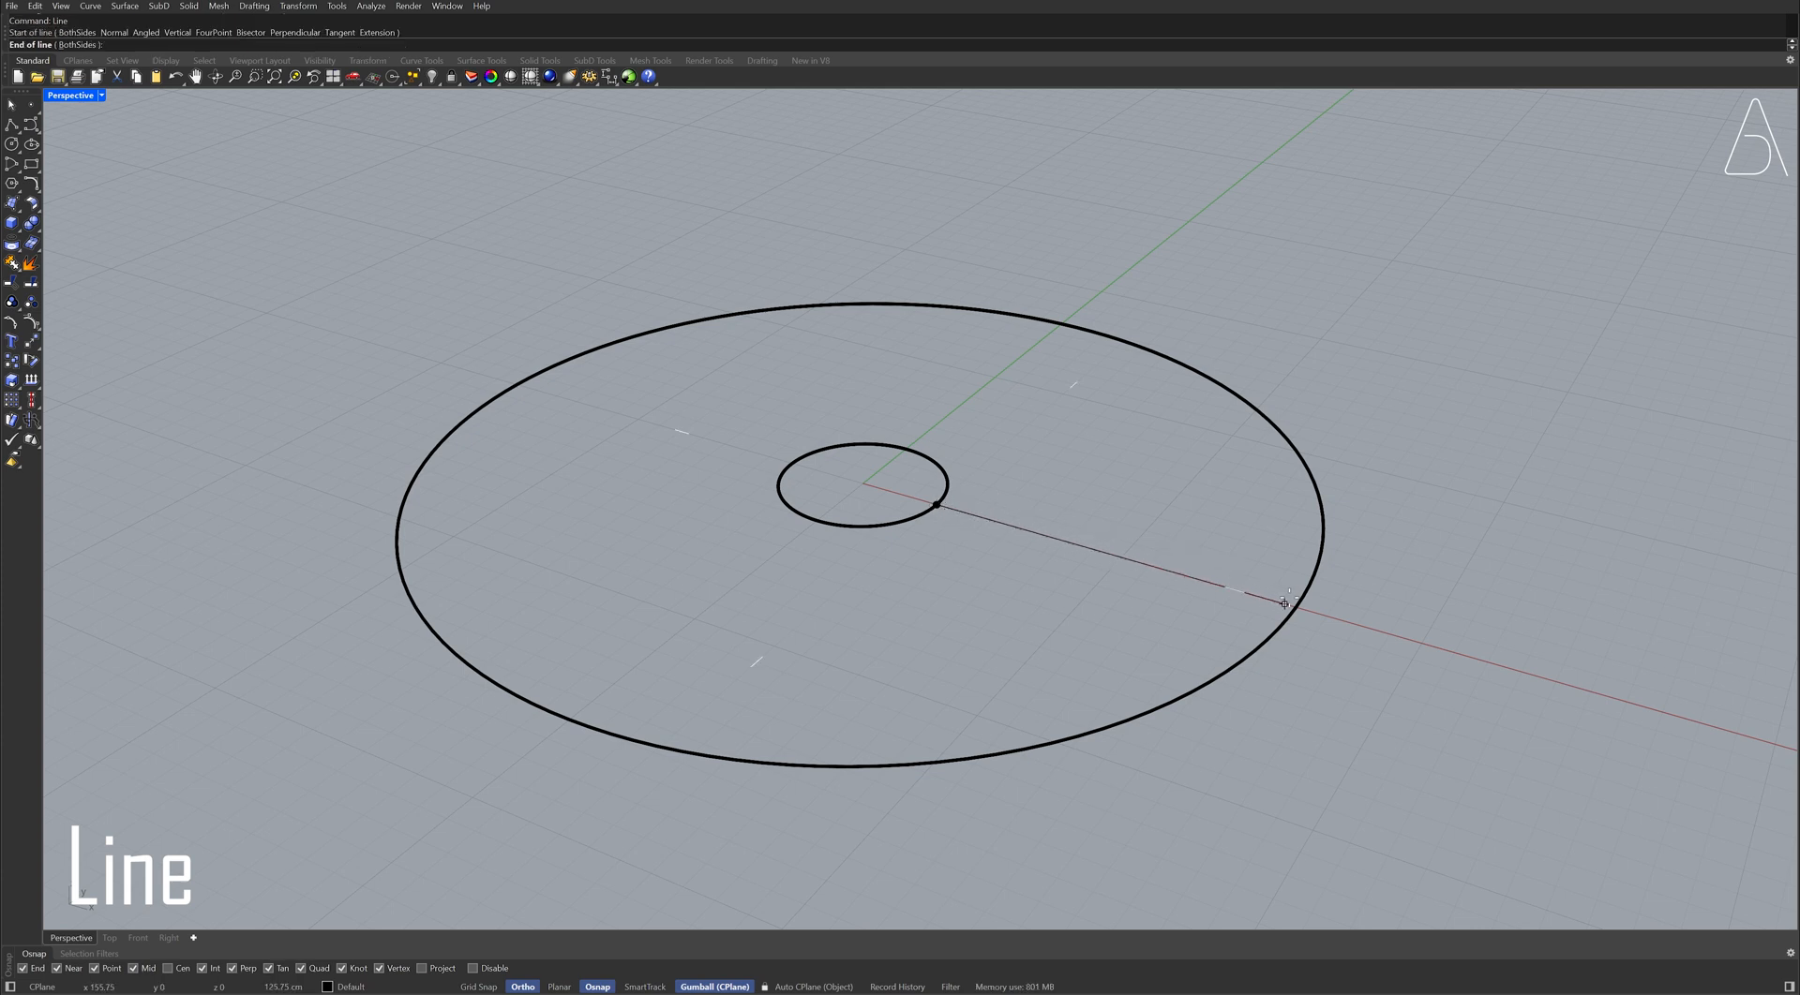
# Finish the radial line on the outer circle, polar-array it, and rotate one spoke -2° about the centre.
pyautogui.click(1285, 603)
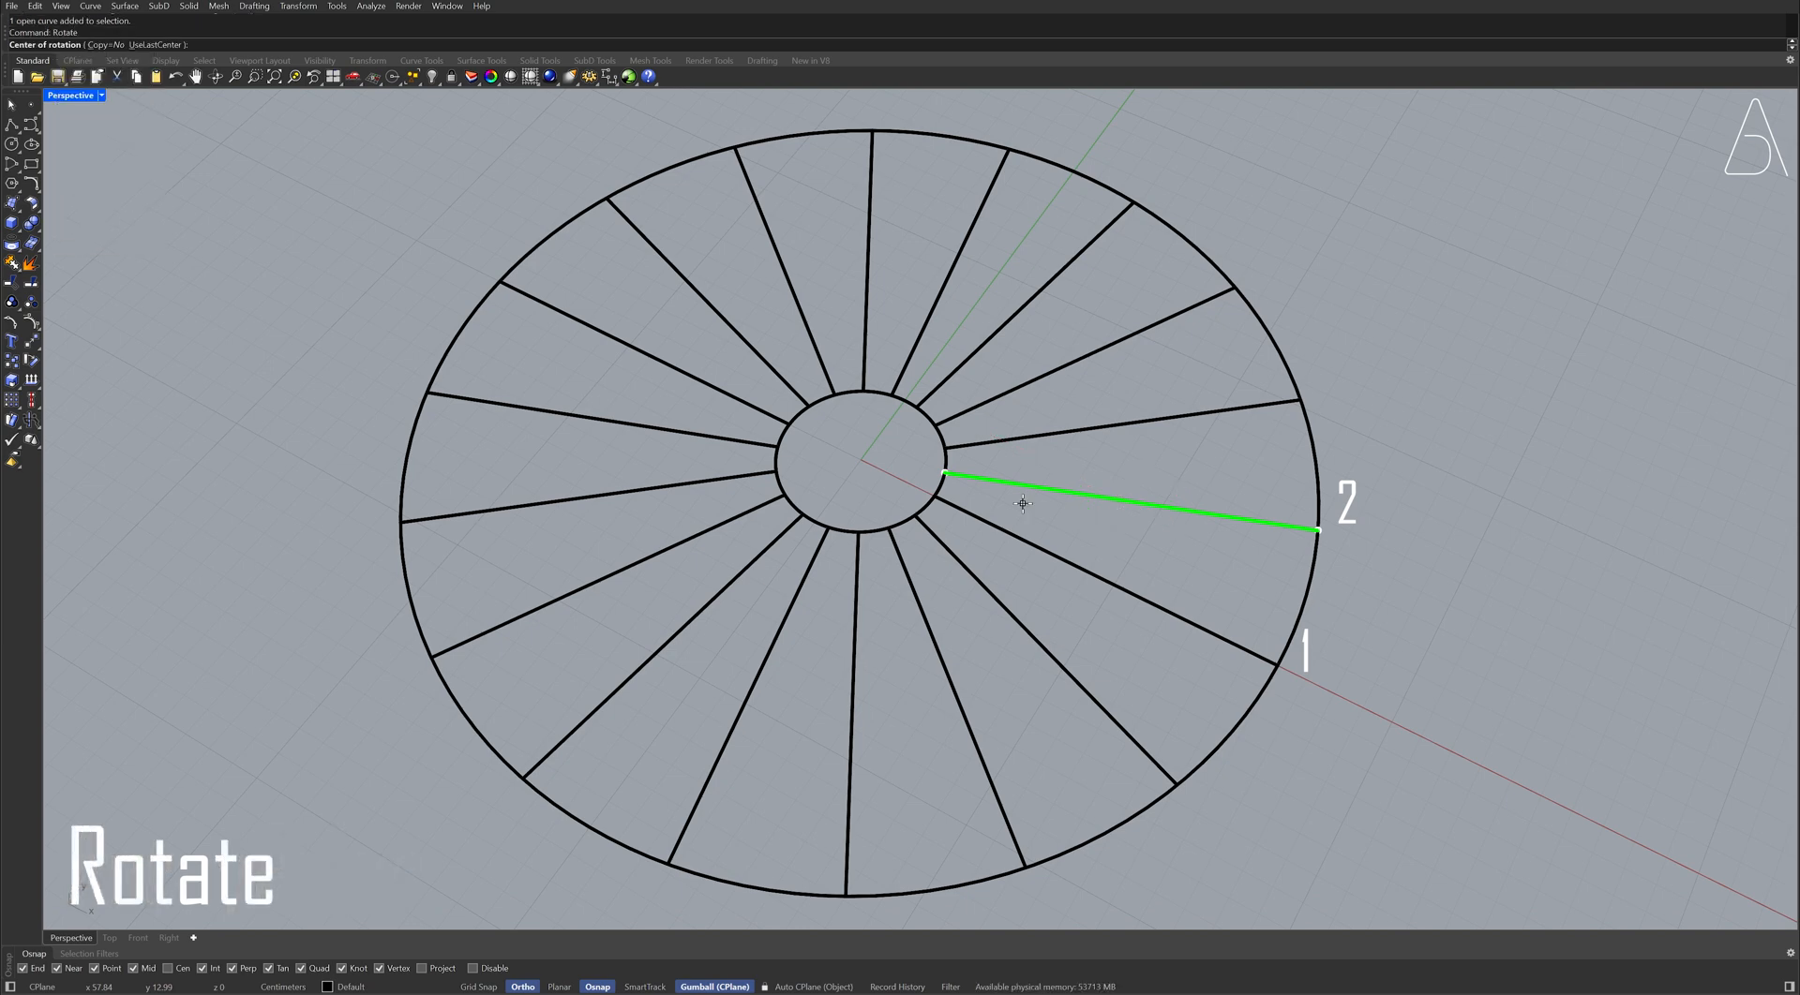
pyautogui.click(860, 463)
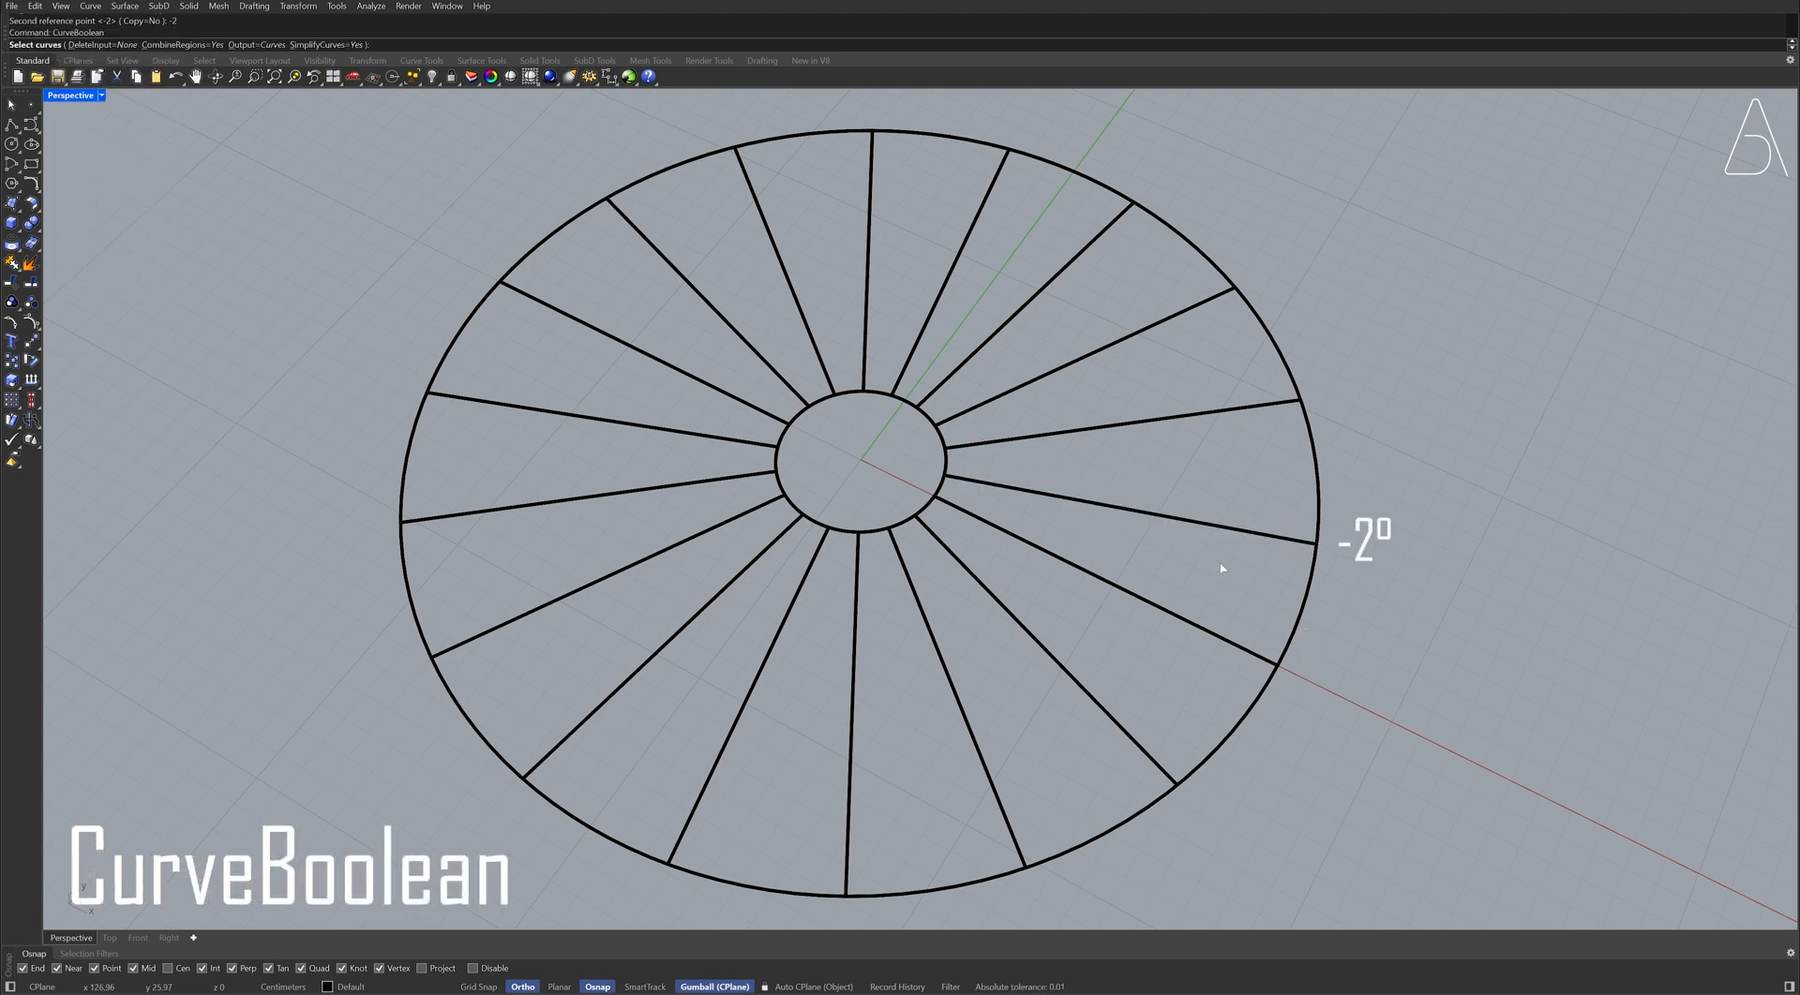
# Extract one wedge region from all curves with CurveBoolean, deleting the input curves.
pyautogui.press('ctrl+a')
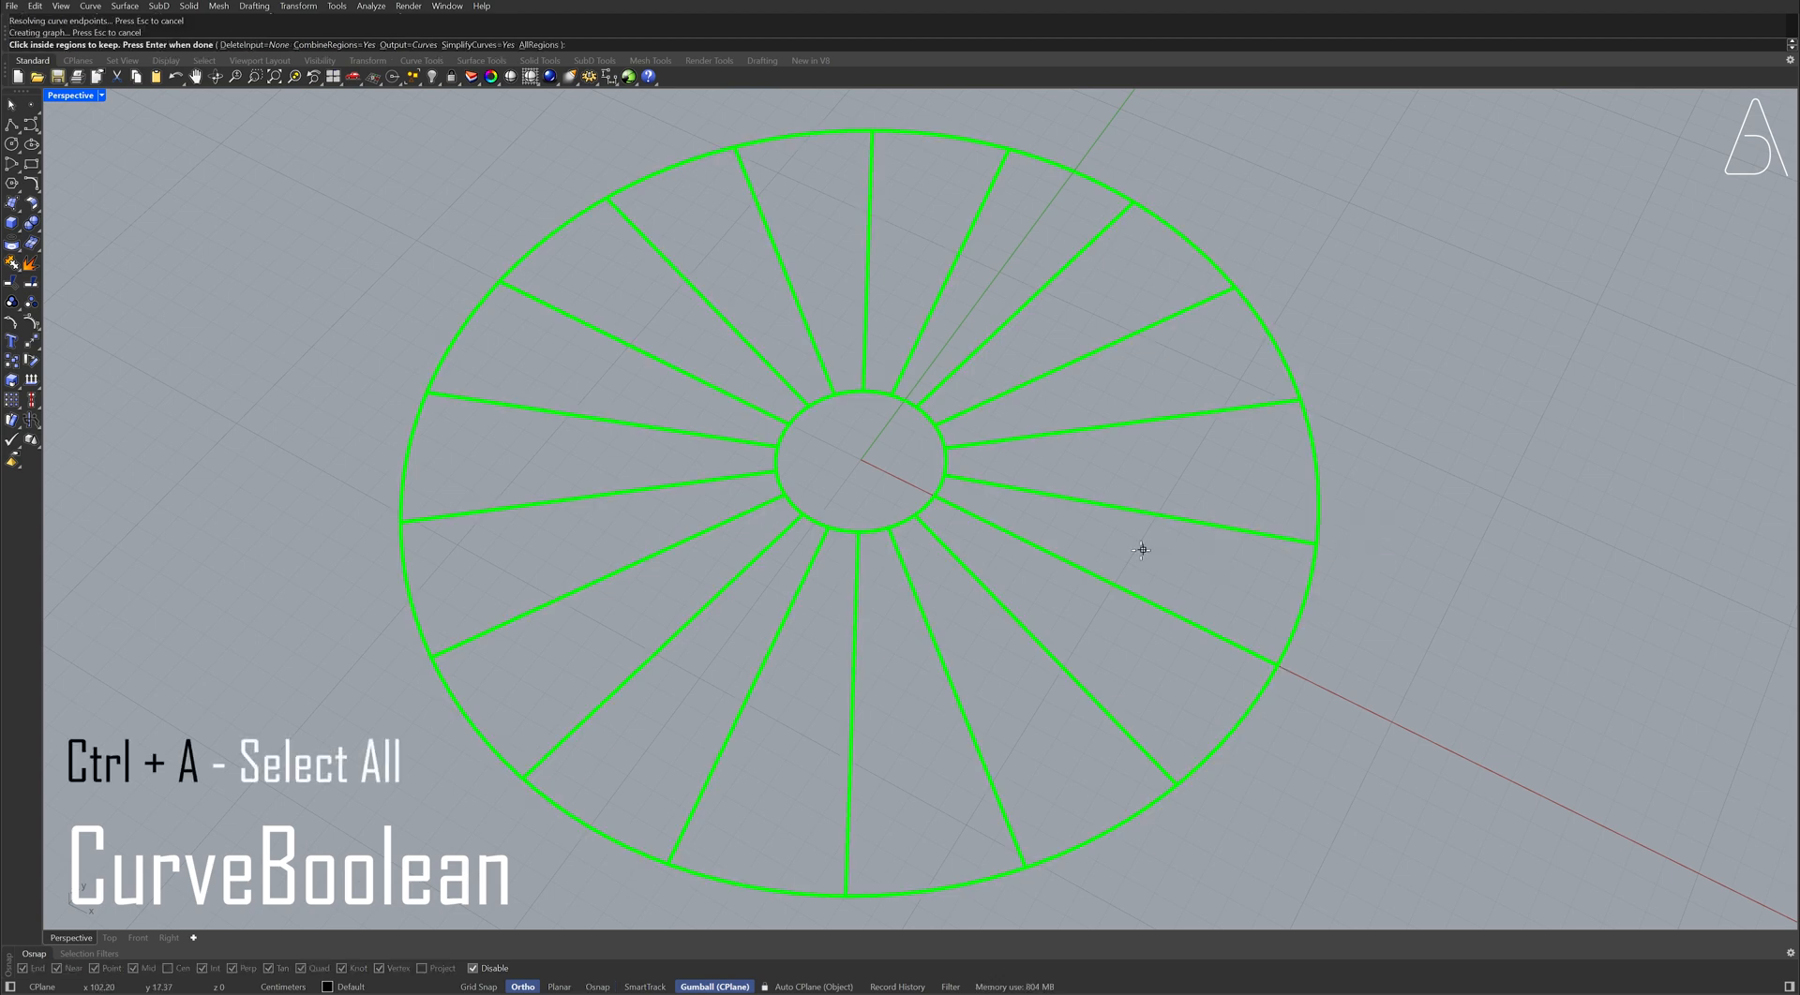
pyautogui.click(1157, 550)
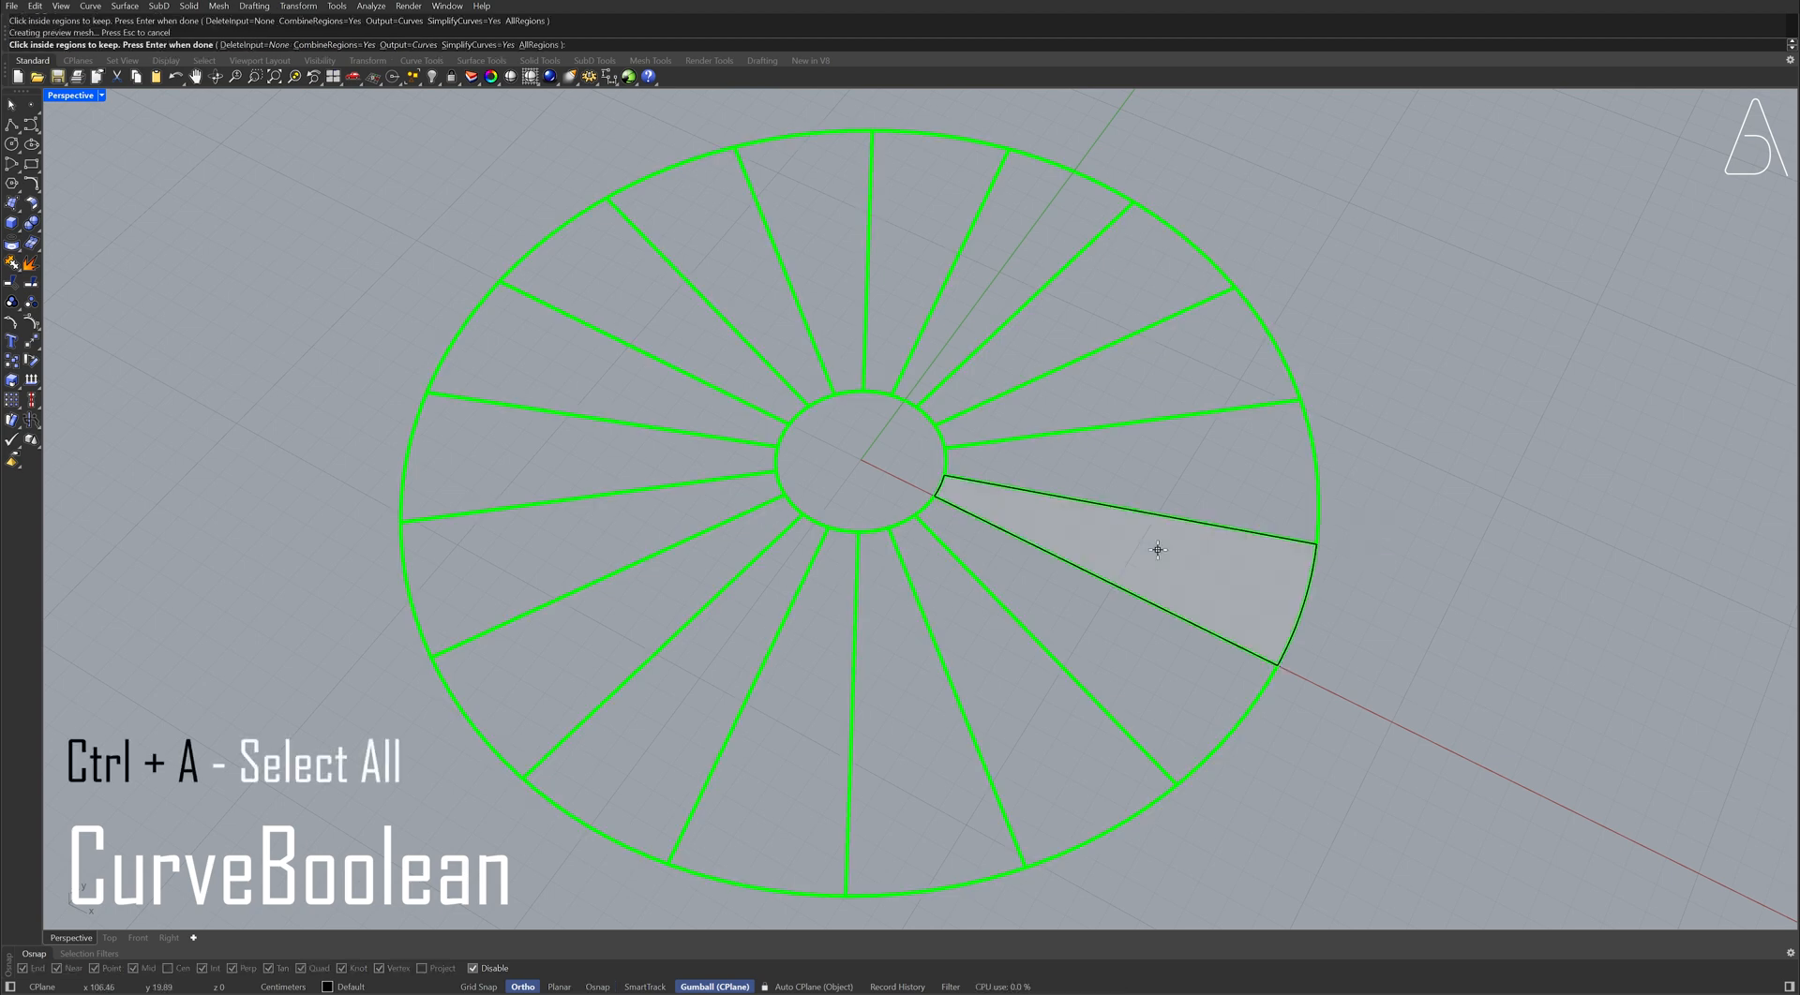
pyautogui.write('d')
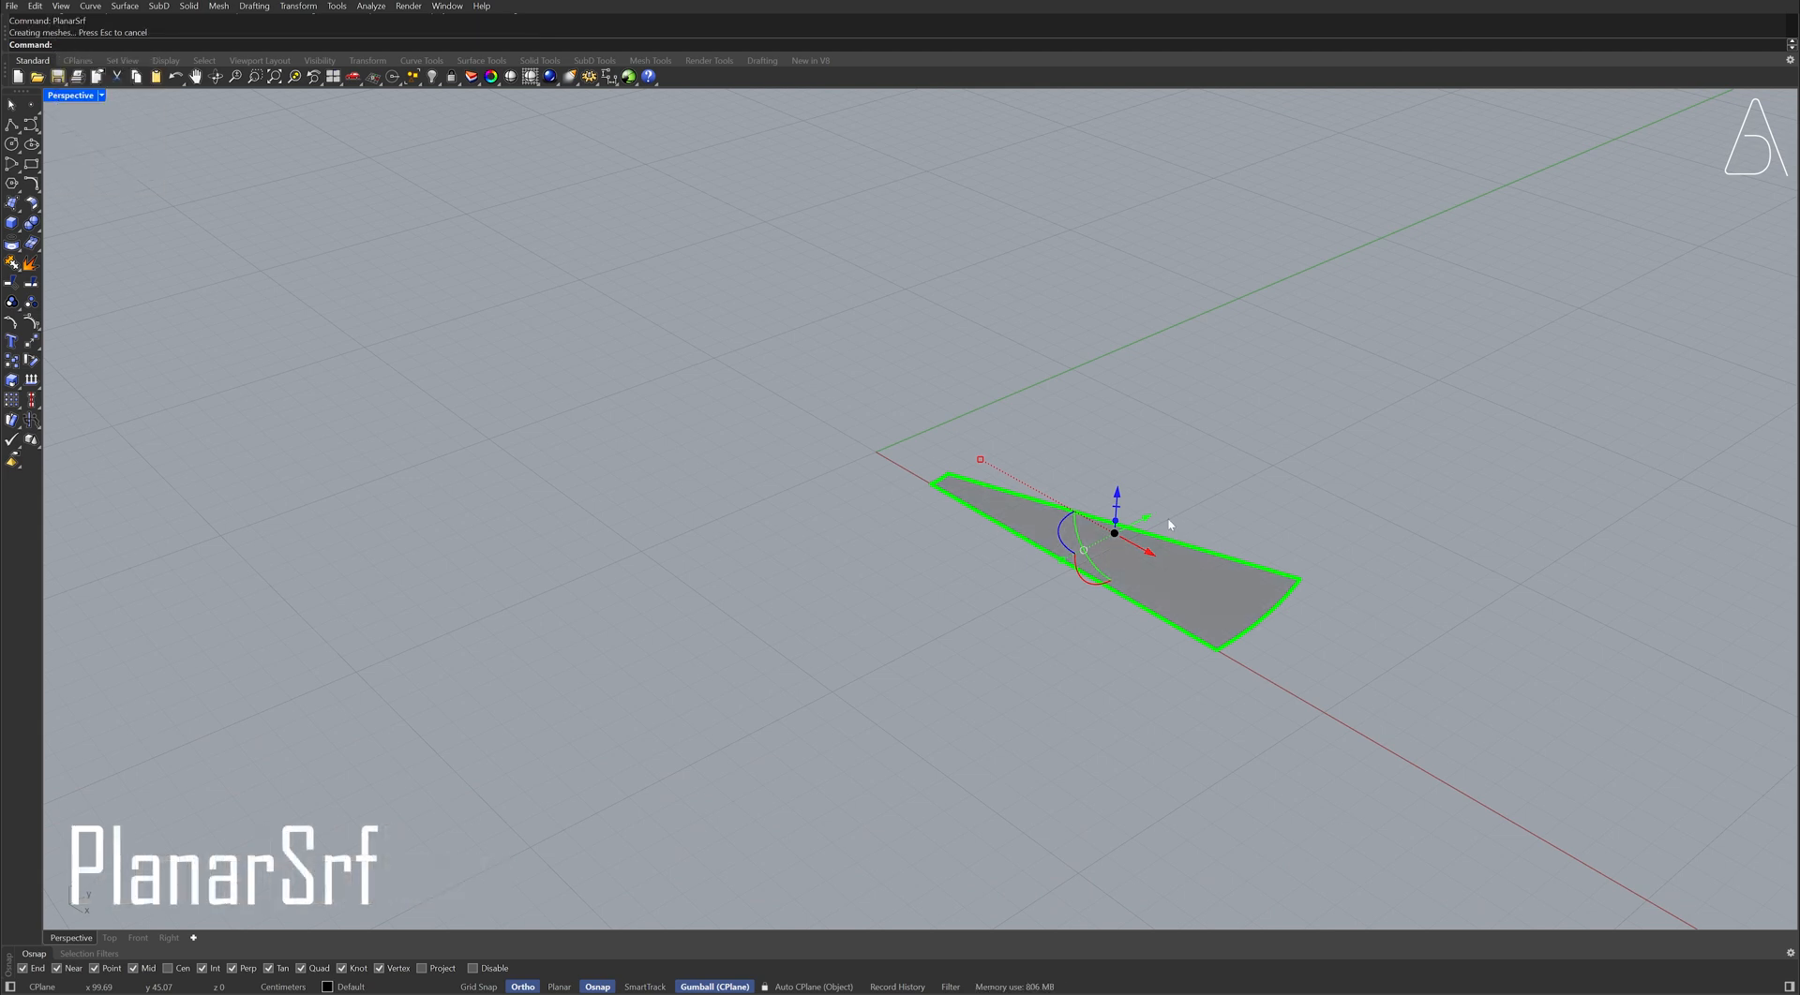
# Delete the wedge outline and copy the step surface 22 units upward.
pyautogui.press('Delete')
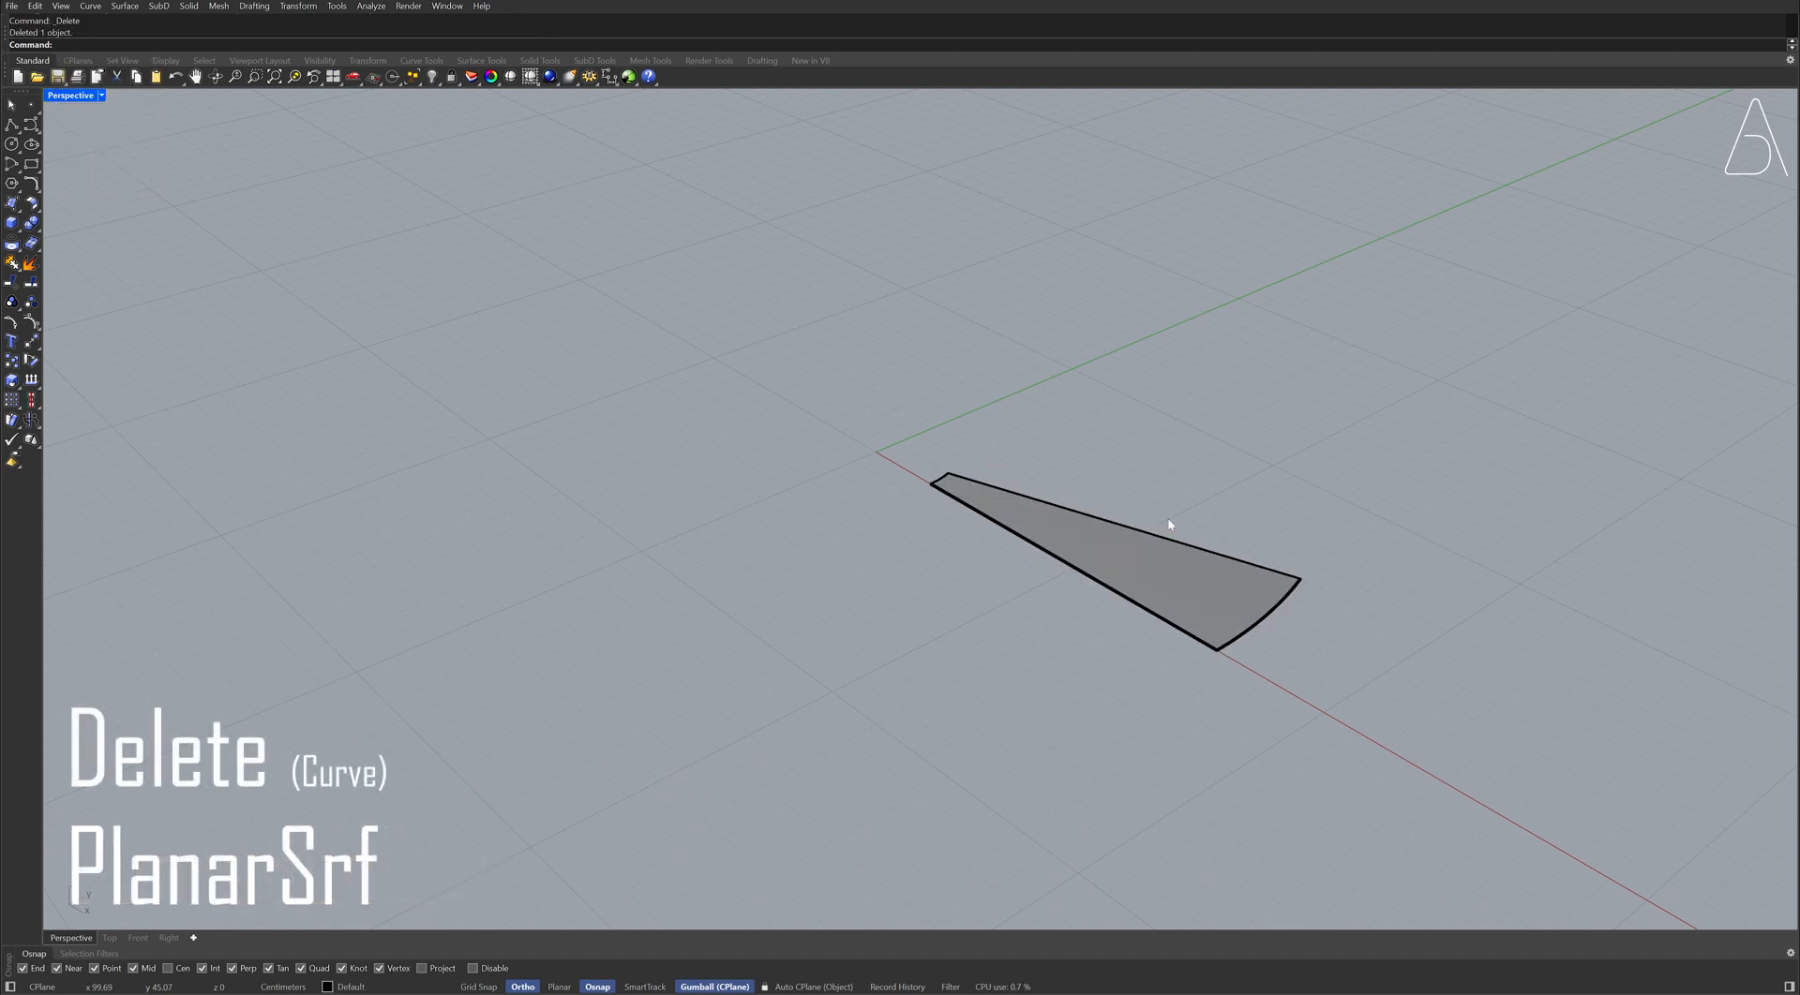
pyautogui.click(1169, 526)
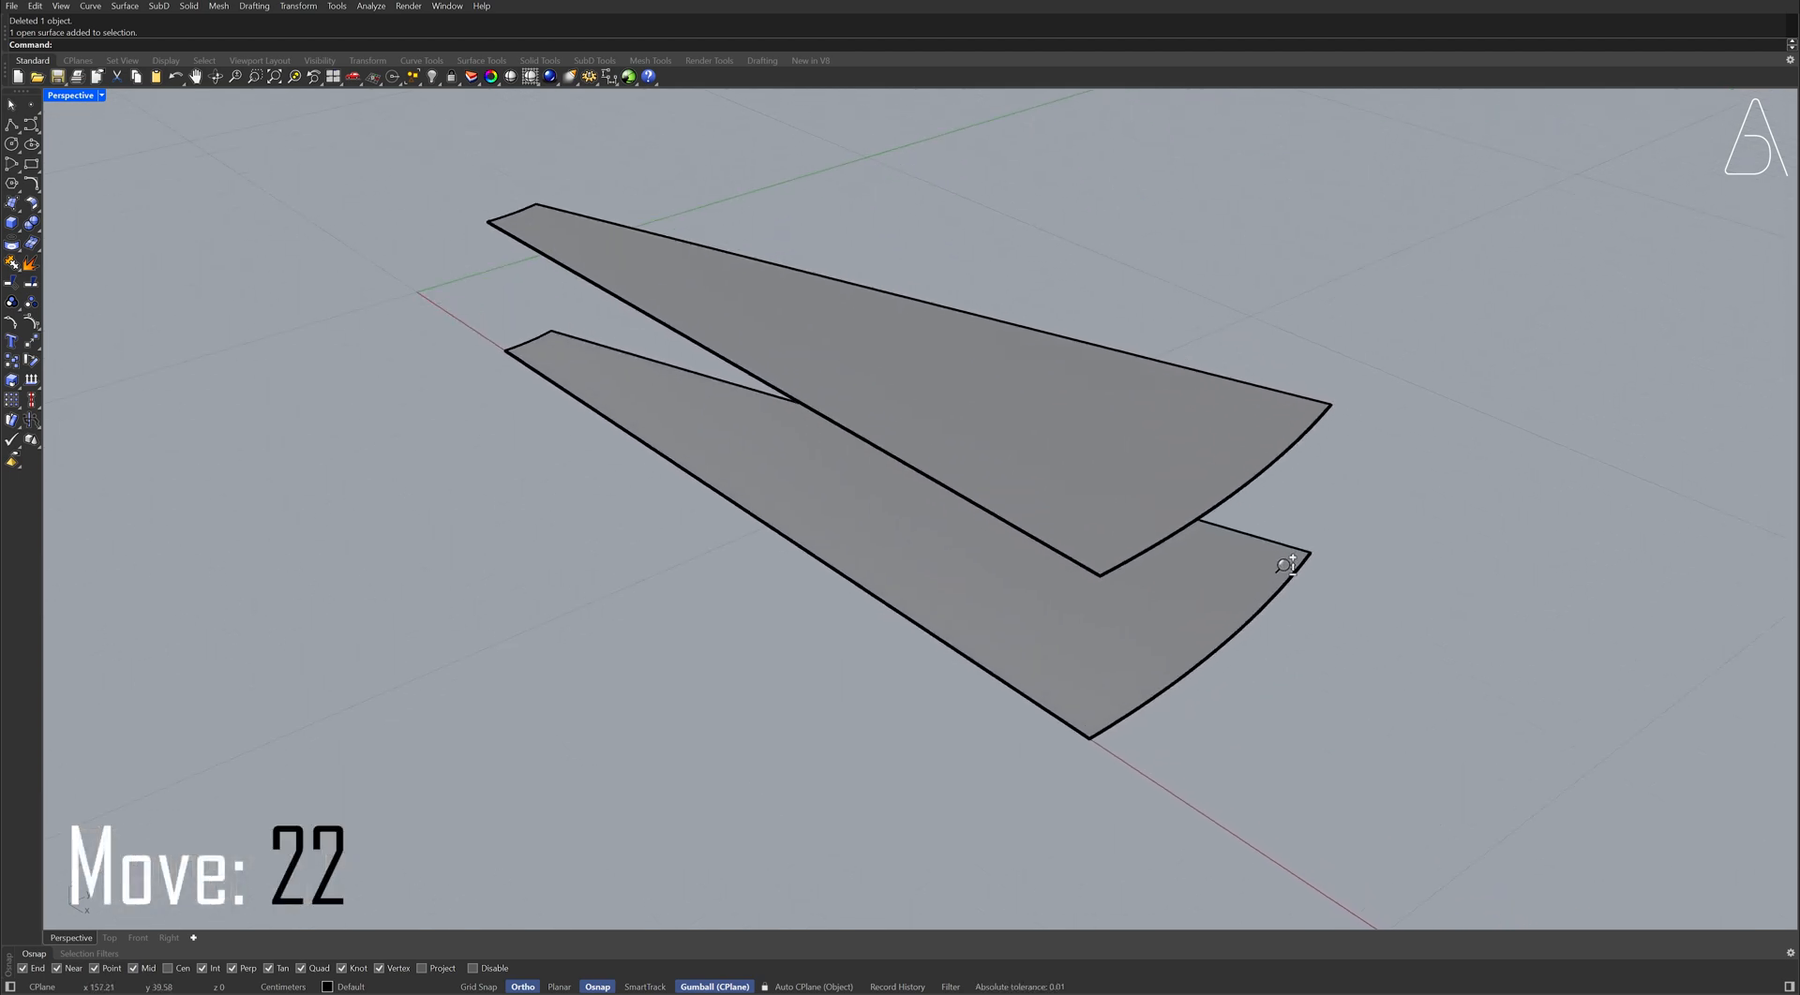
# Blend the outer edges of the two steps with a curvature-continuous surface.
pyautogui.write('BlendSrf')
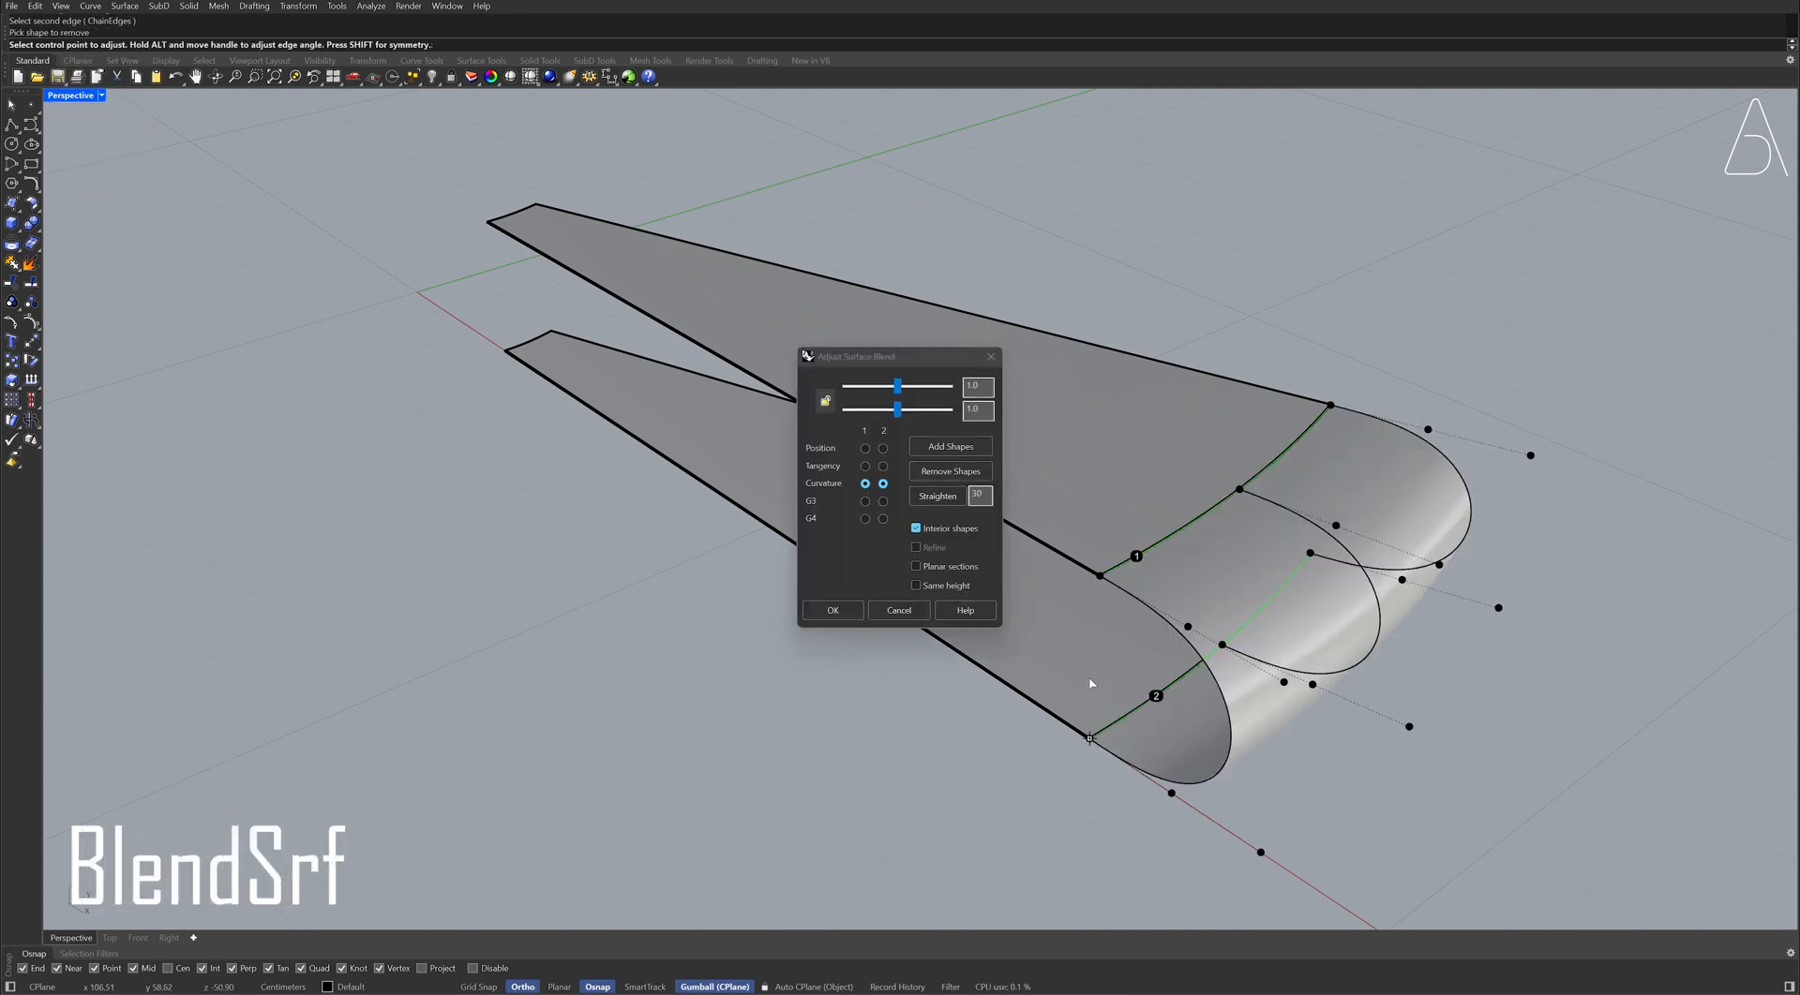
pyautogui.click(832, 609)
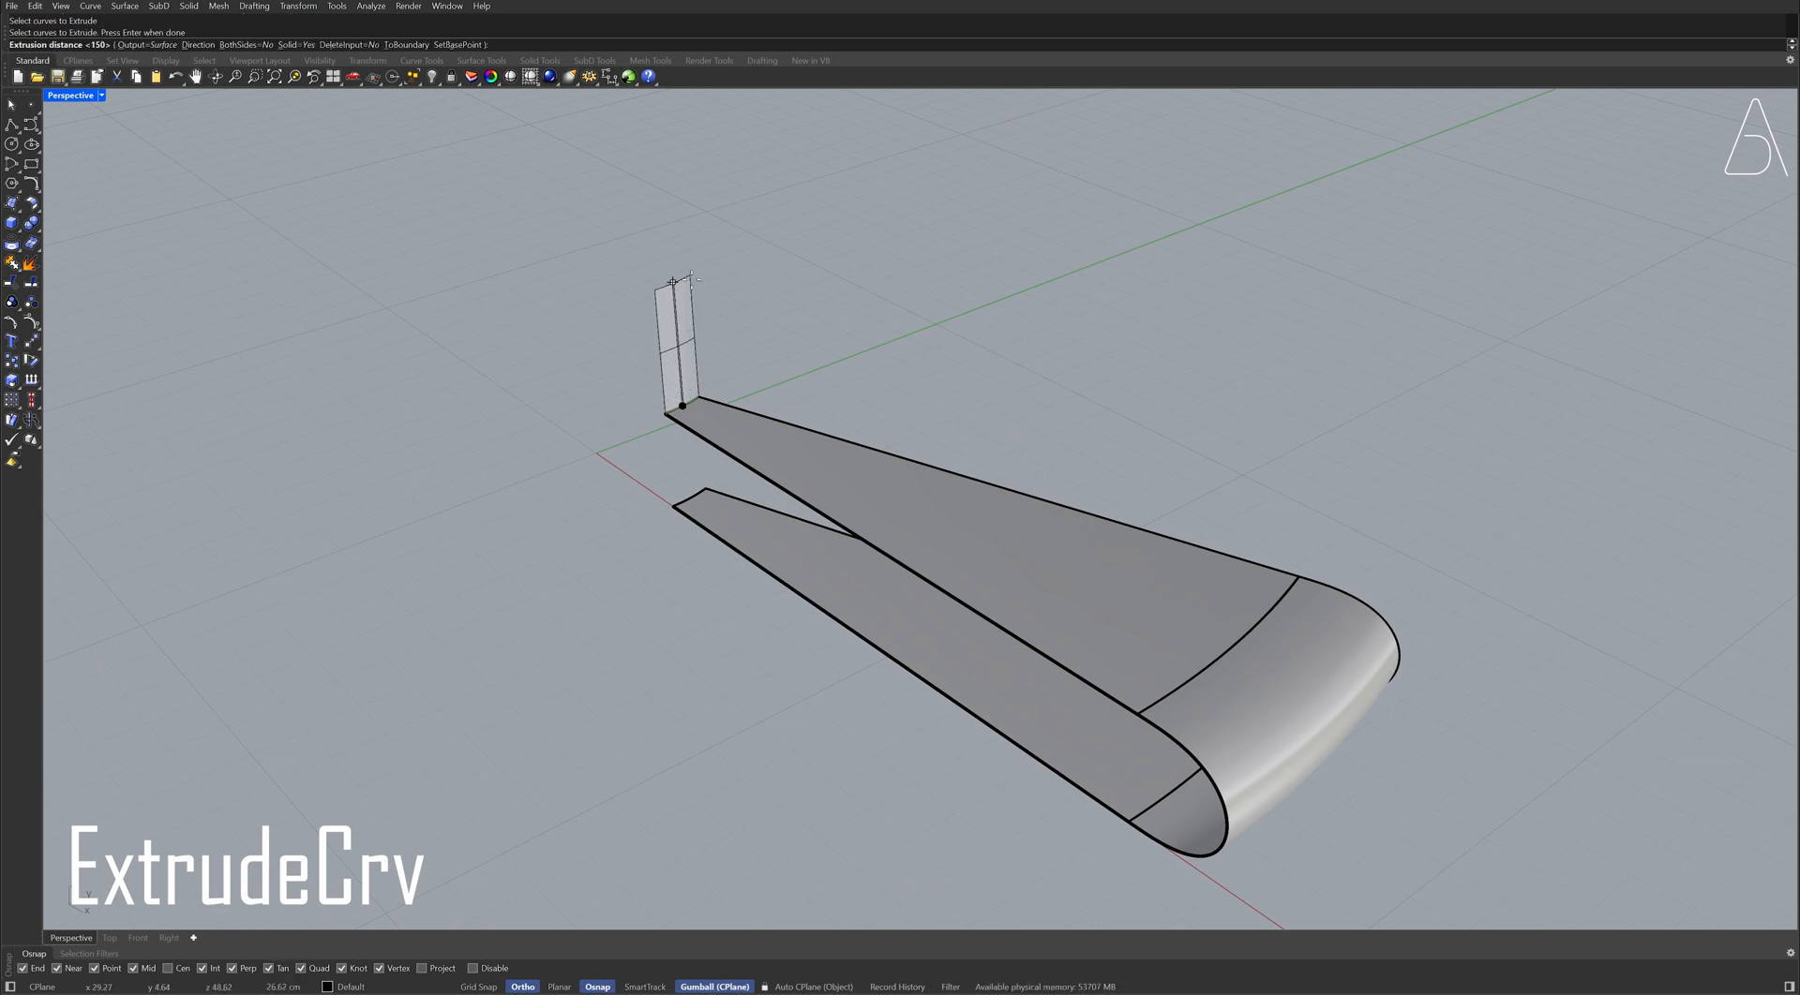
# Extrude the upper step's inner edge 40 up and the lower step's inner edge 150 down.
pyautogui.write('40')
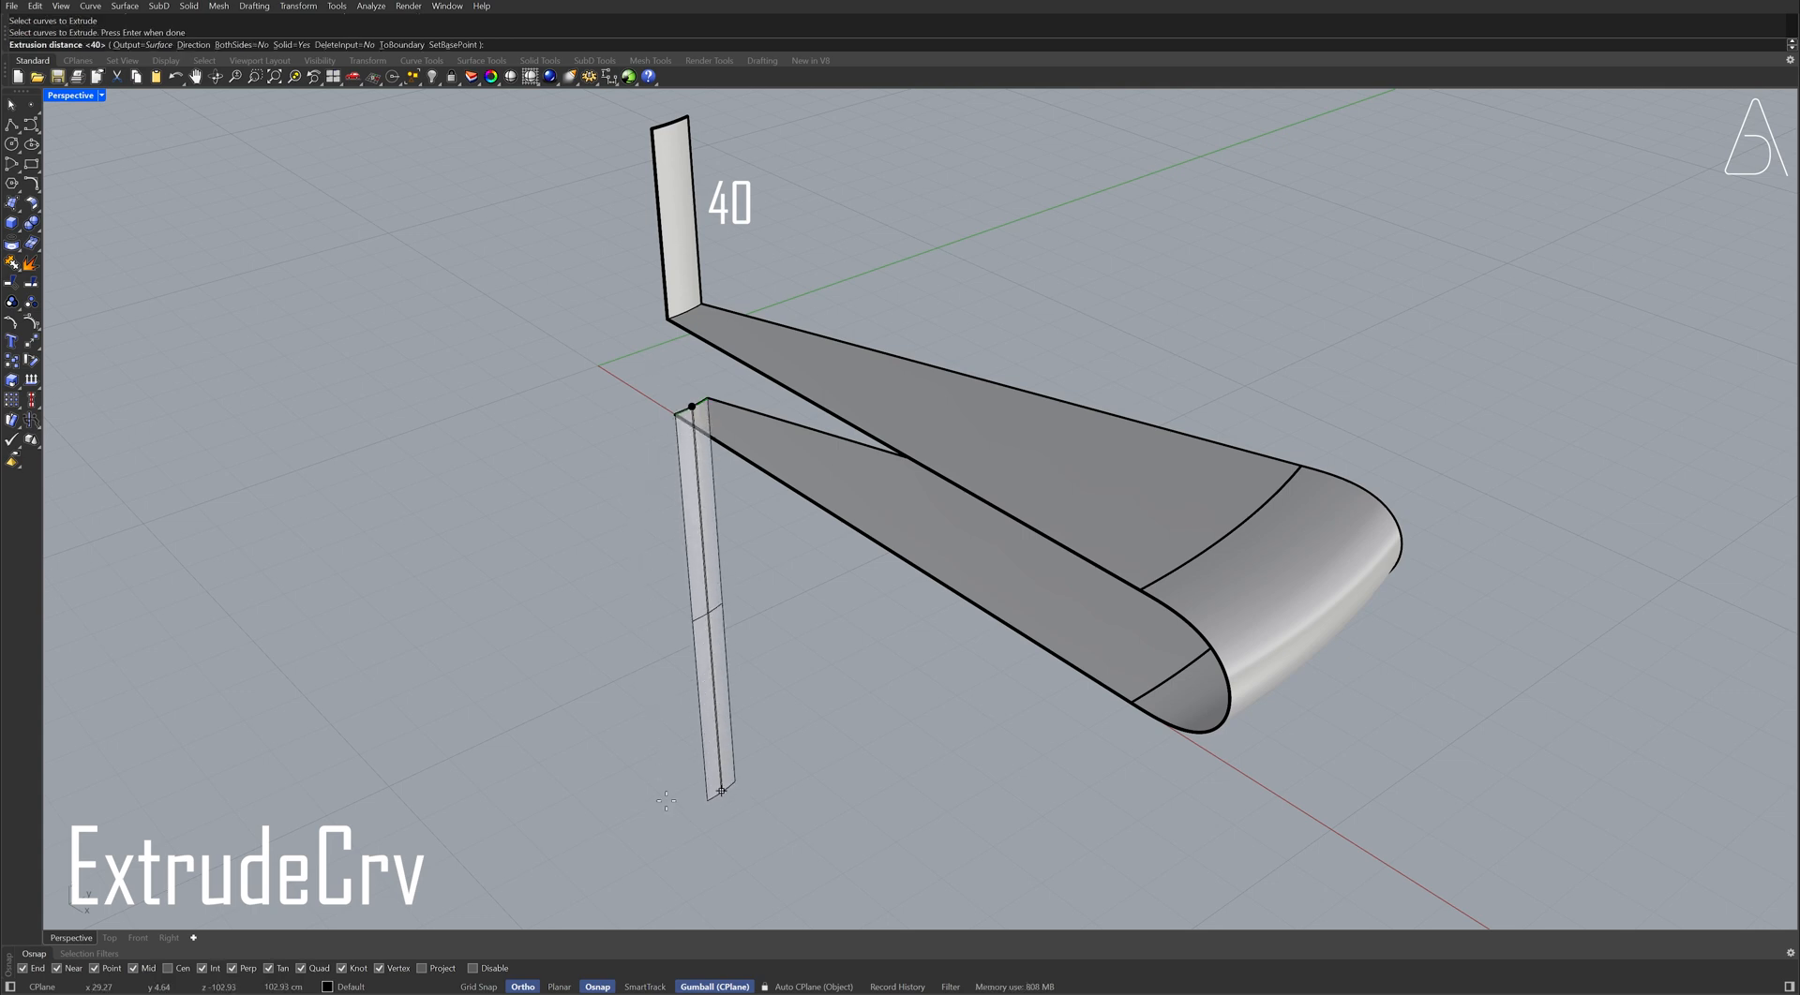
pyautogui.write('150')
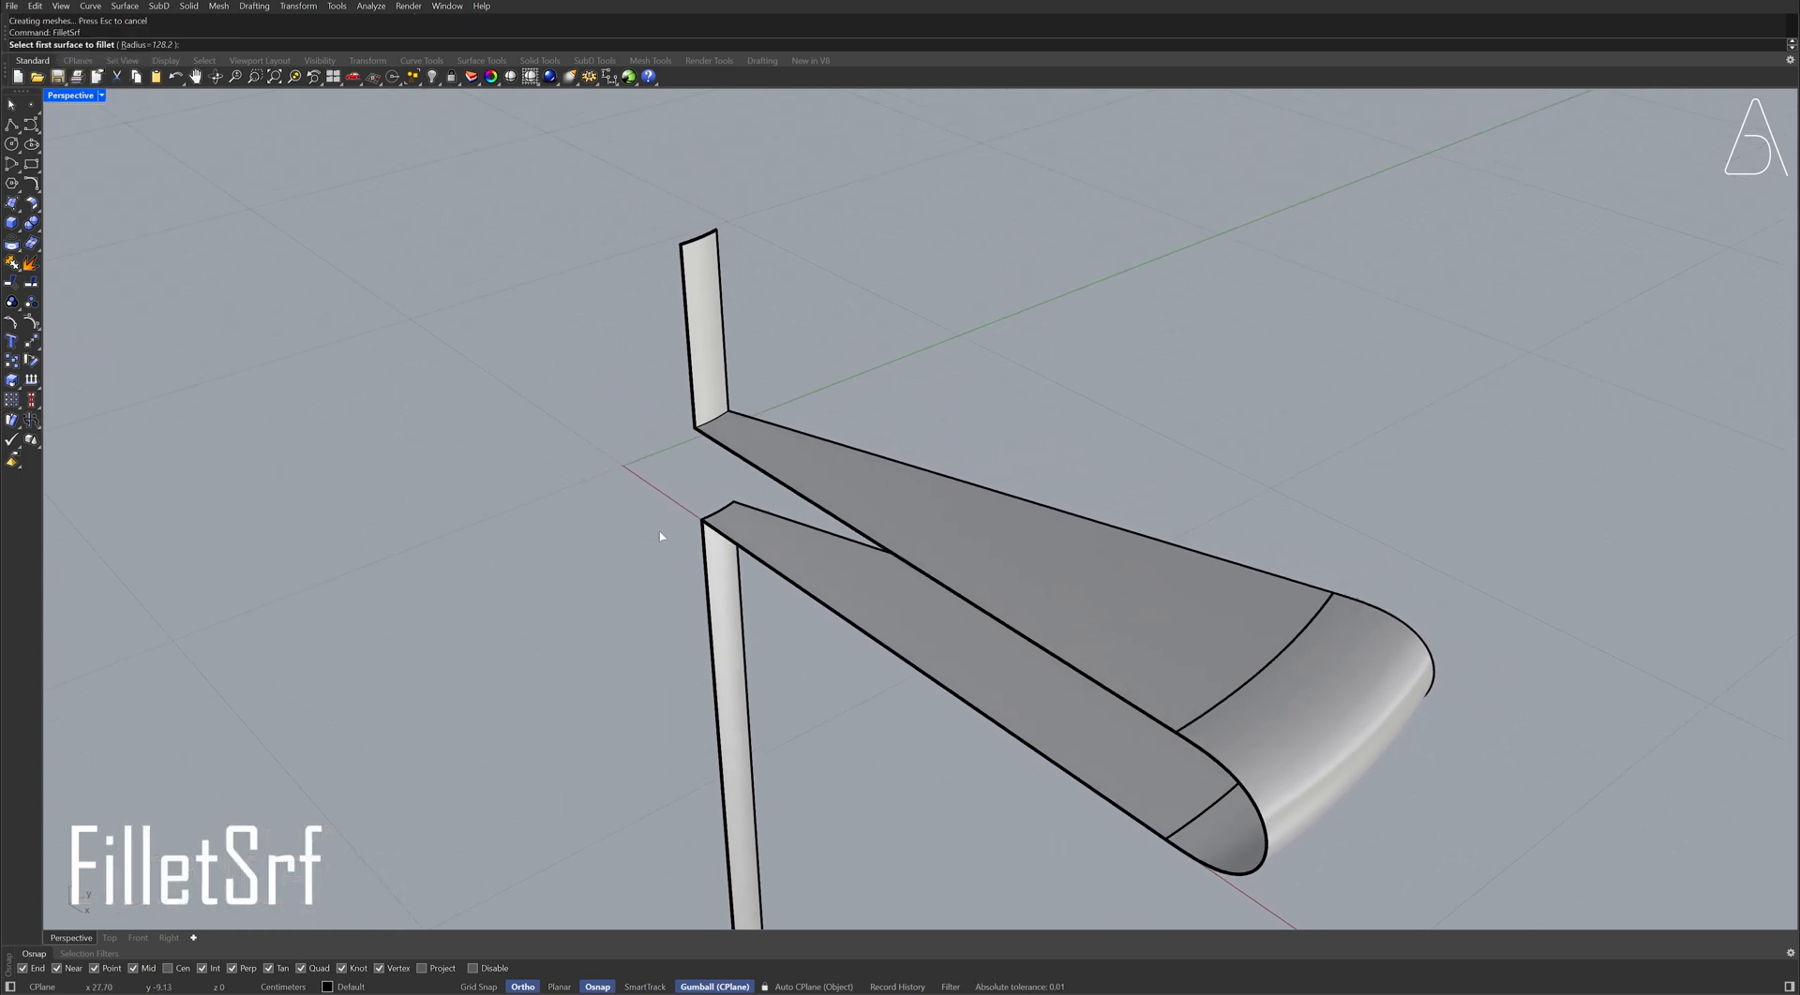
# Fillet the top strip to its step at radius 25 and the bottom at radius 120, Range 100.
pyautogui.click(704, 321)
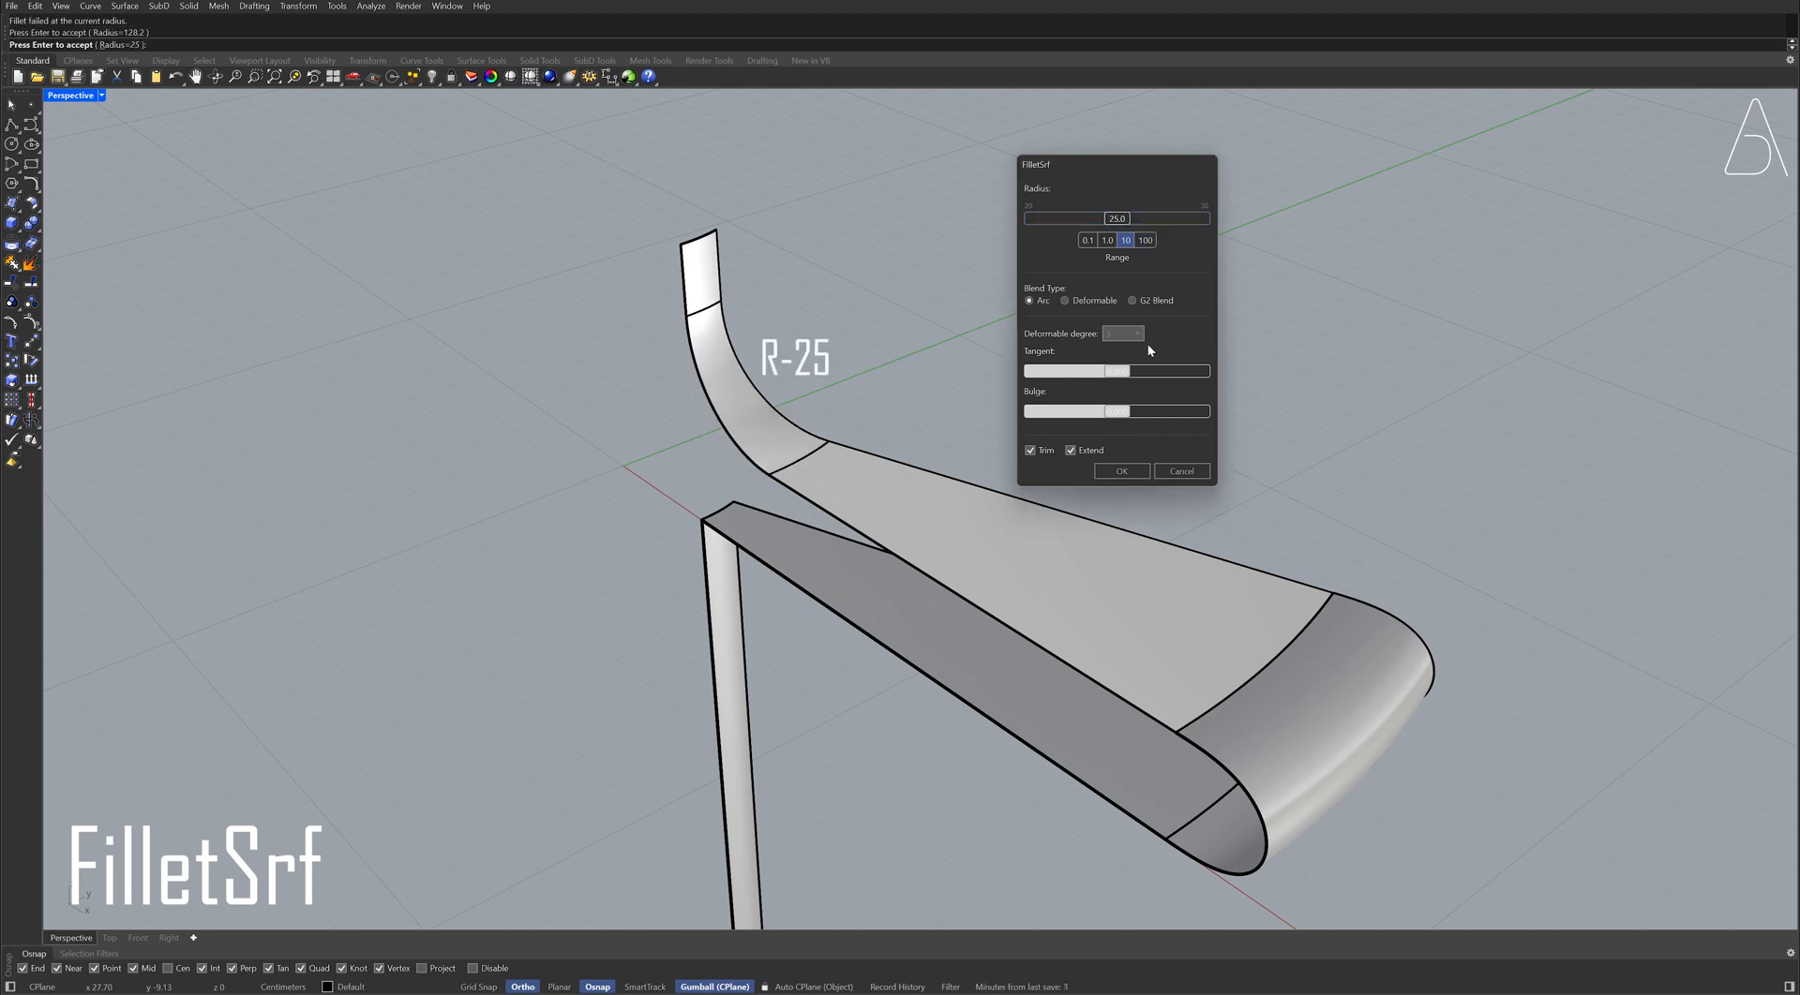
pyautogui.click(1121, 470)
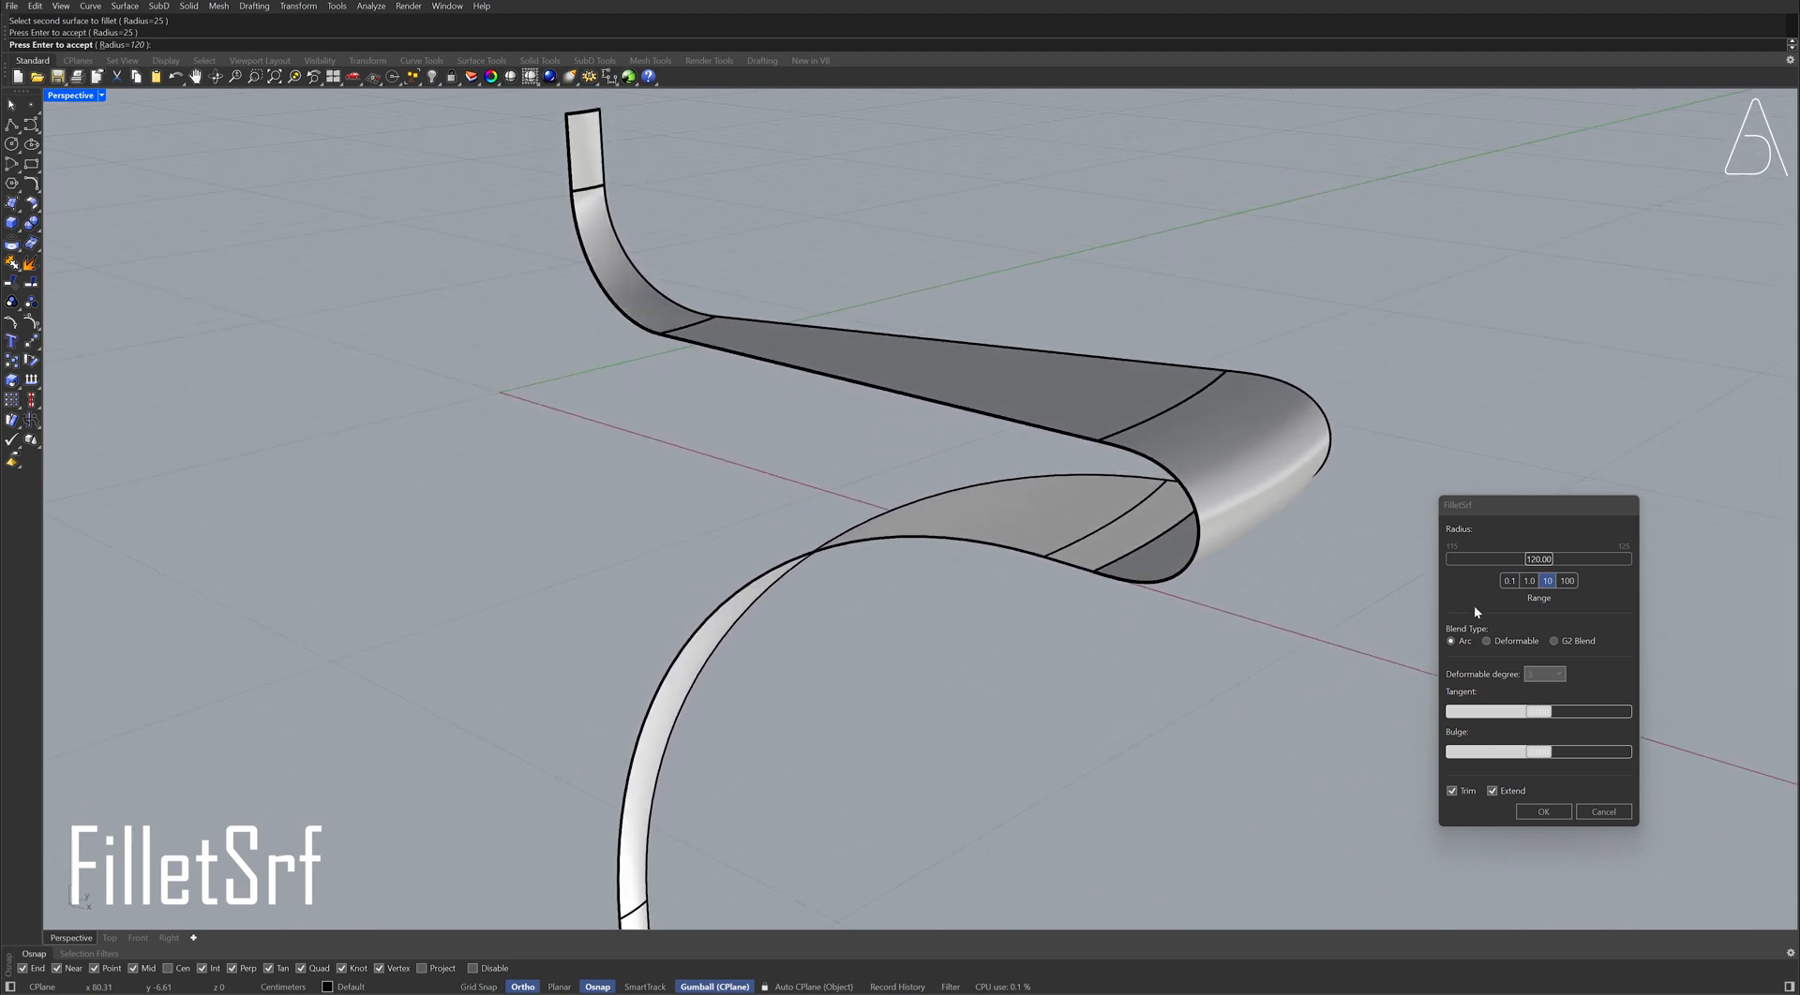
pyautogui.click(1538, 560)
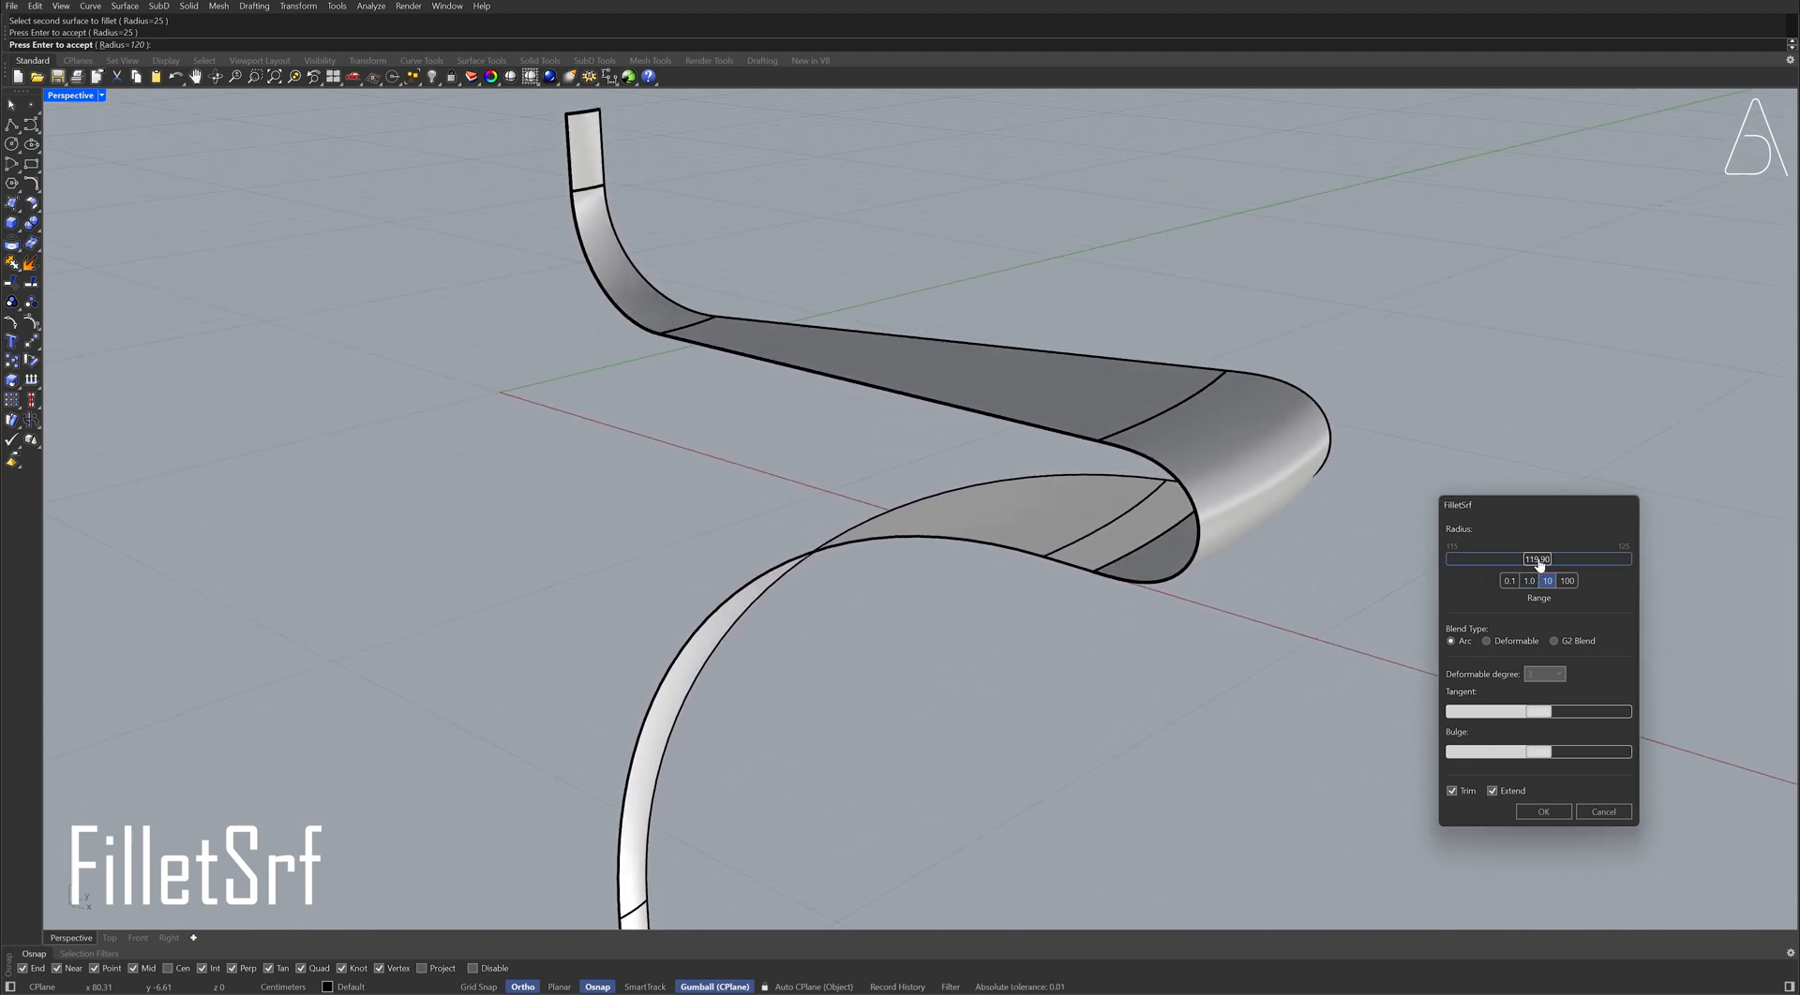
pyautogui.click(1566, 580)
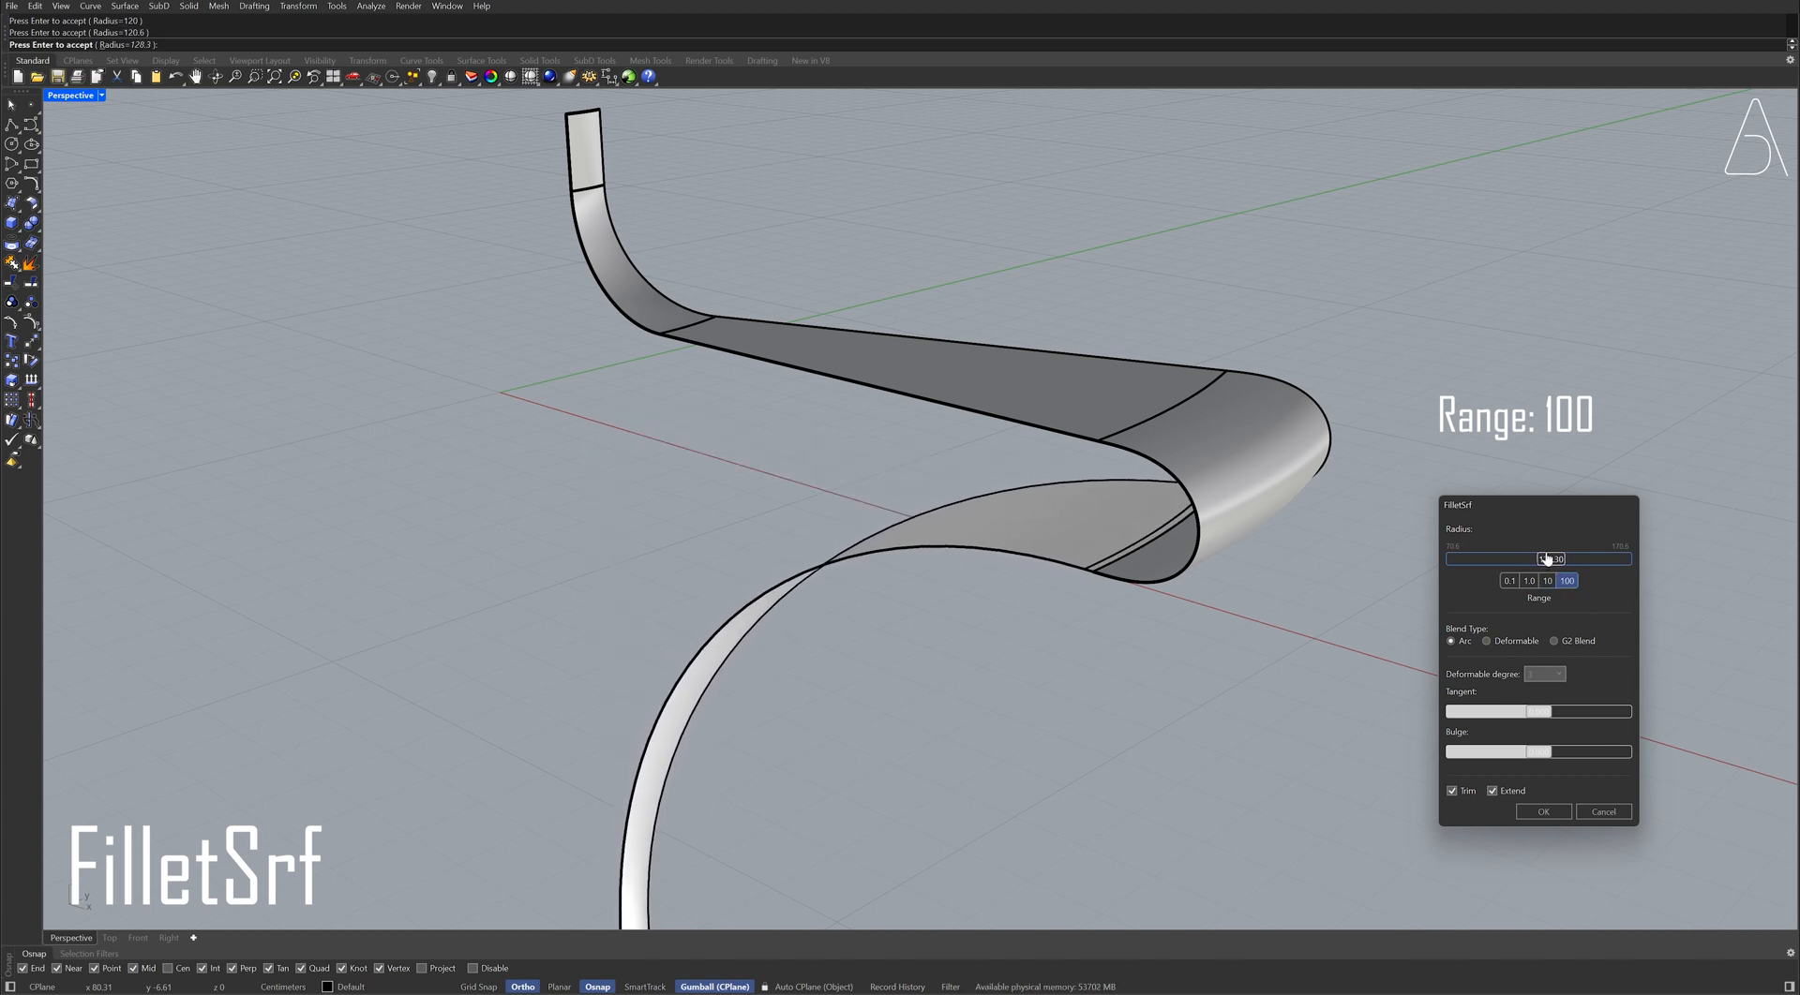
pyautogui.click(1541, 811)
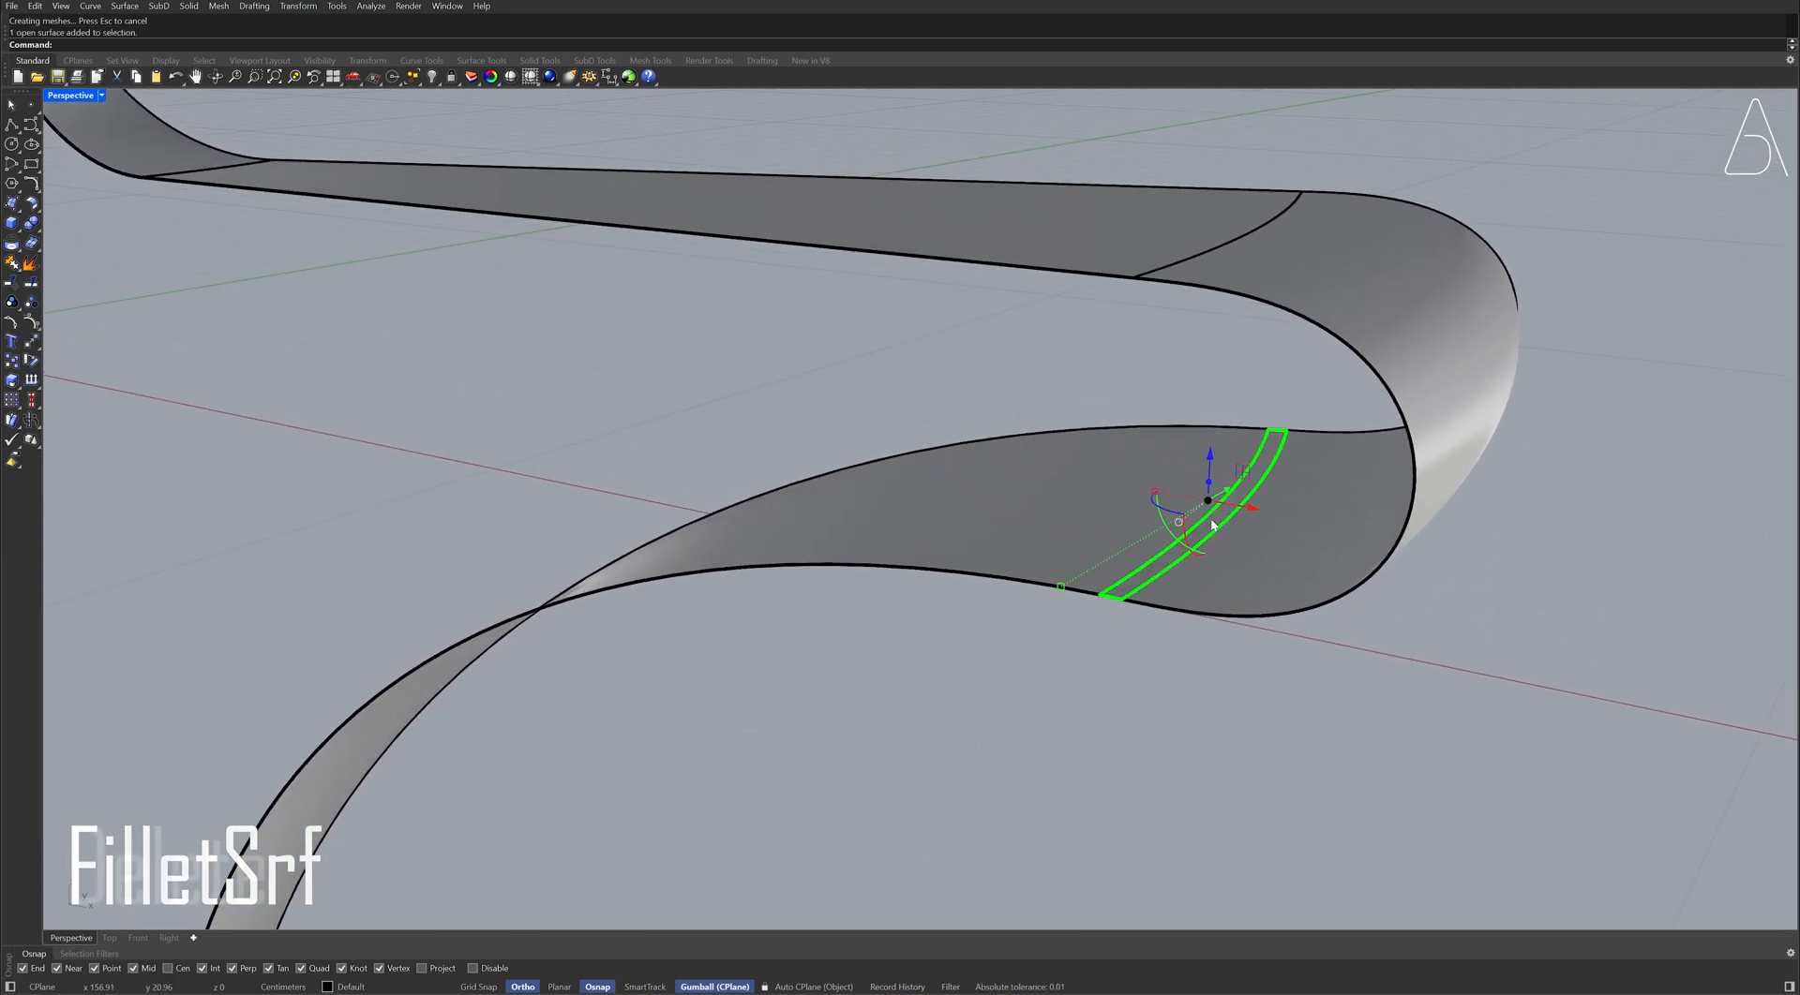
# Delete the lower sliver and match the step edge to the fillet with curvature continuity.
pyautogui.press('Delete')
pyautogui.write('MatchSrf')
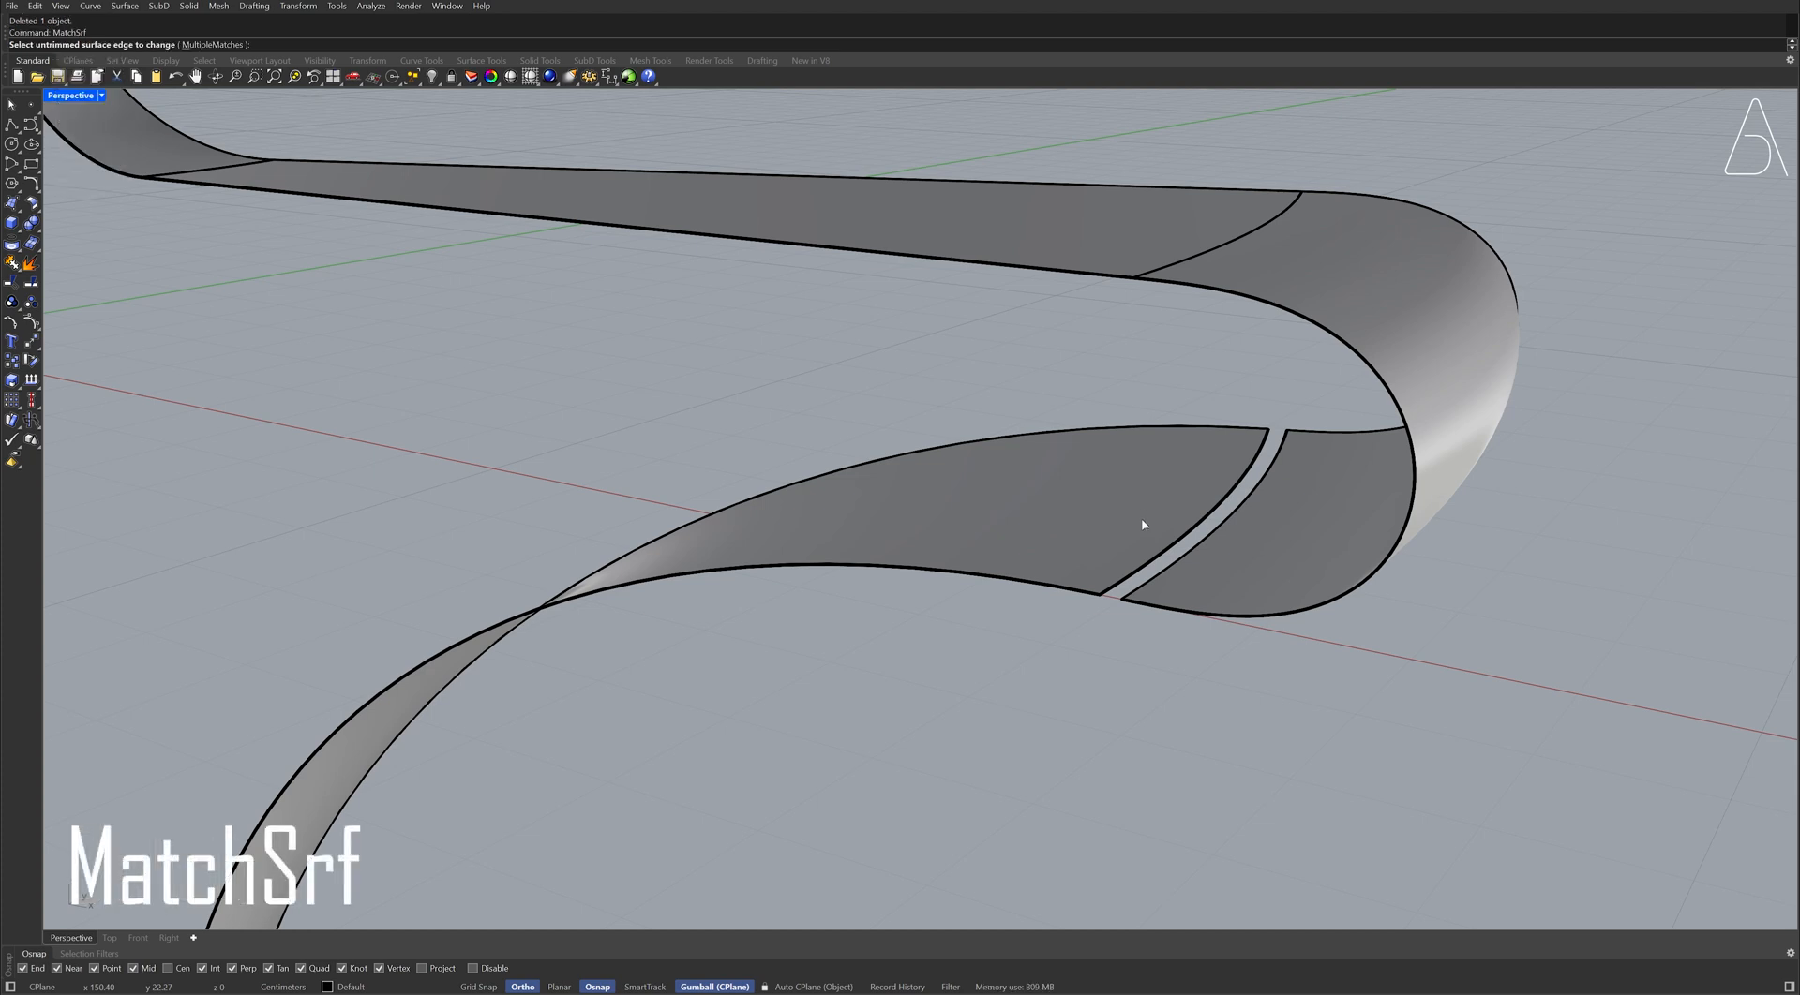
pyautogui.click(1205, 563)
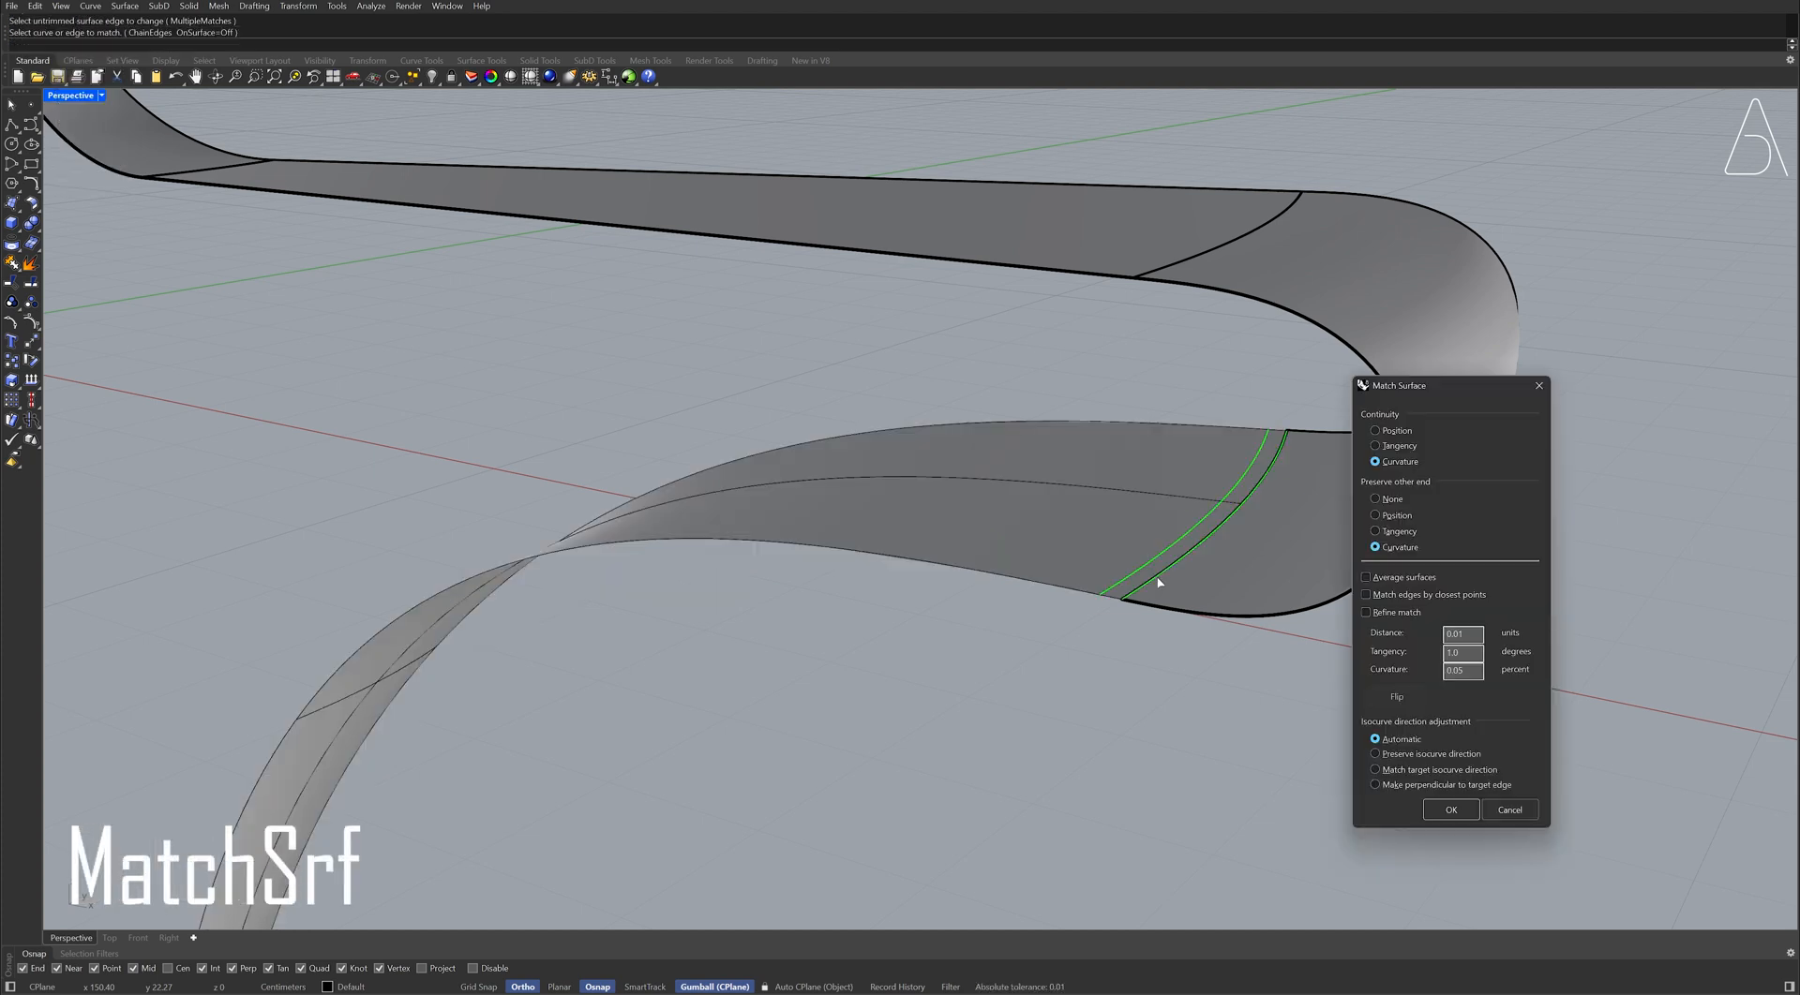
pyautogui.click(1375, 548)
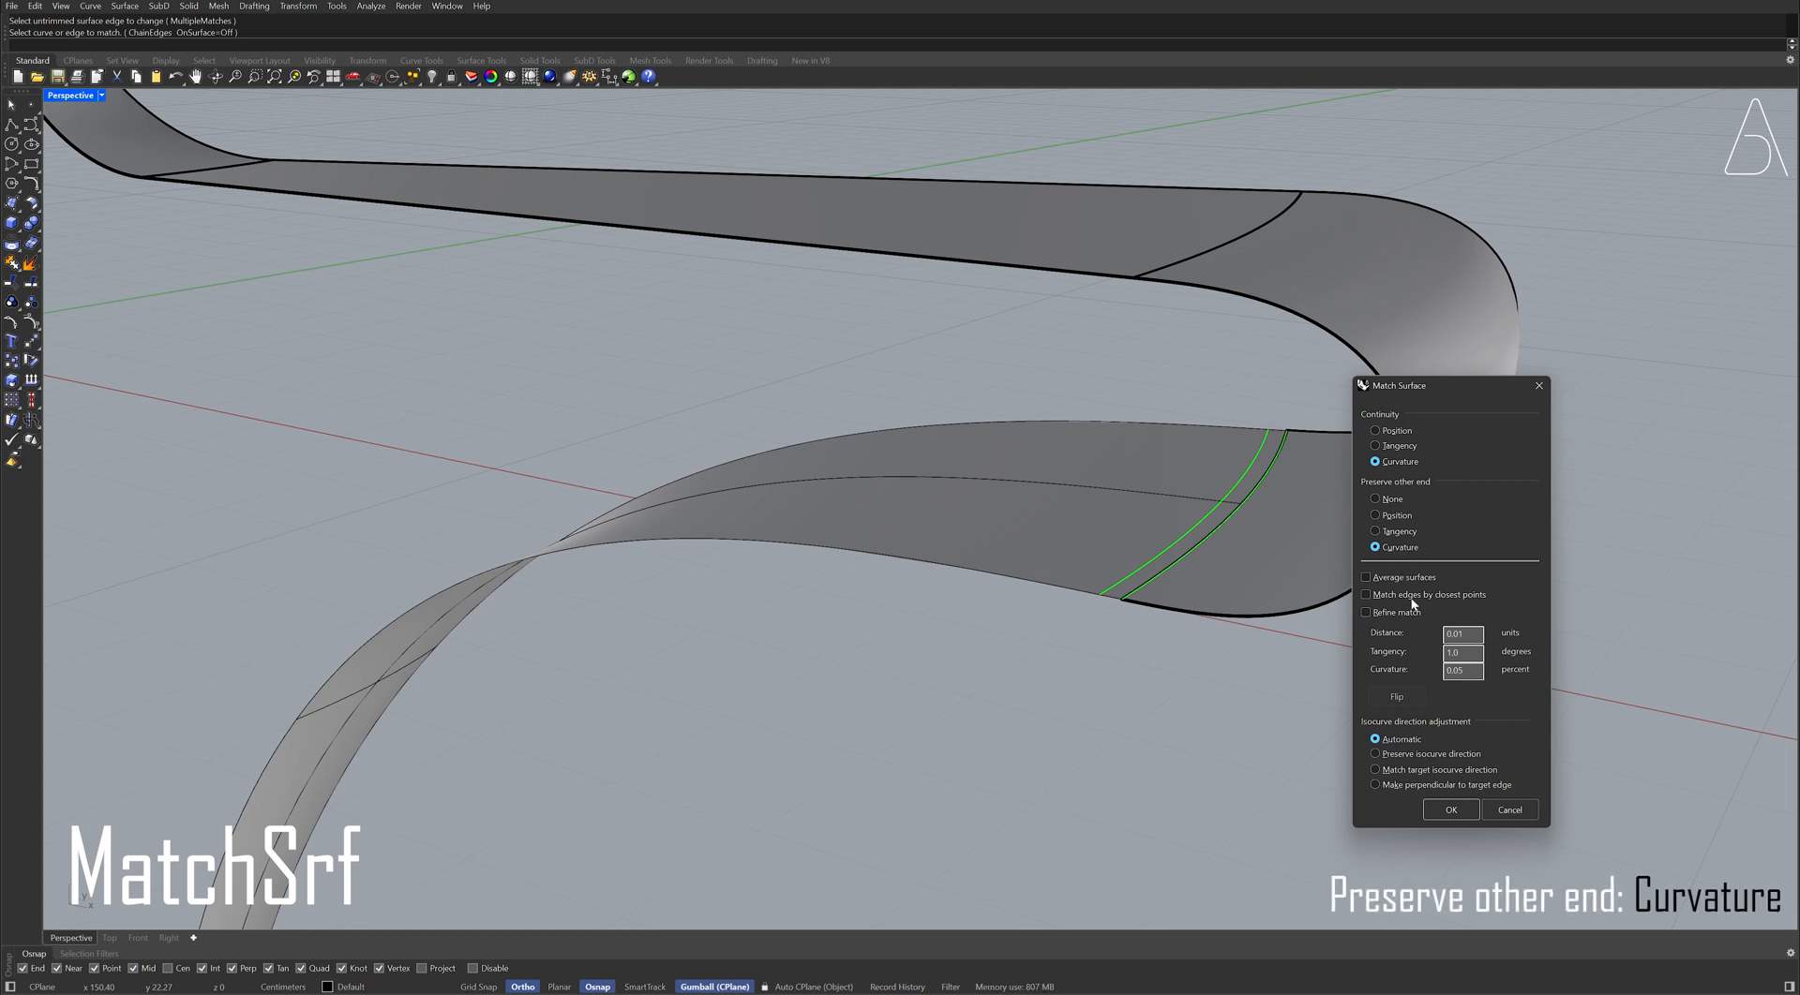
pyautogui.click(1450, 809)
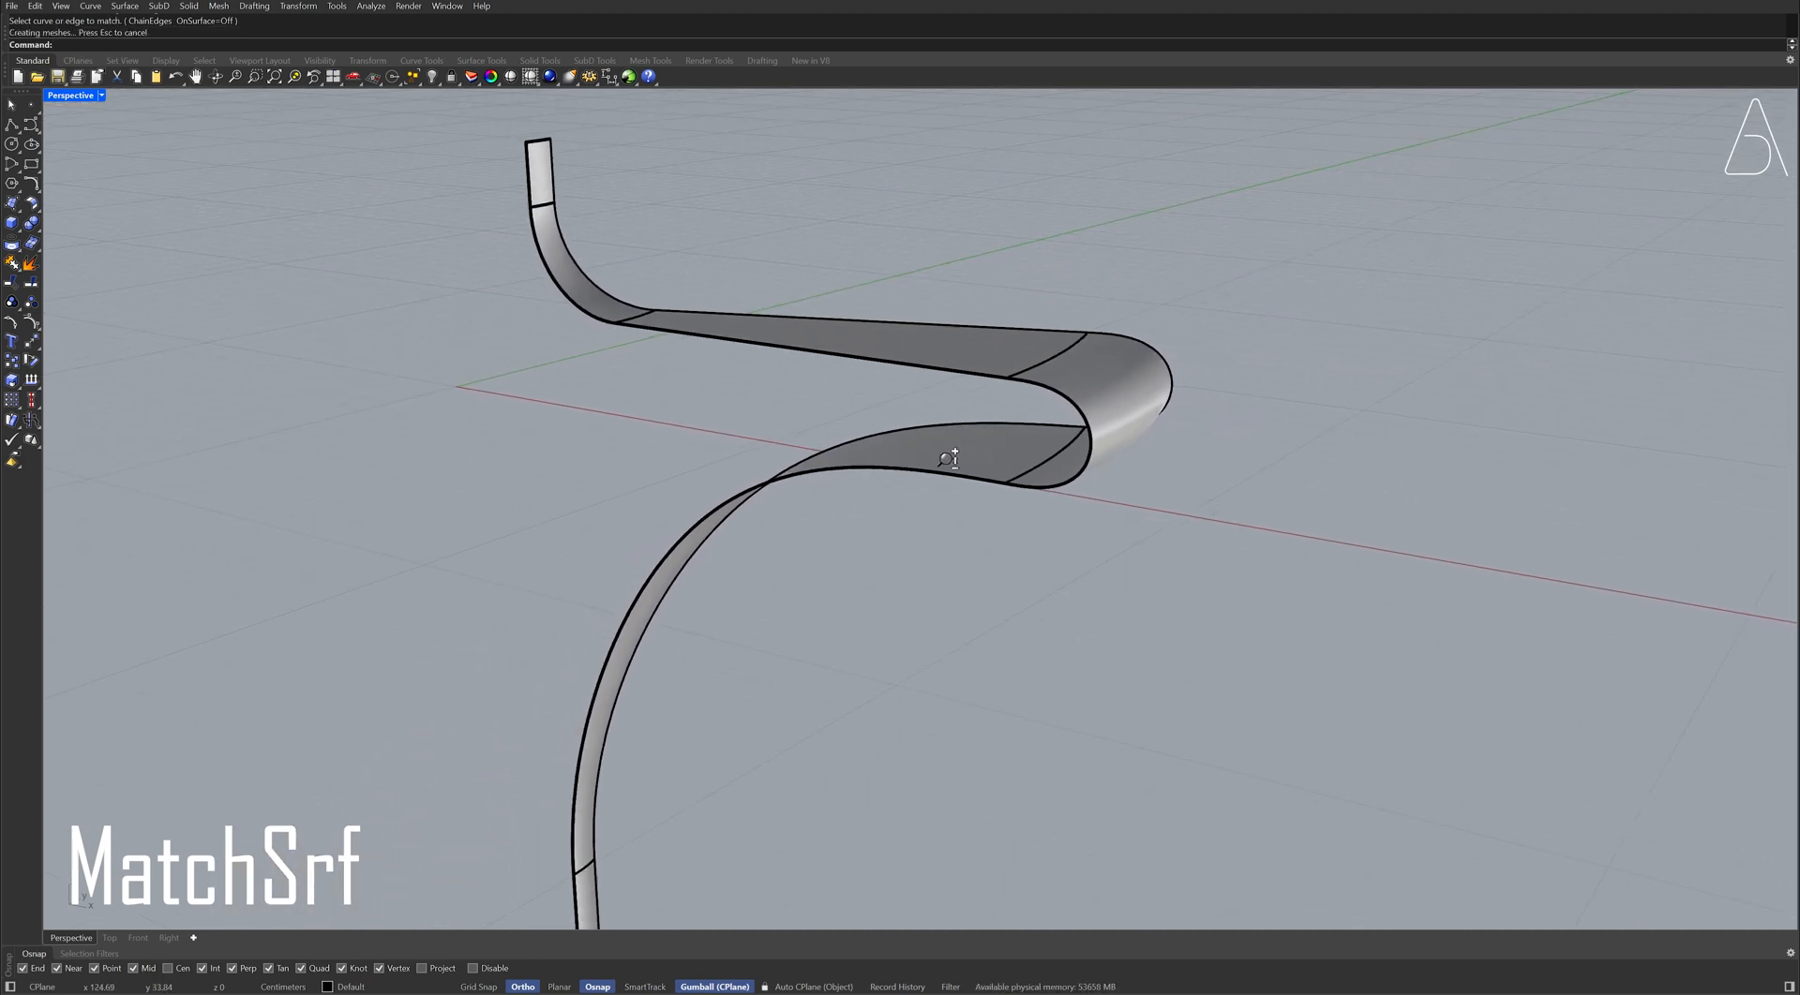
# Offset all ribbon surfaces into a solid 4 units thick.
pyautogui.press('ctrl+a')
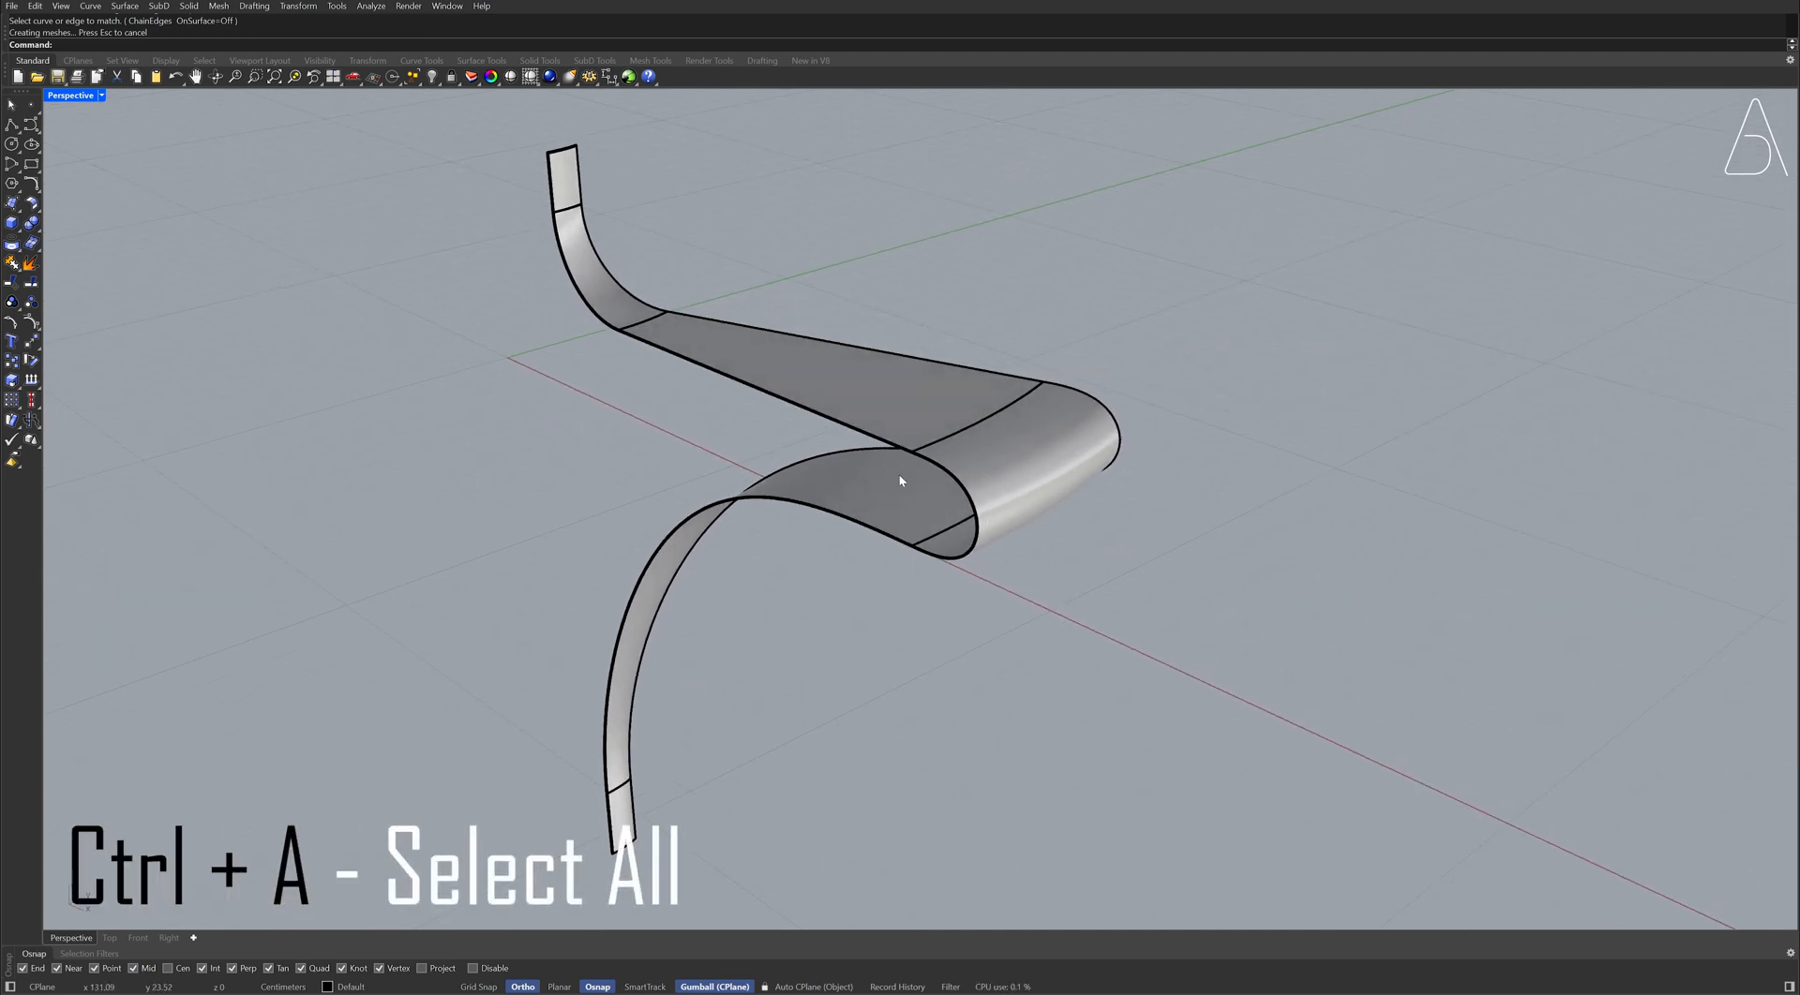
pyautogui.press('ctrl+a')
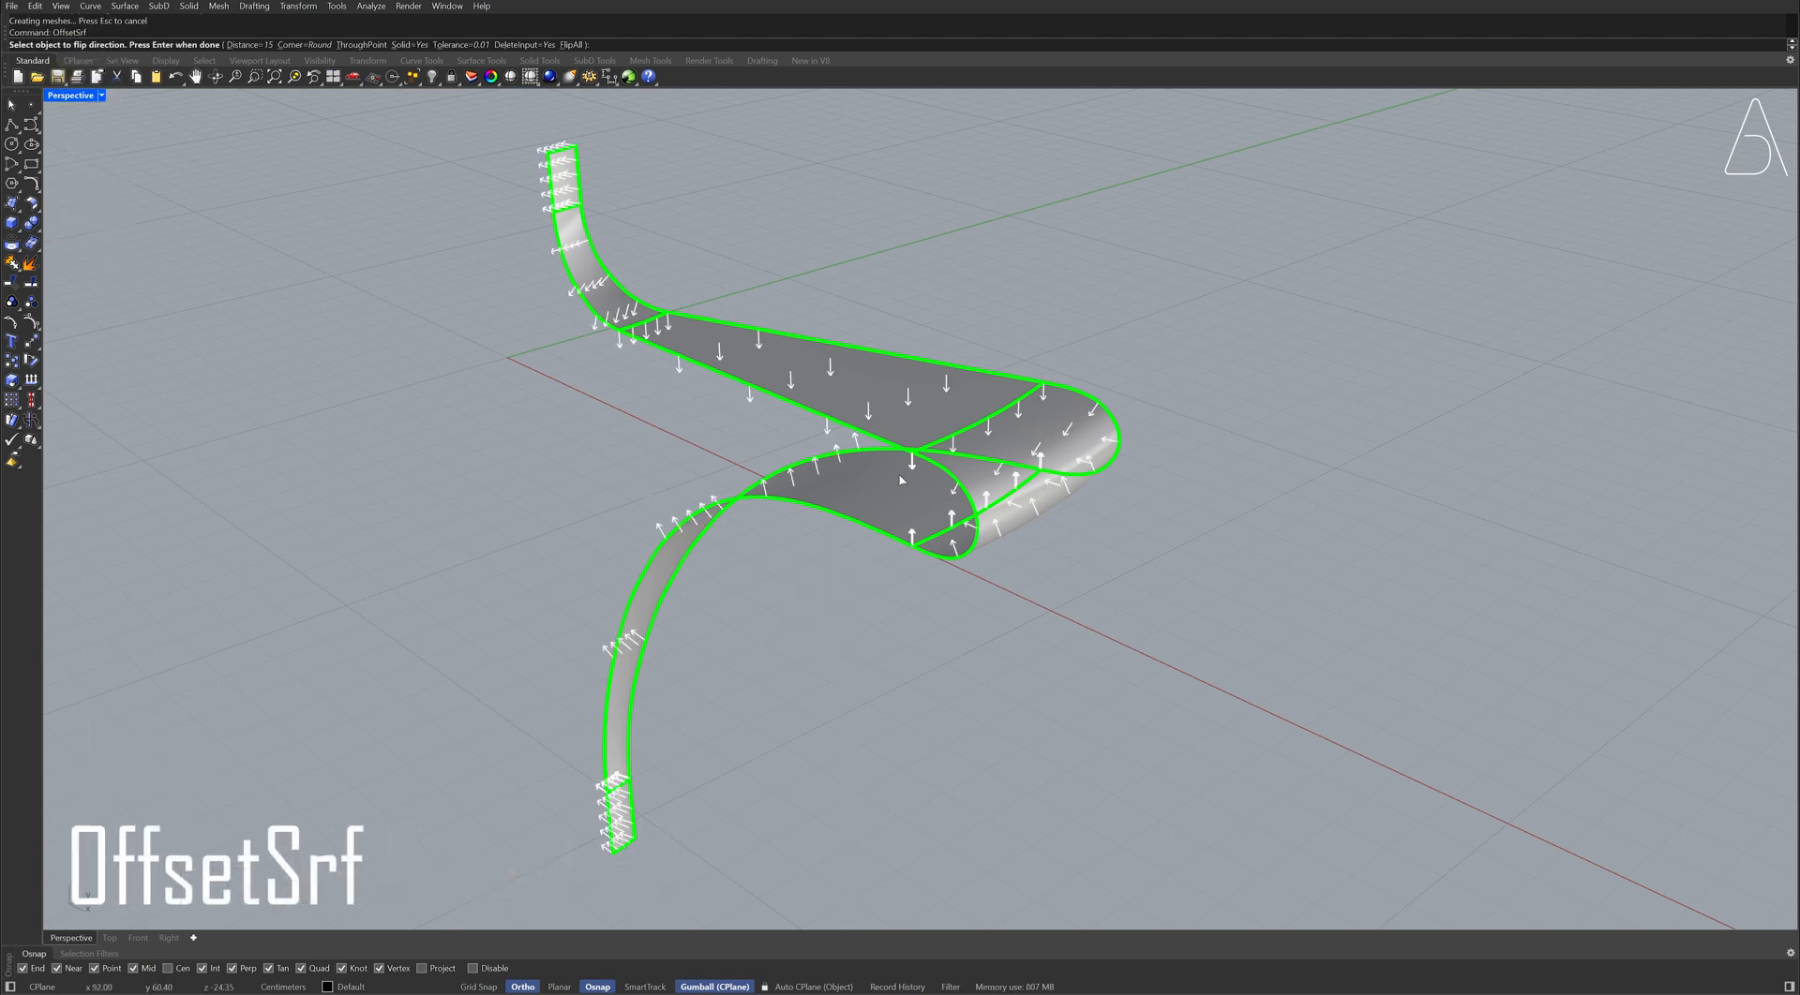
pyautogui.write('4')
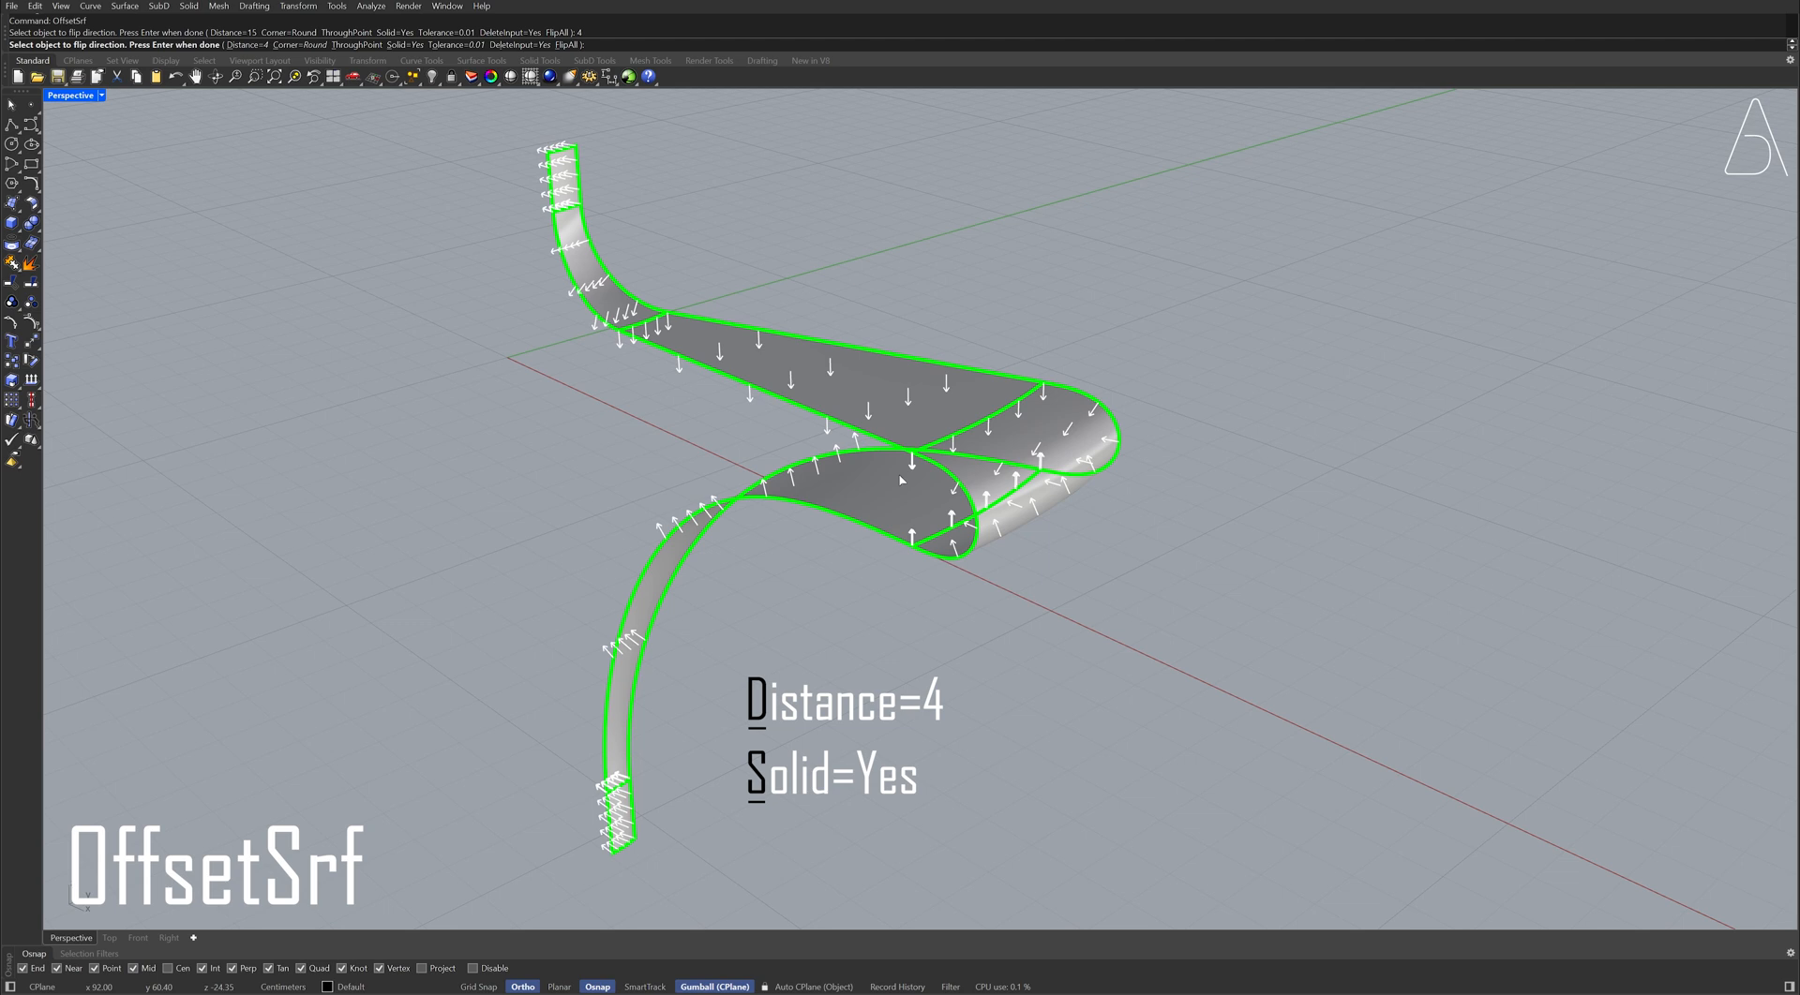
pyautogui.press('Enter')
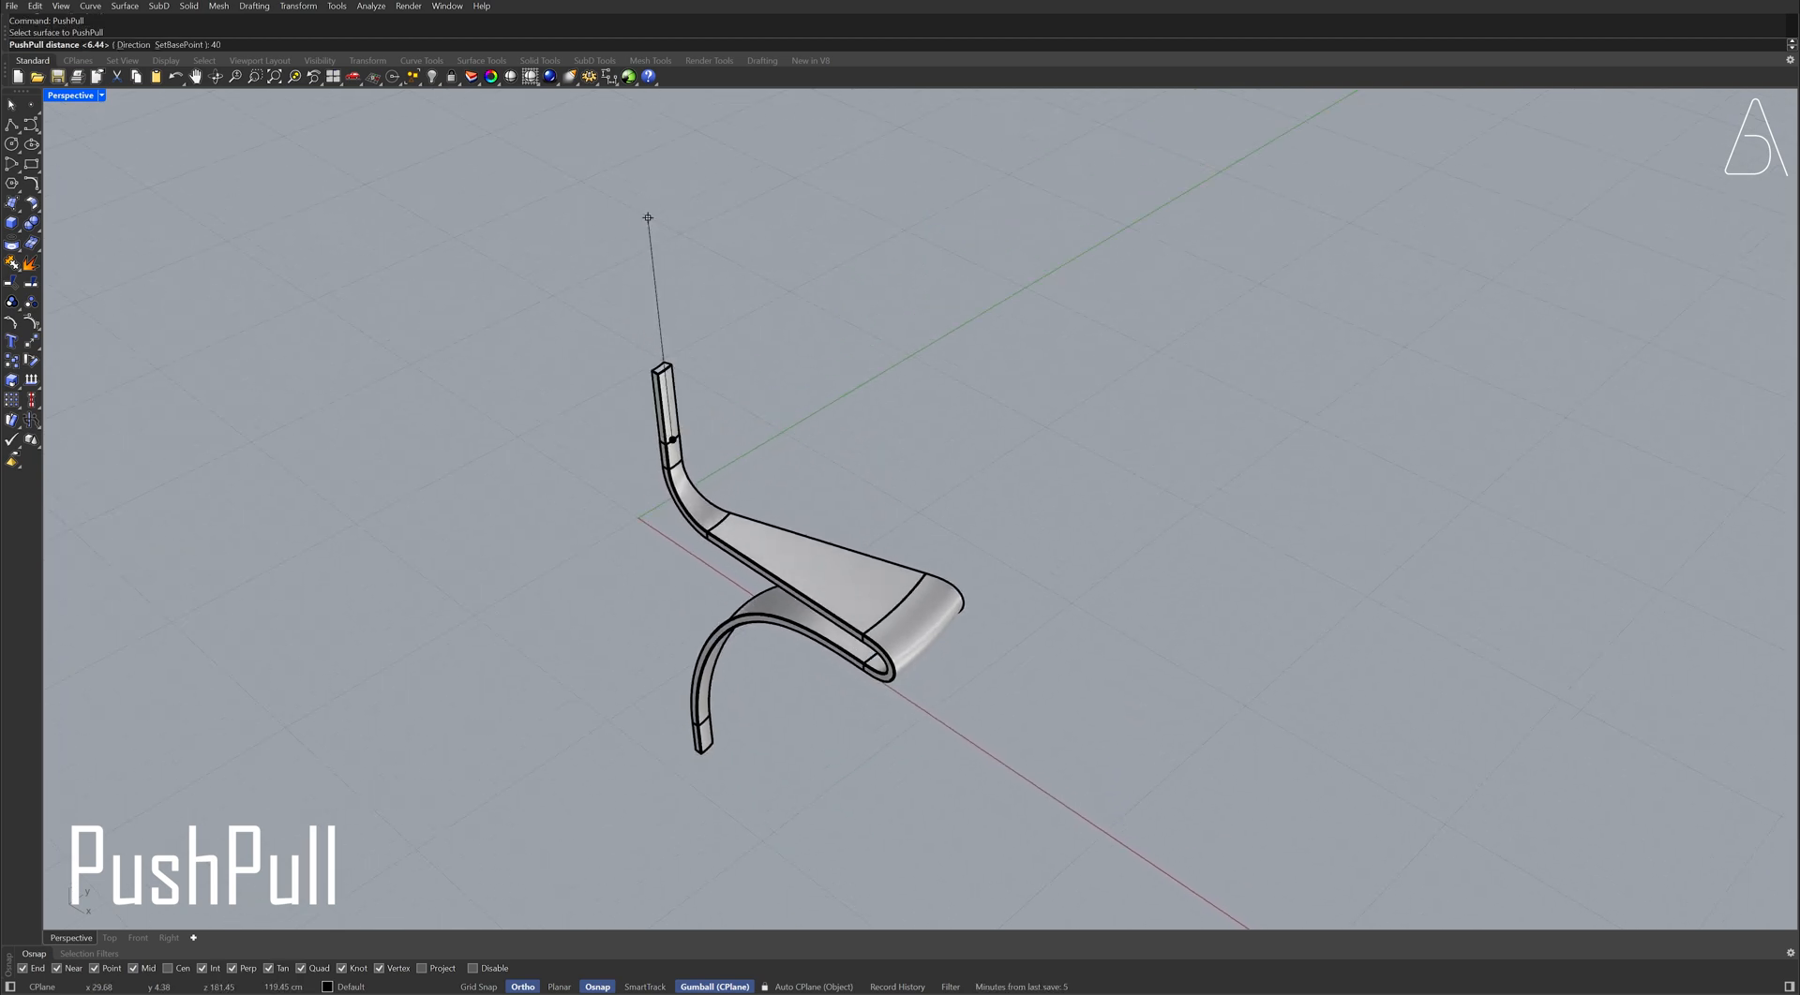
# Push the step's end faces 400 units up and down into long vertical posts.
pyautogui.write('400')
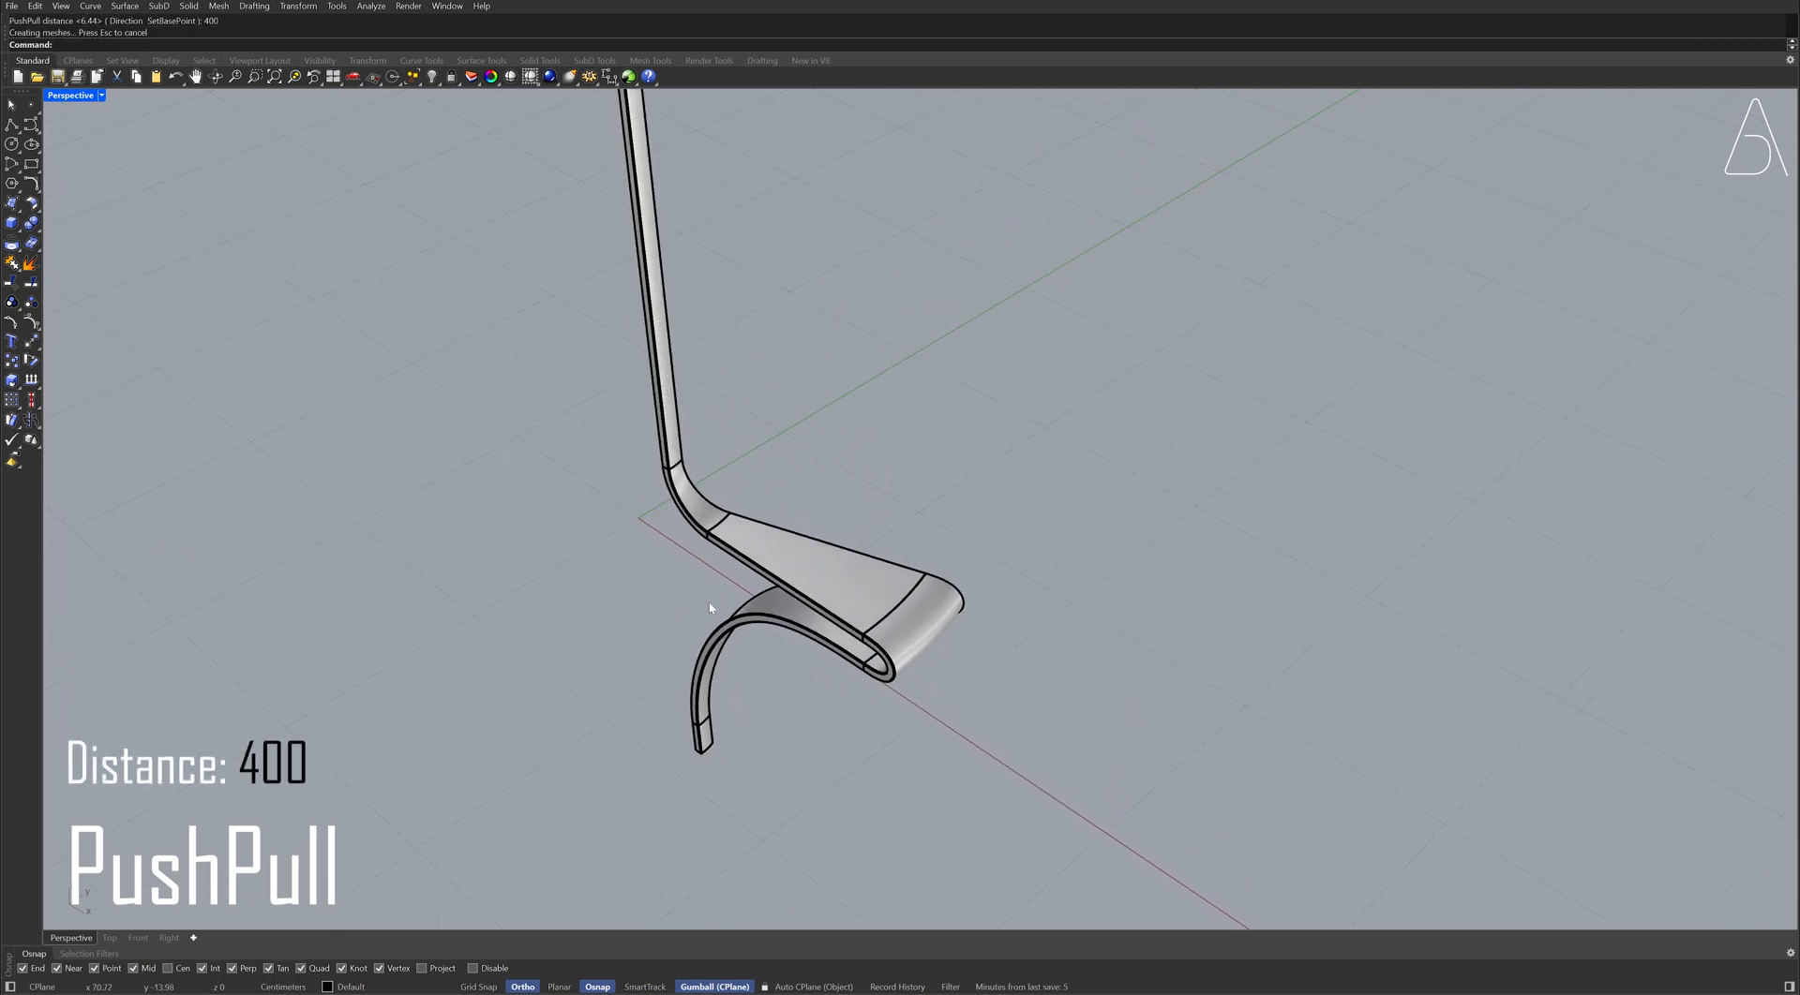
pyautogui.moveTo(709, 607); pyautogui.dragTo(712, 654)
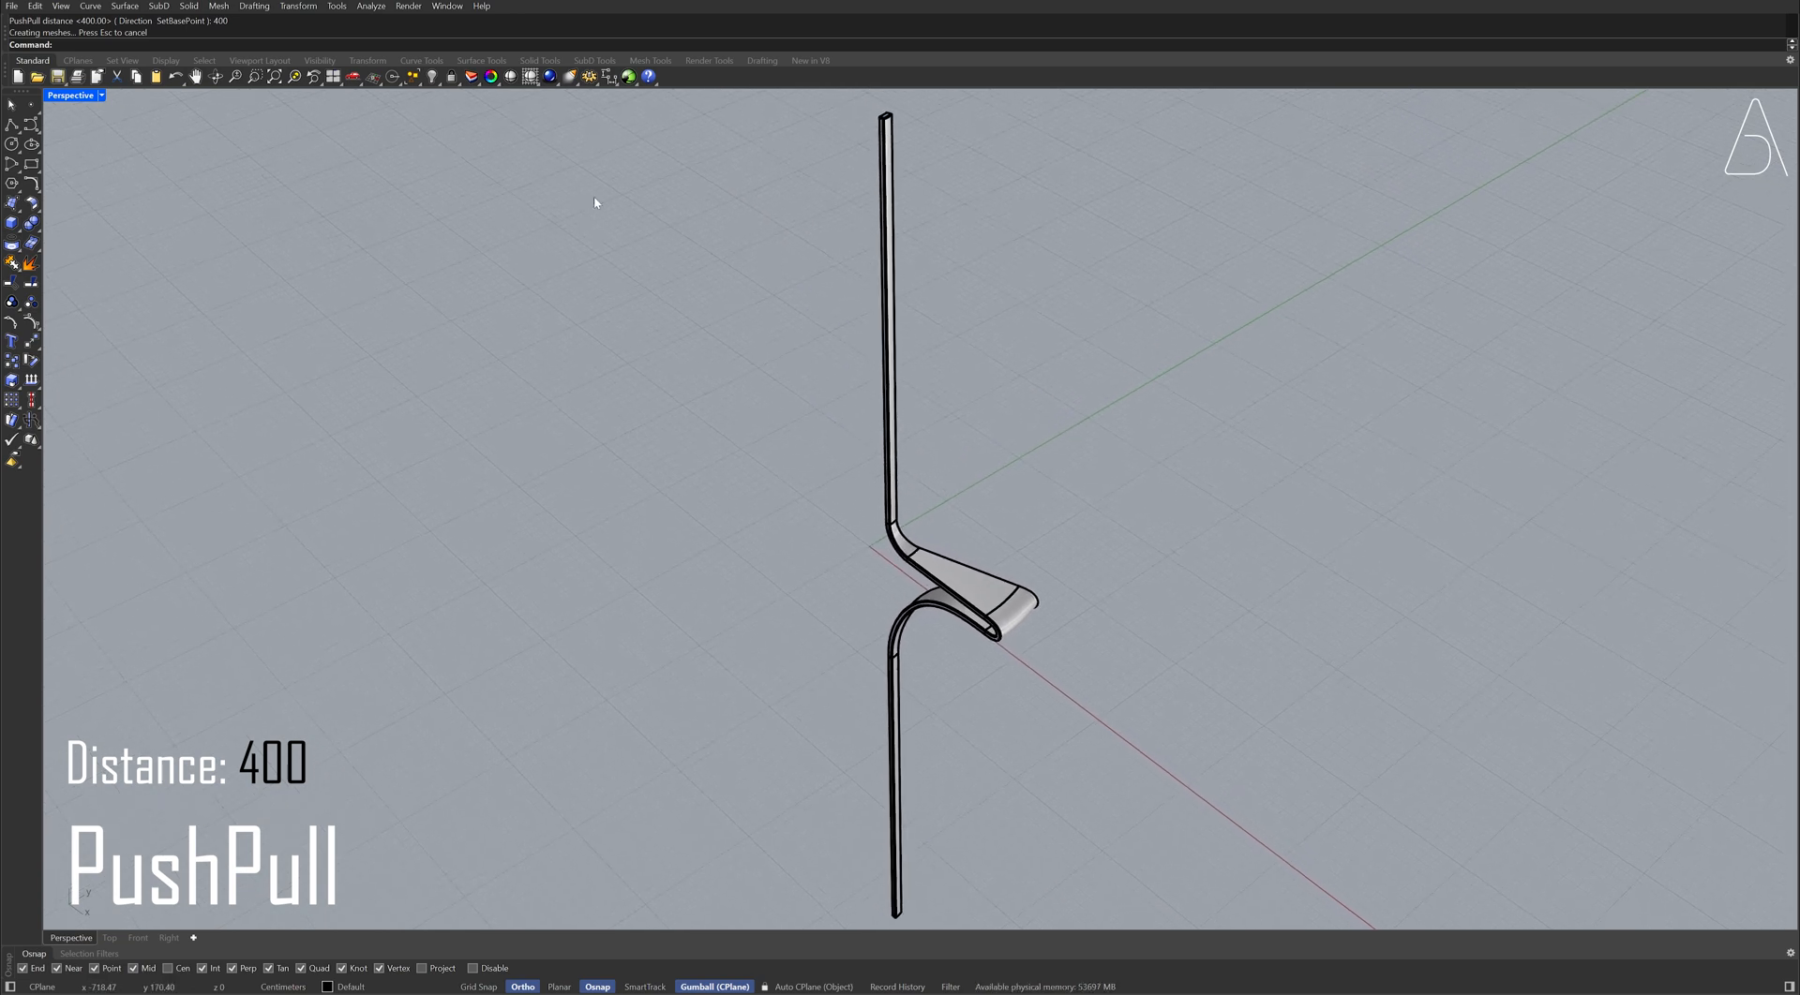
pyautogui.click(528, 76)
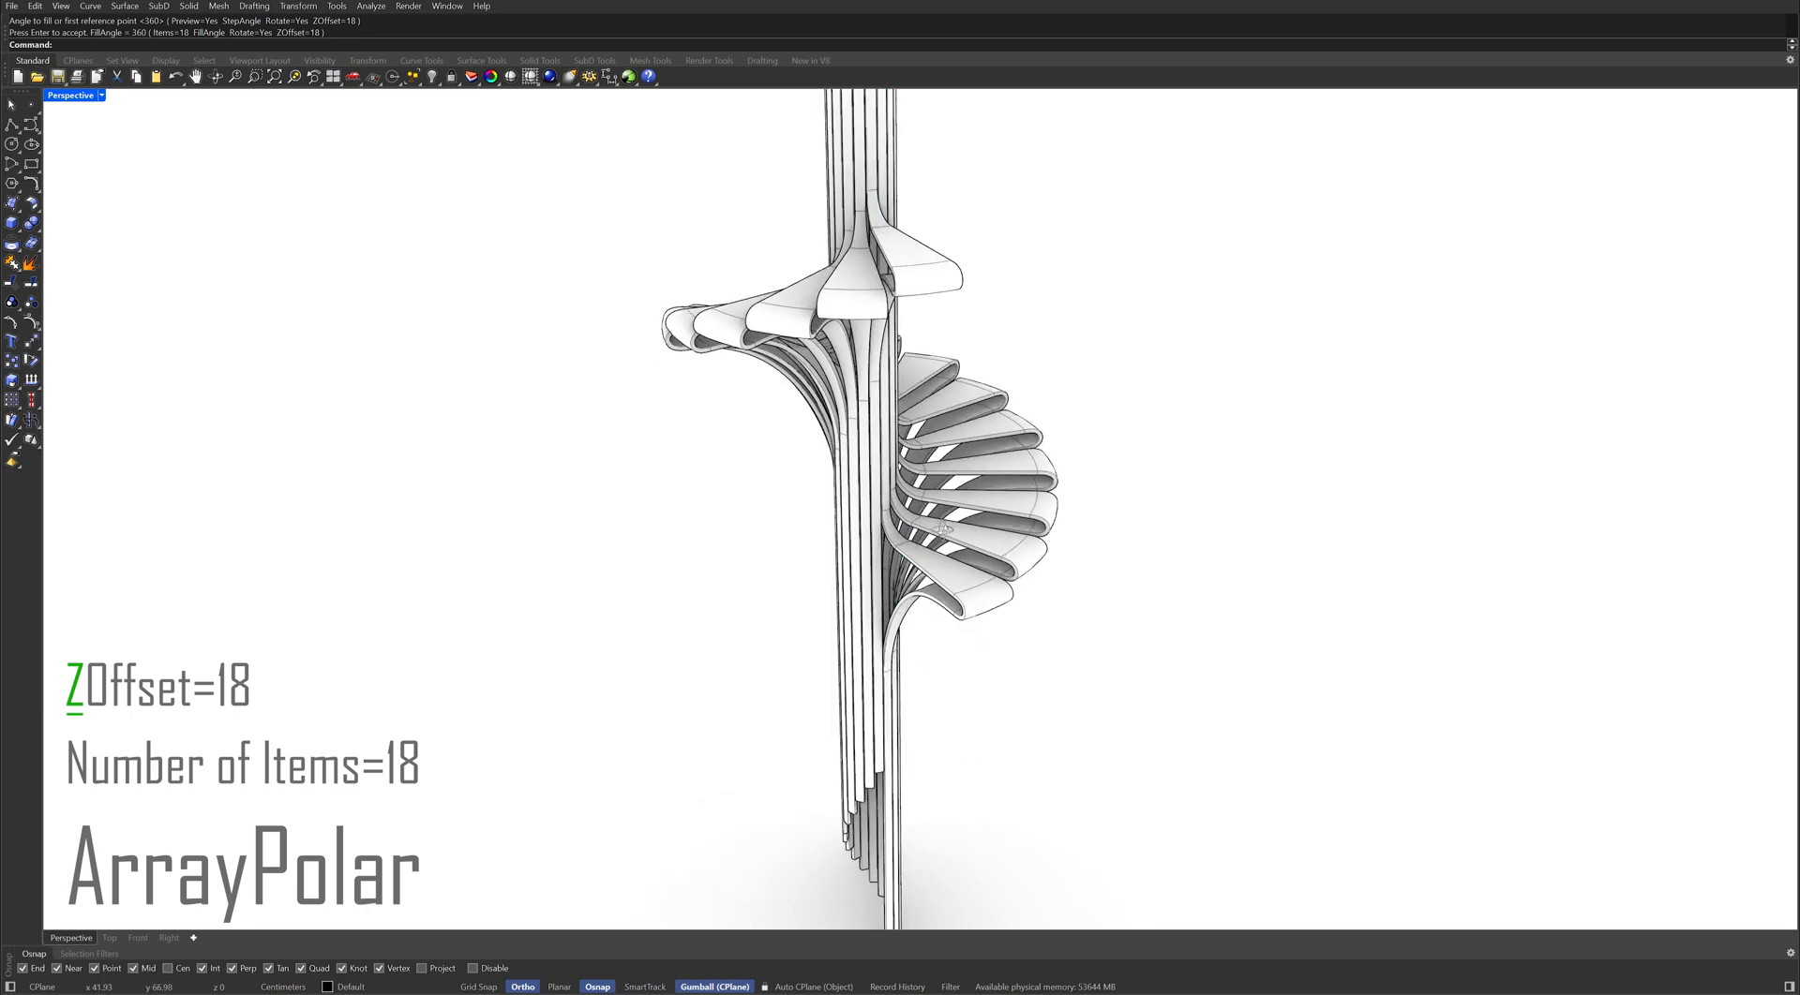
# Polar-array the step 18 times over 360°, each copy rising 18 units.
pyautogui.scroll(3)
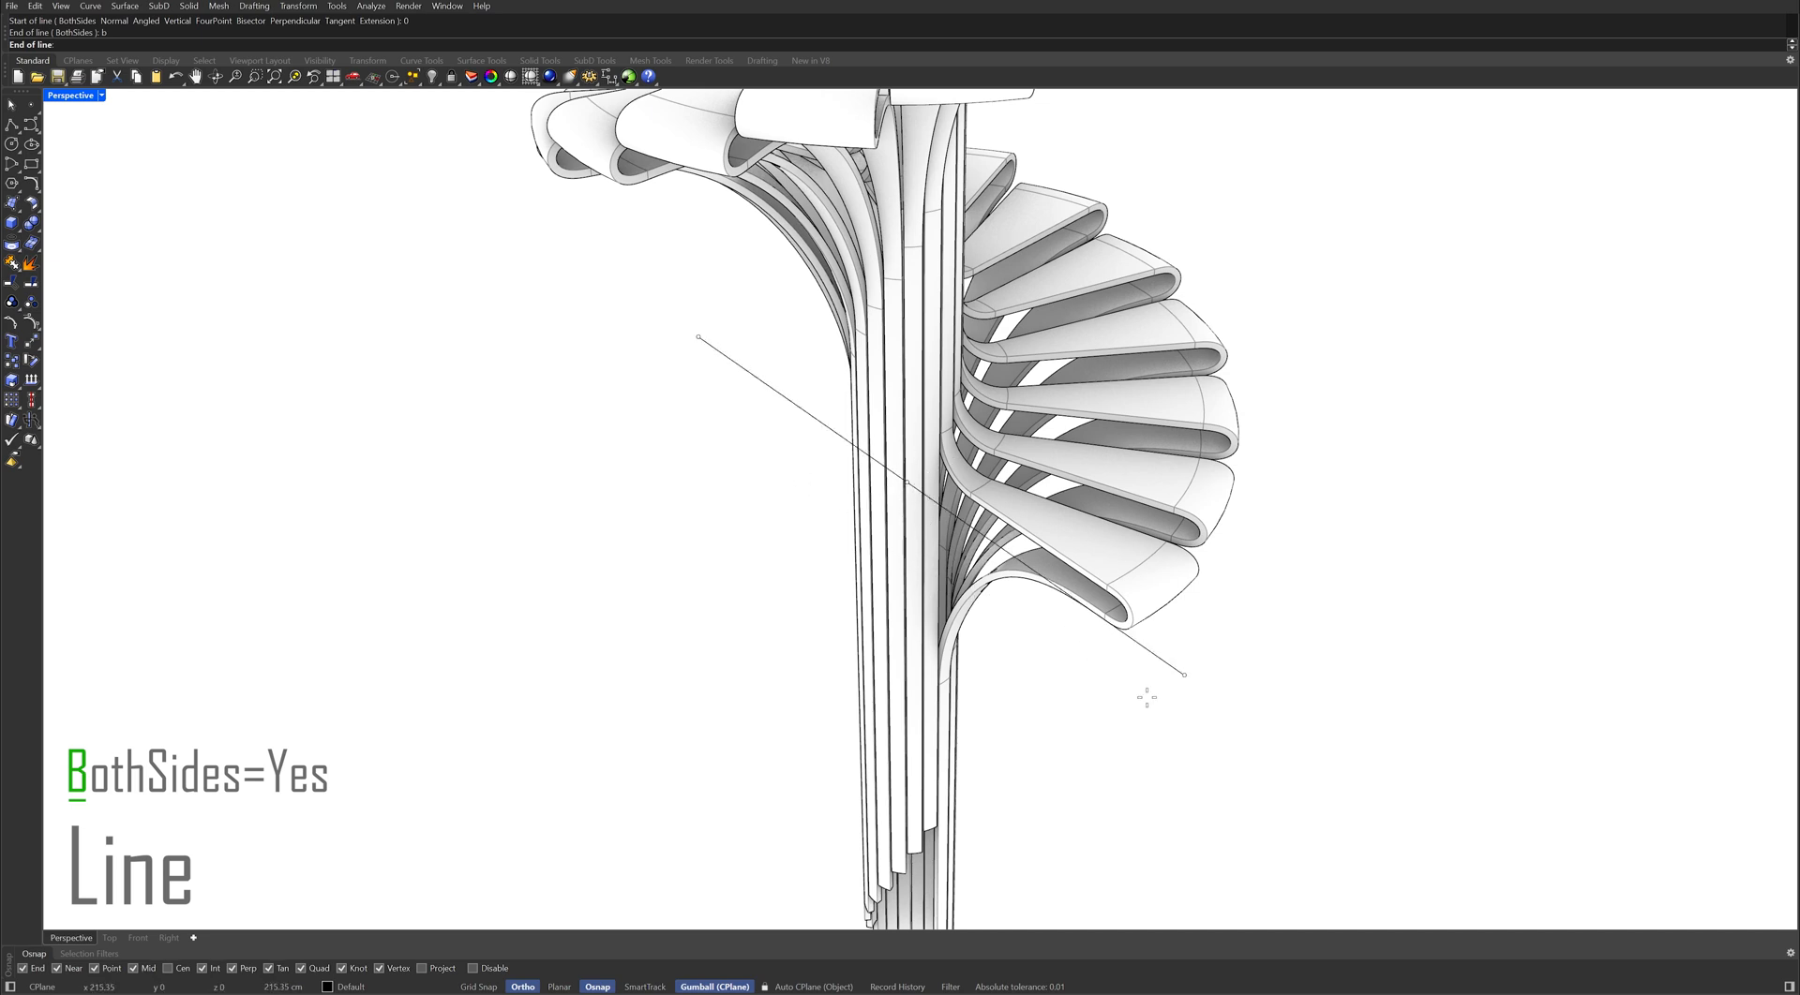
# Finish a two-sided cutting line across the column base and copy it vertically higher.
pyautogui.click(1182, 675)
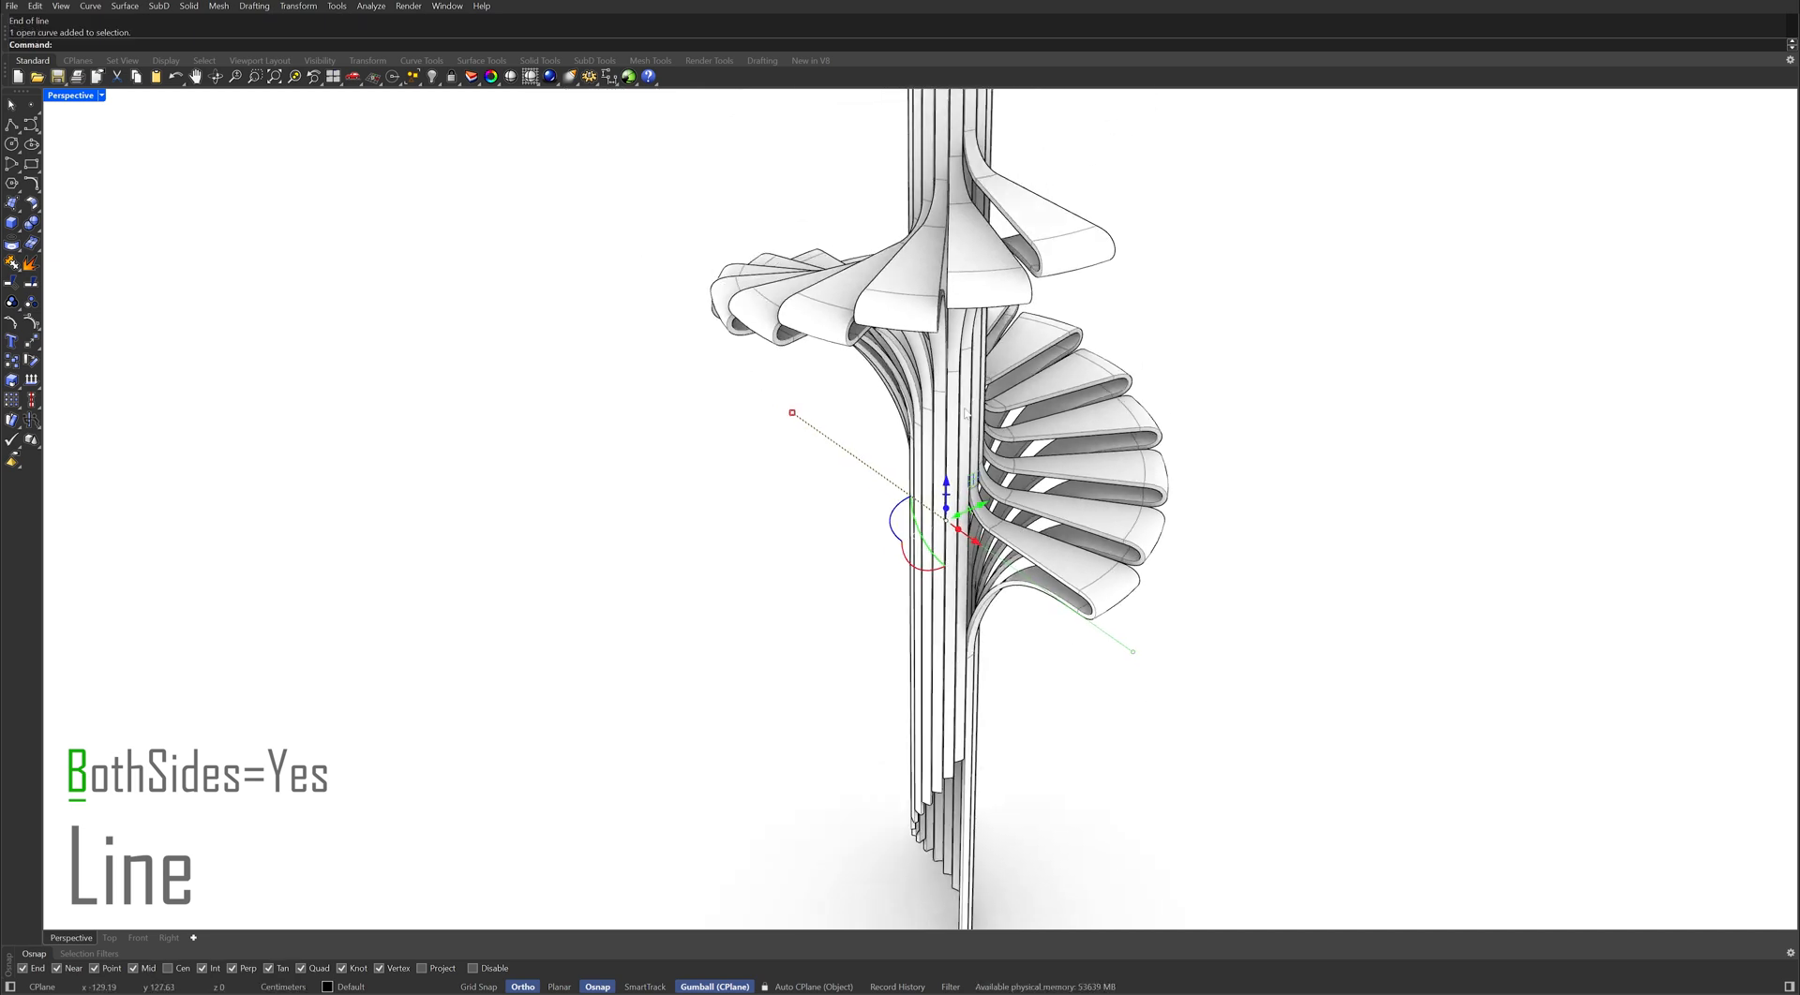
pyautogui.write('Copy')
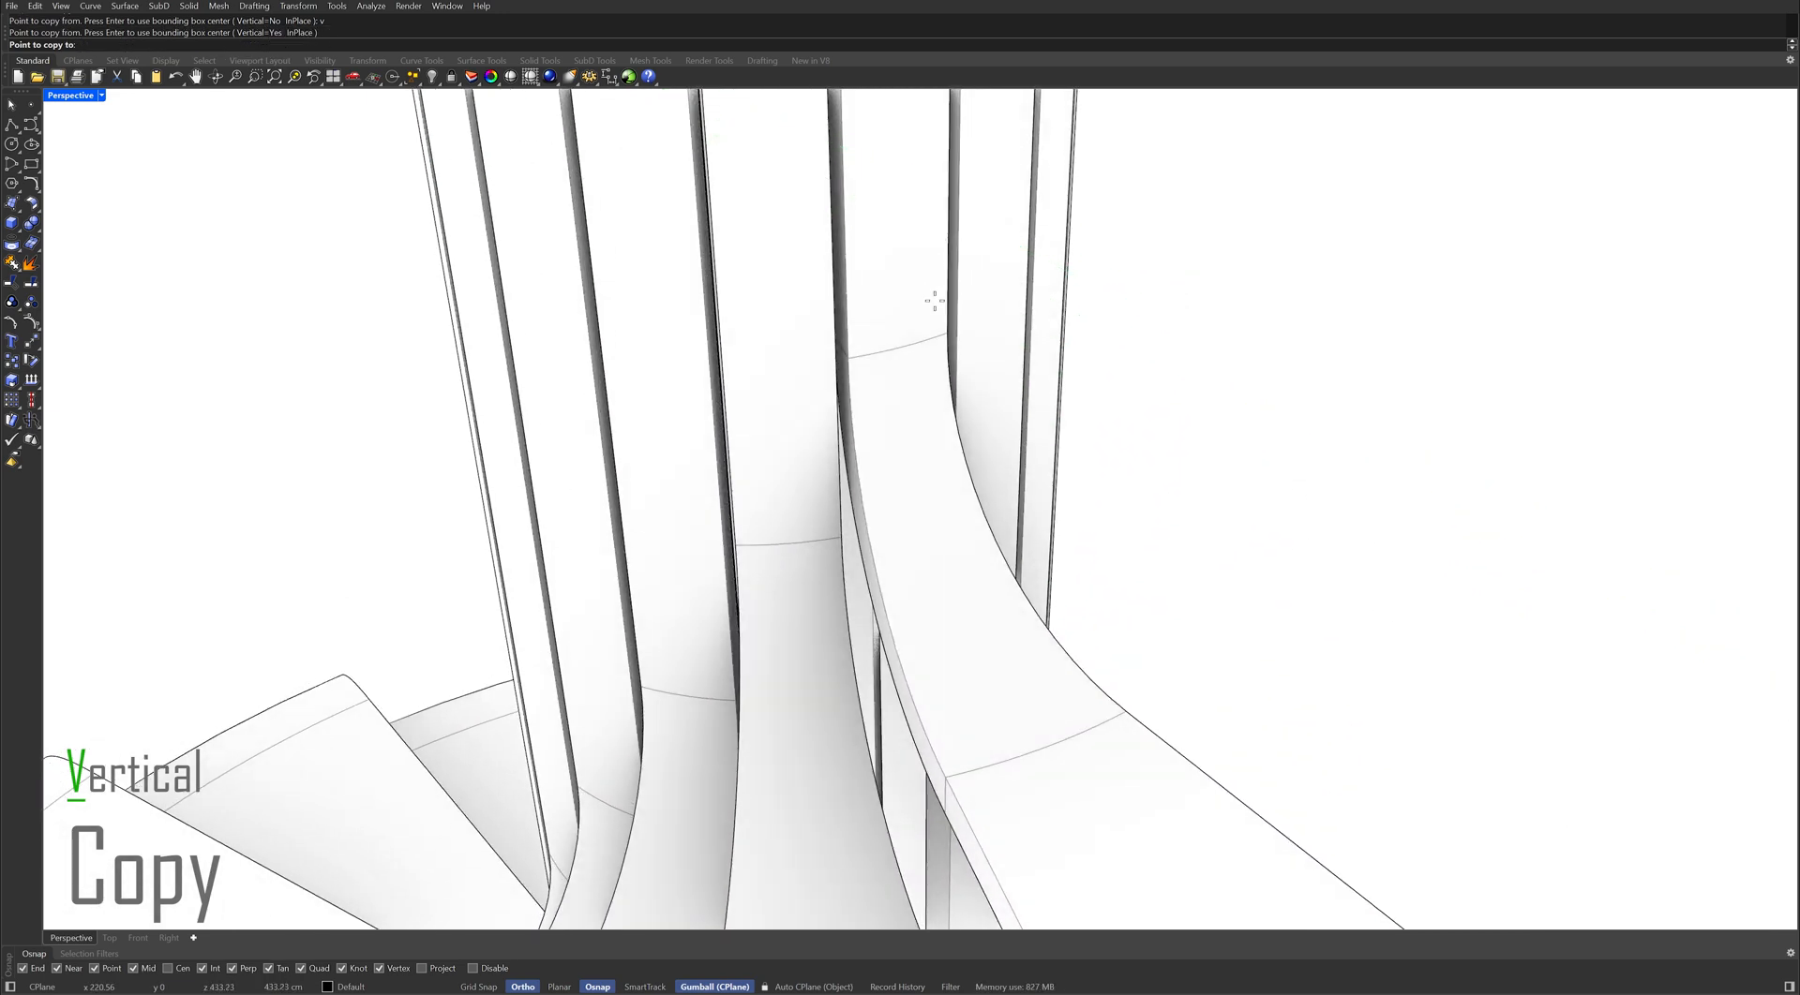
pyautogui.click(932, 298)
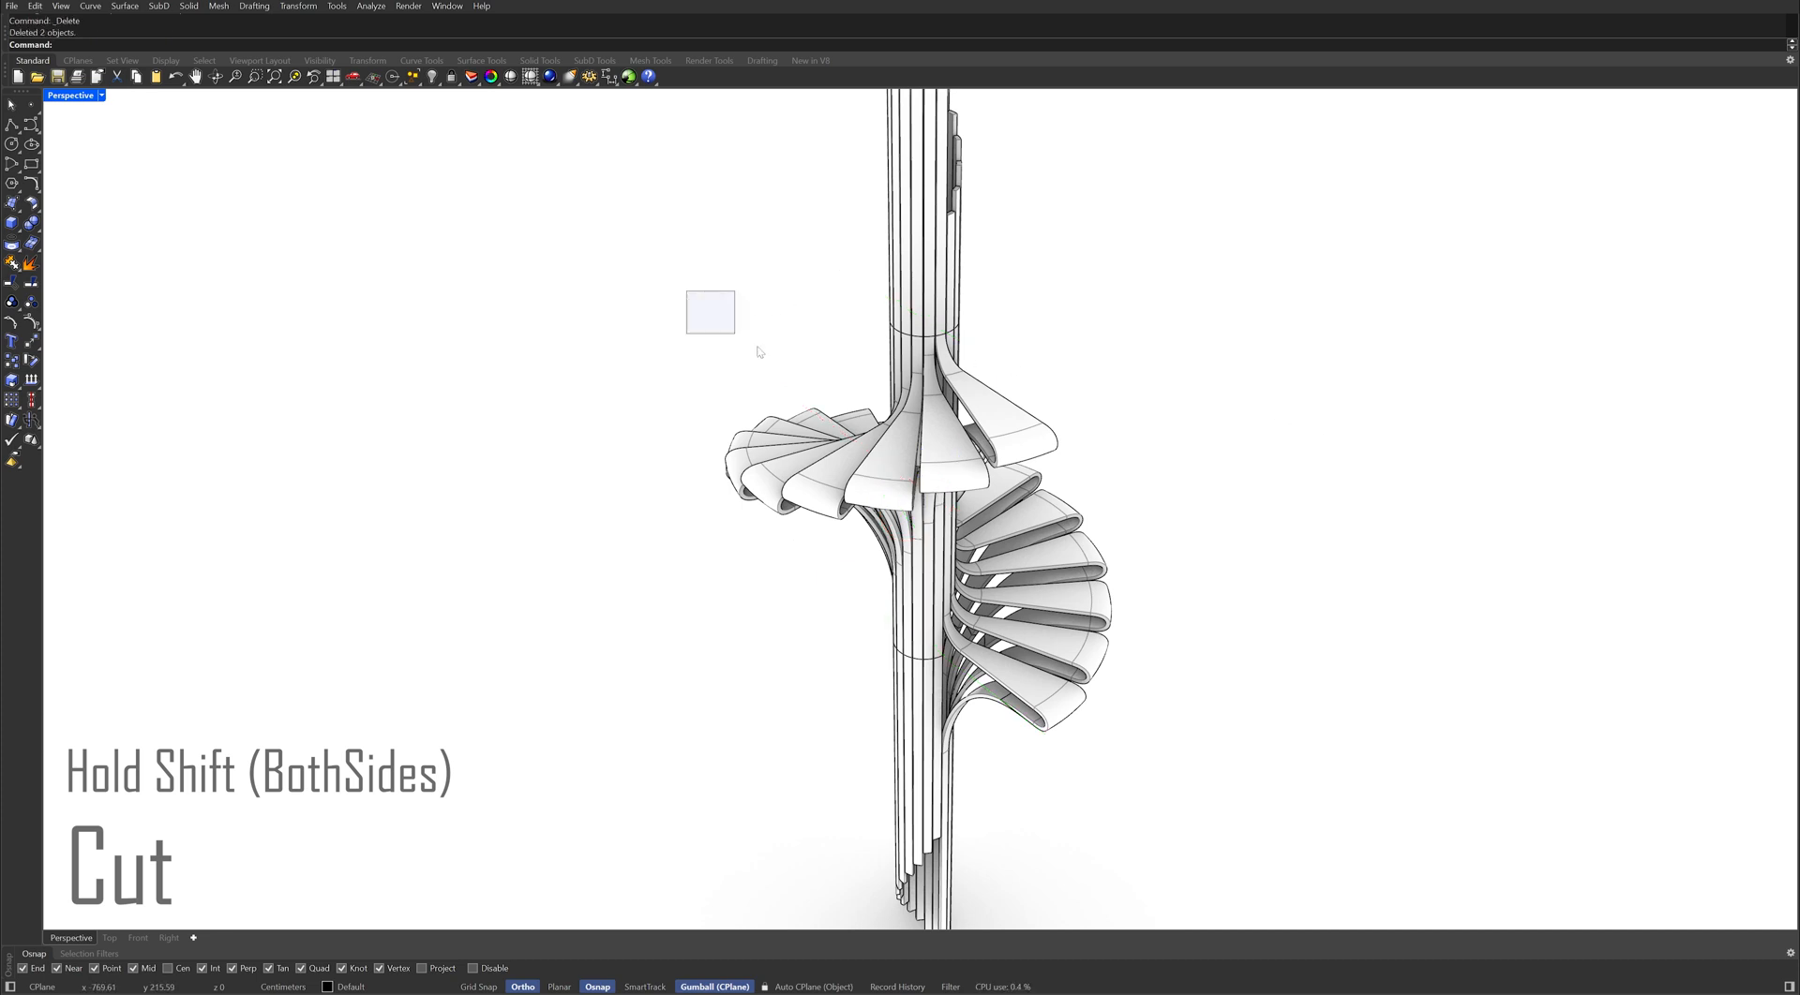
# Window-select the staircase between the cuts, invert the selection, and delete the excess post ends.
pyautogui.moveTo(710, 313); pyautogui.dragTo(1257, 770)
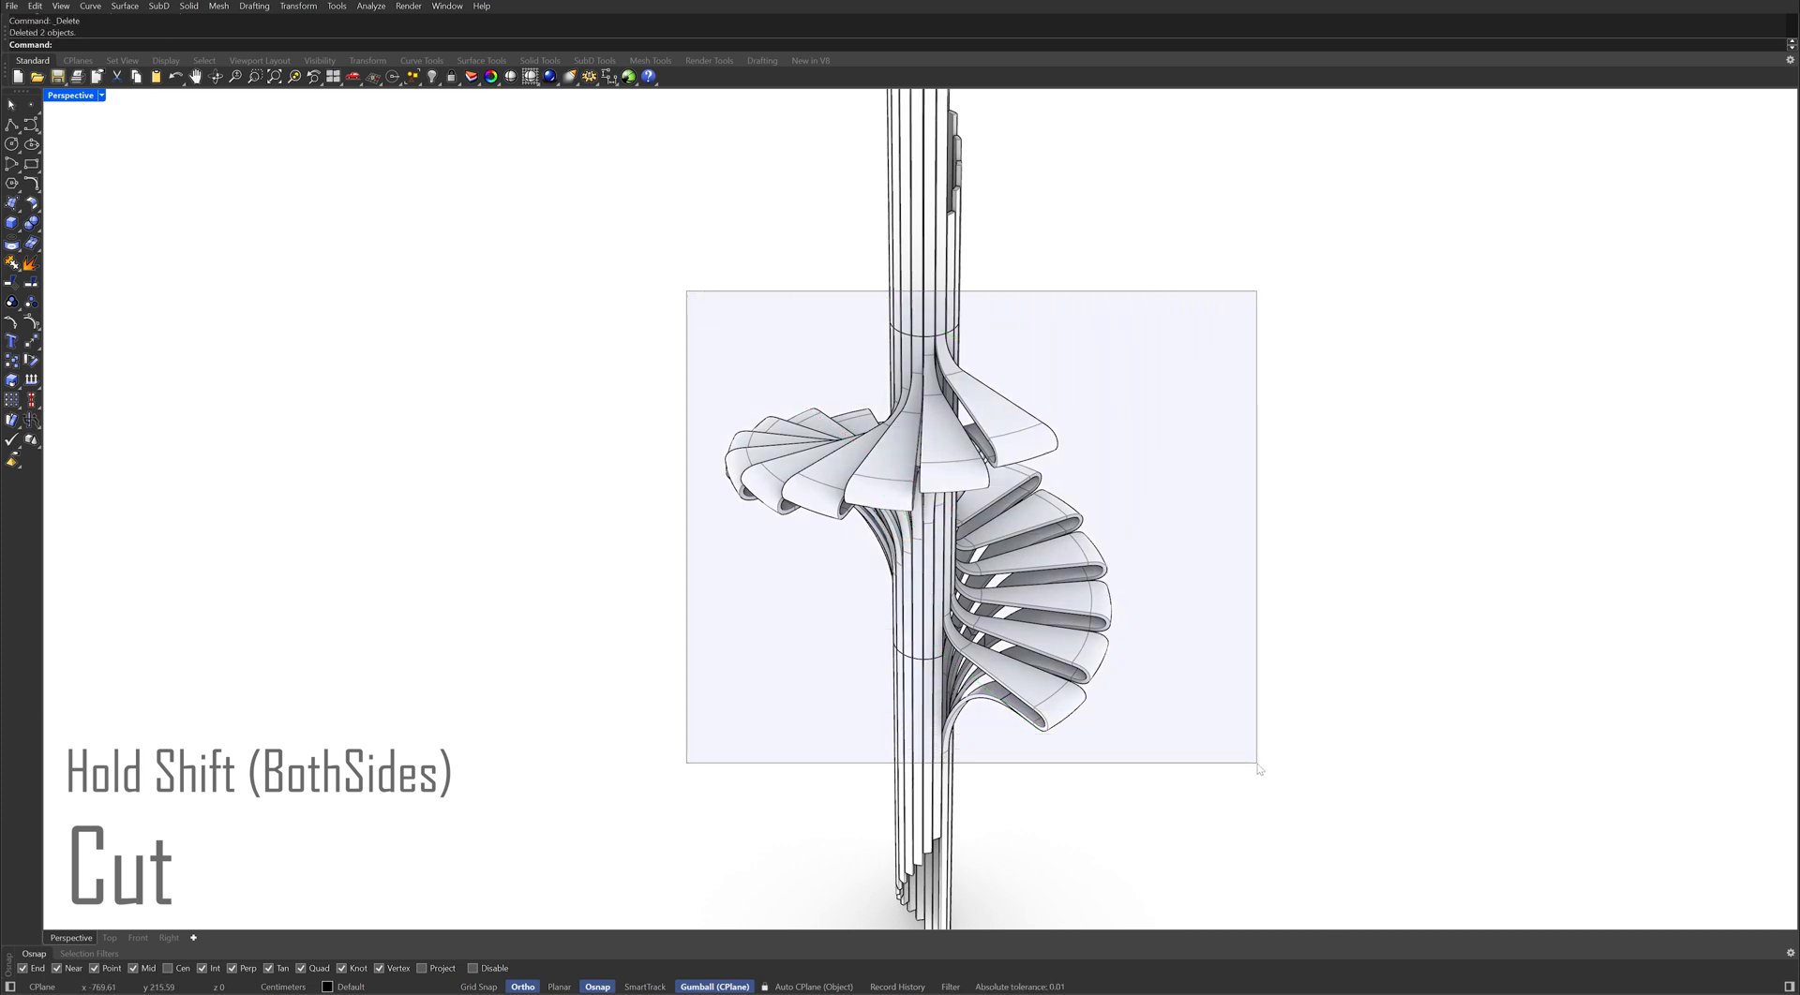
pyautogui.write('Invert')
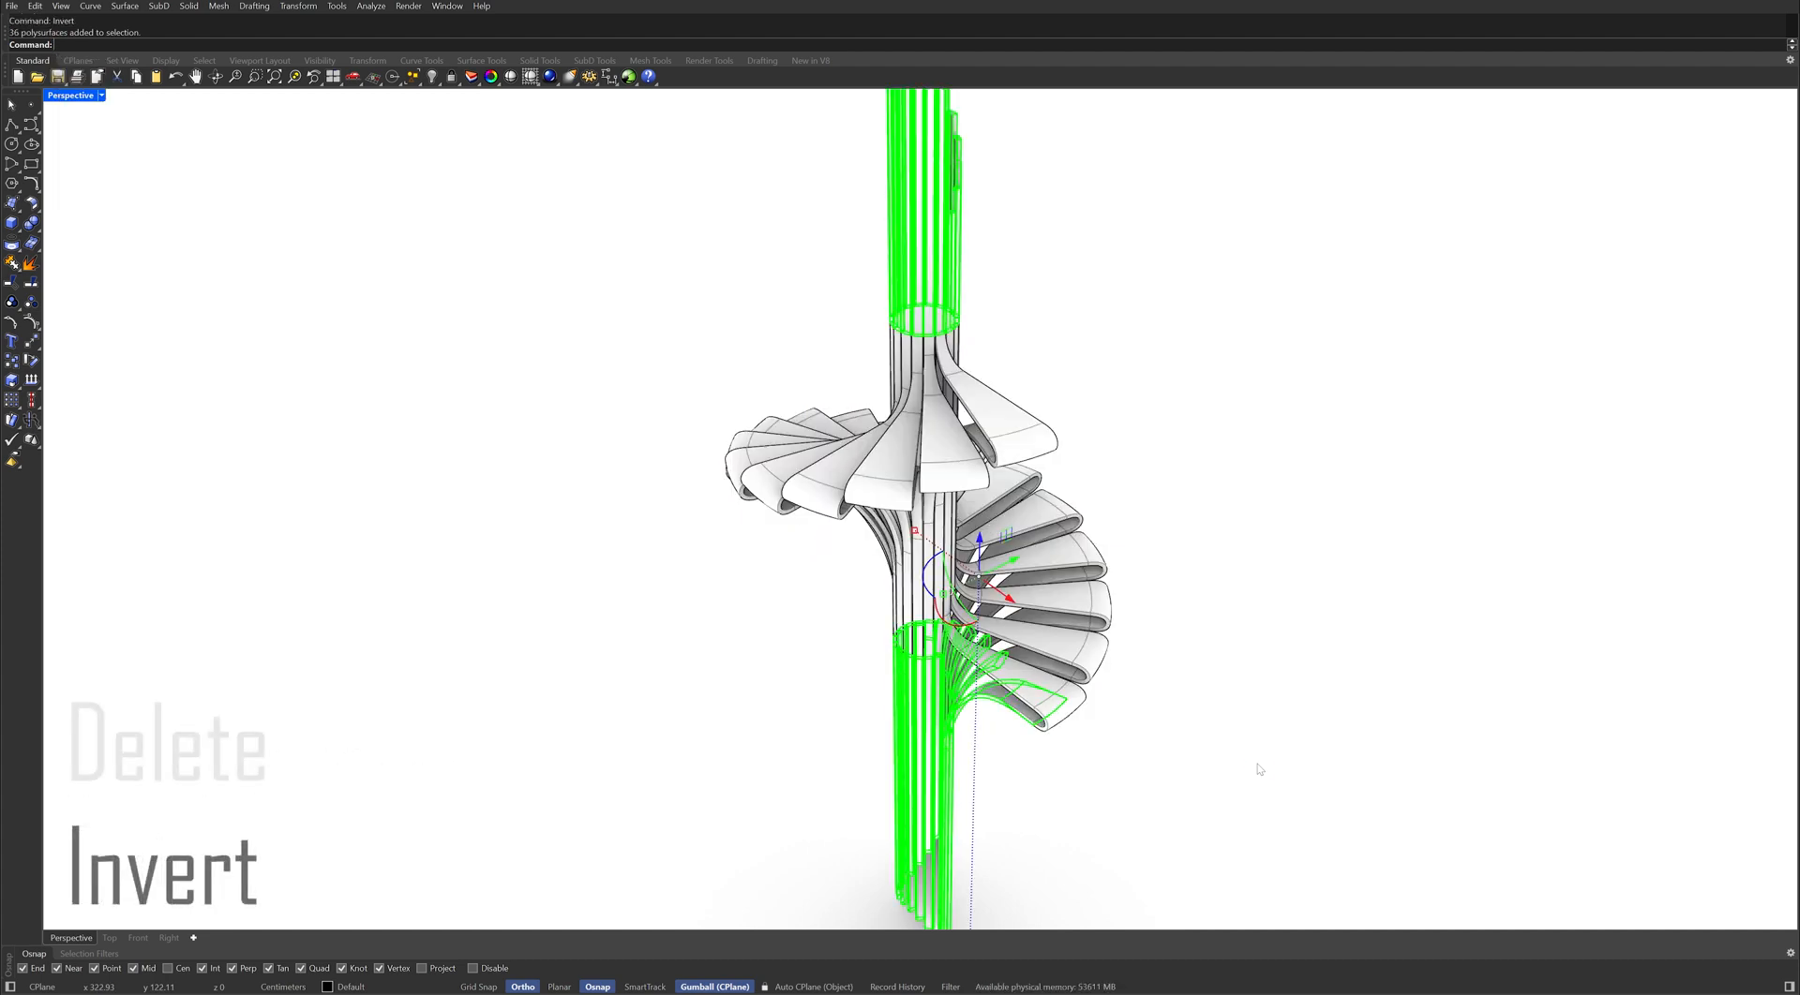
pyautogui.press('Delete')
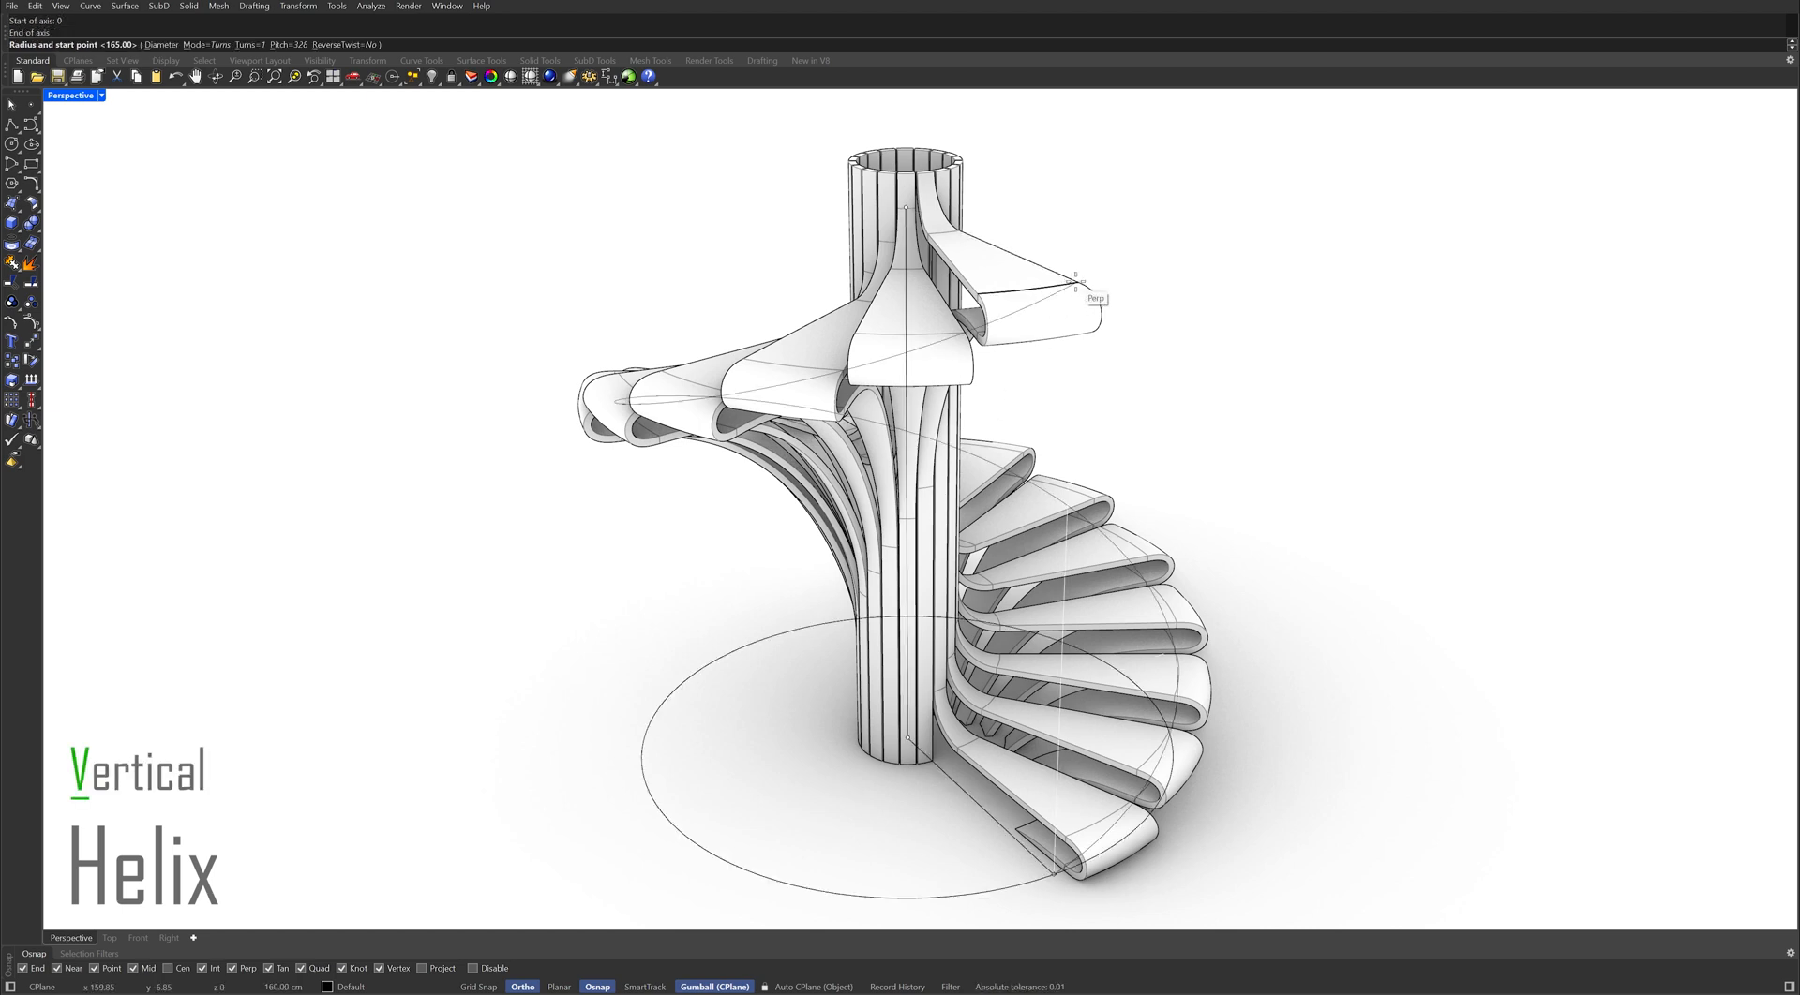
pyautogui.moveTo(1297, 729)
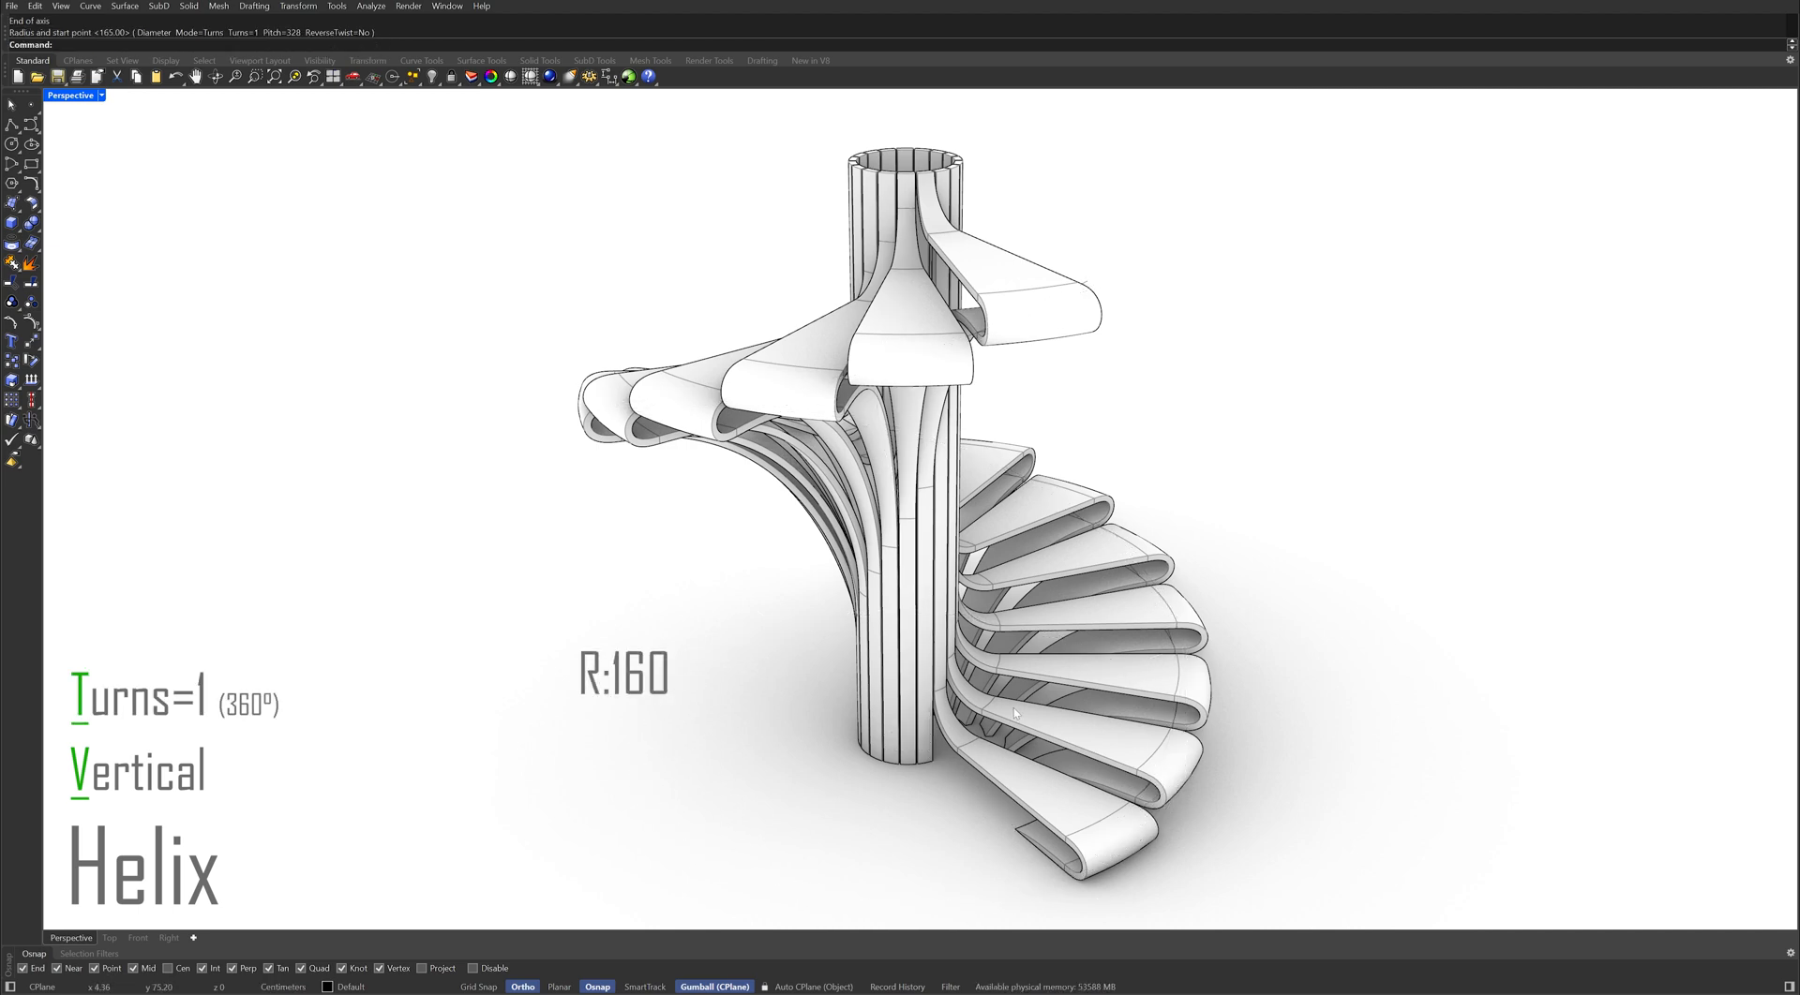
# Orbit the view around the staircase with its one-turn, radius-160 helix.
pyautogui.moveTo(1011, 711); pyautogui.dragTo(814, 626)
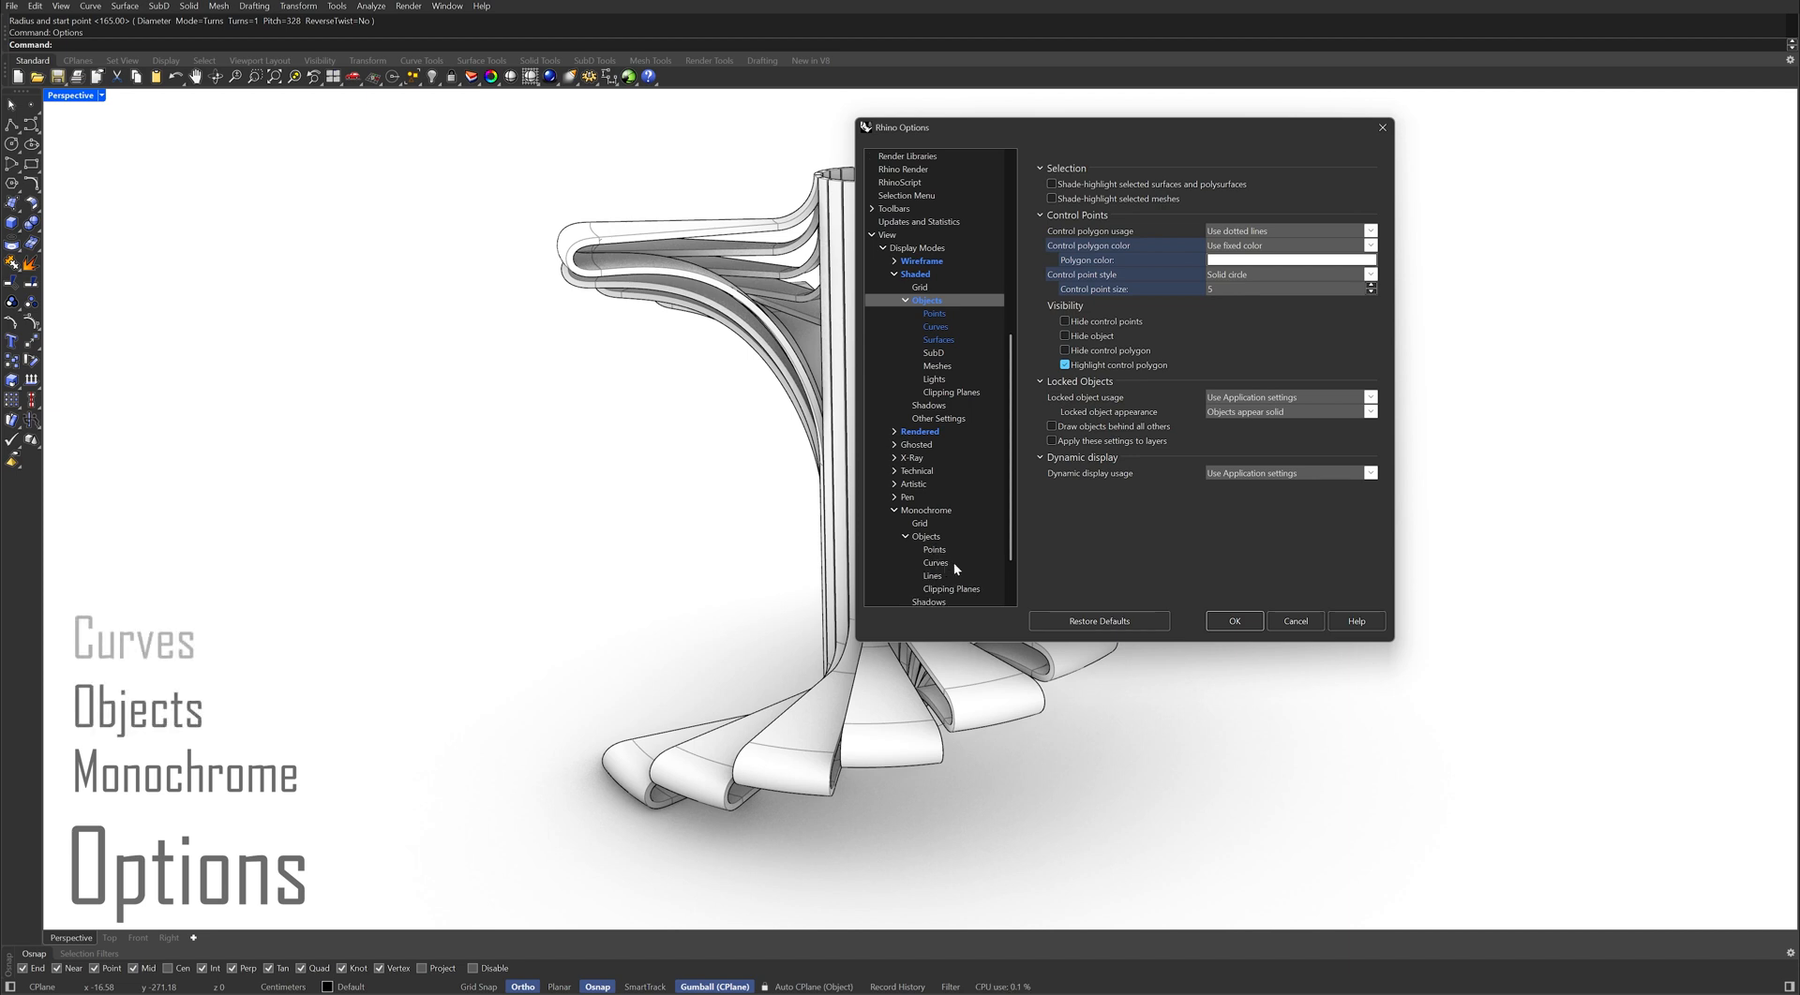
# Set the Monochrome display mode's curve width scale to 6.
pyautogui.click(934, 326)
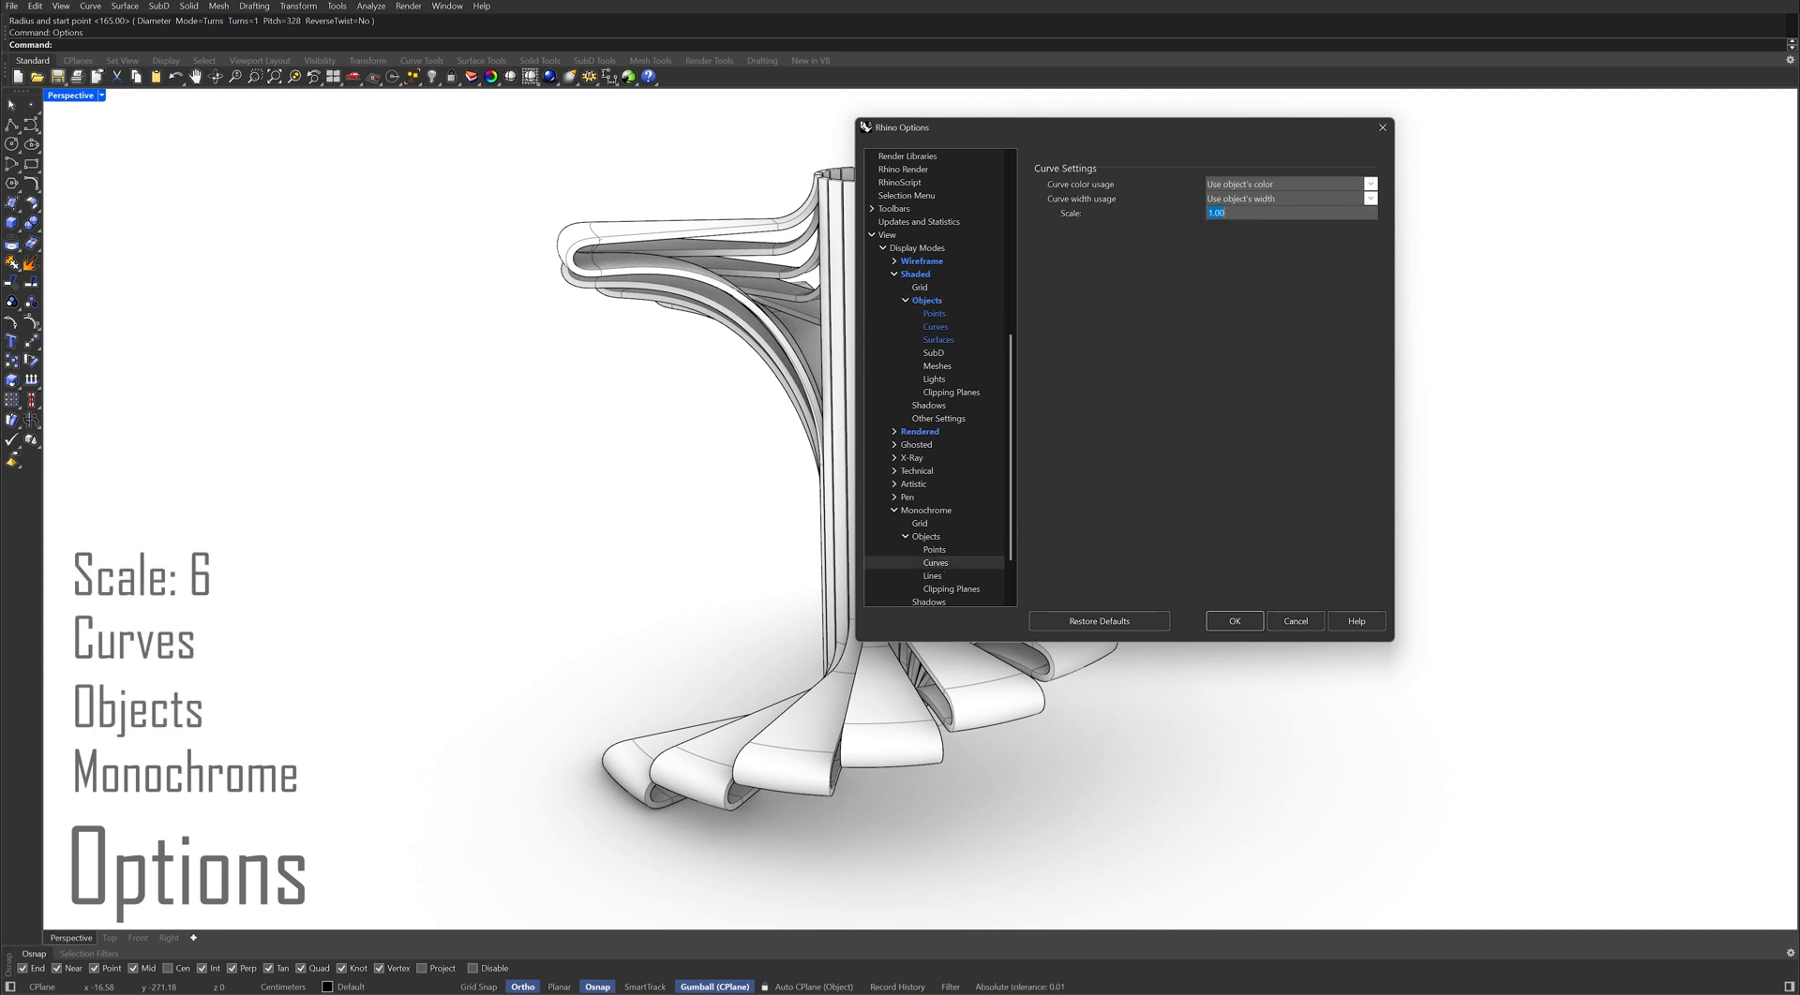
pyautogui.write('6')
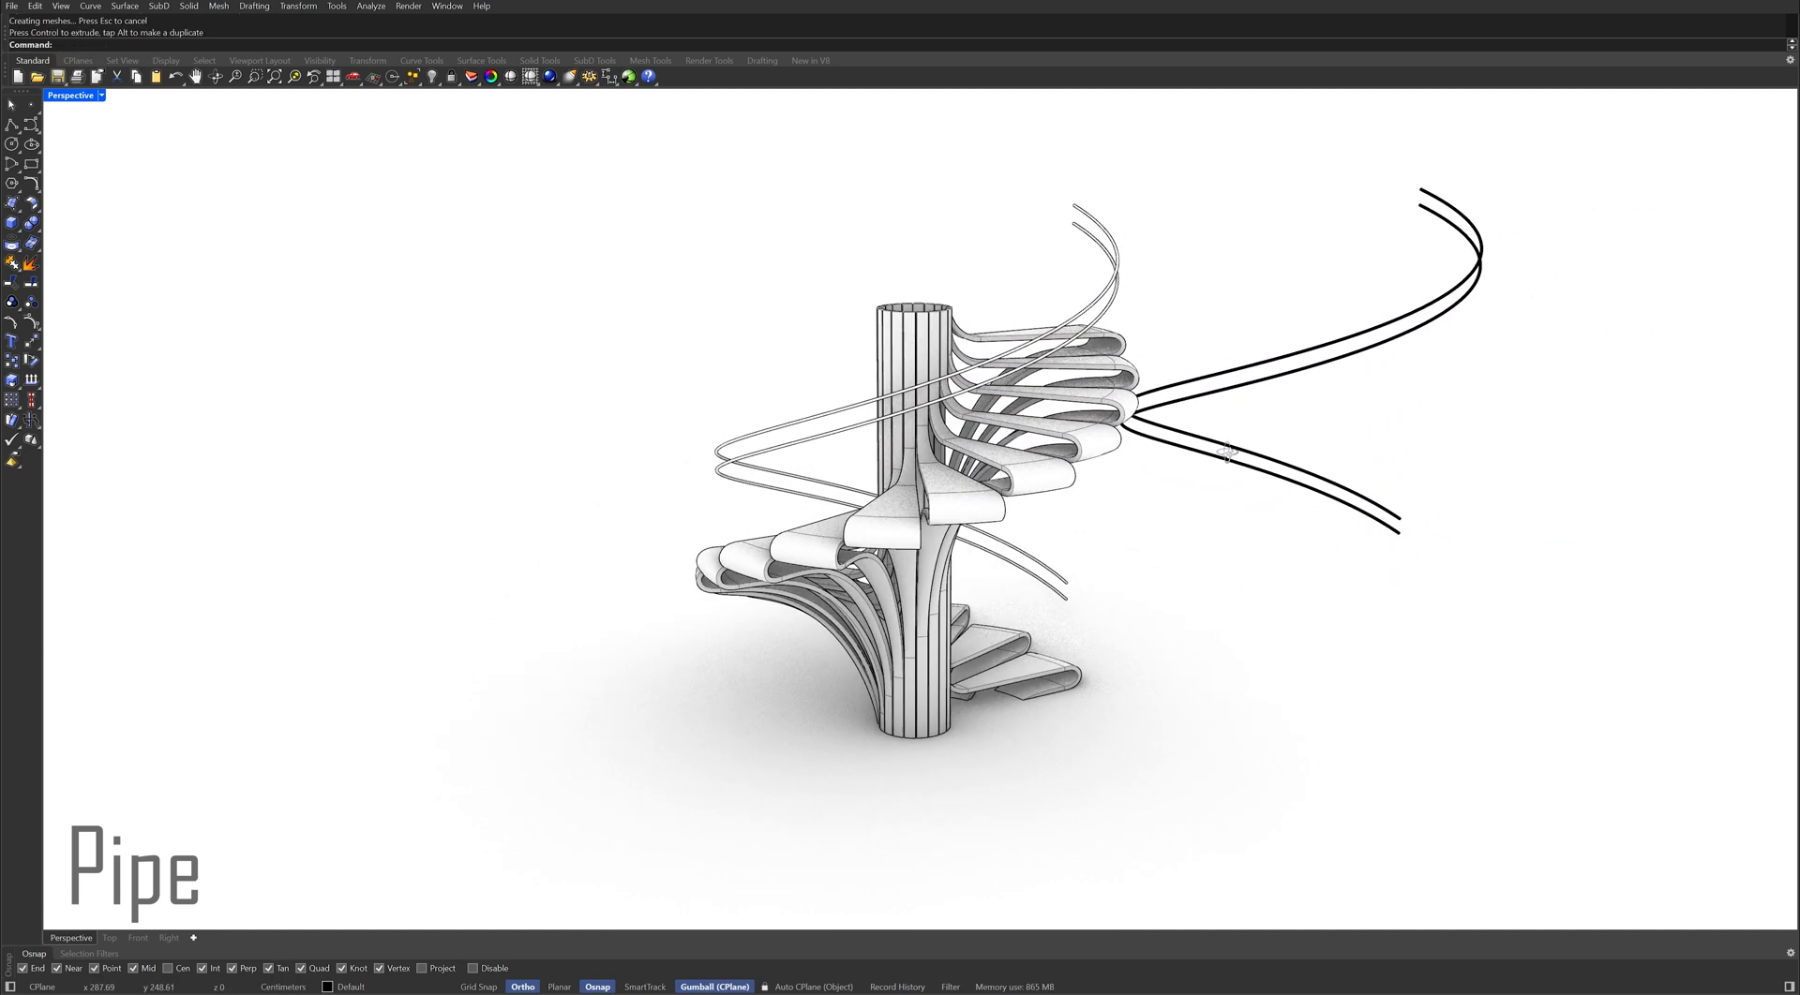
# Delete the two spare helical curves, leaving only the piped railings.
pyautogui.click(1228, 448)
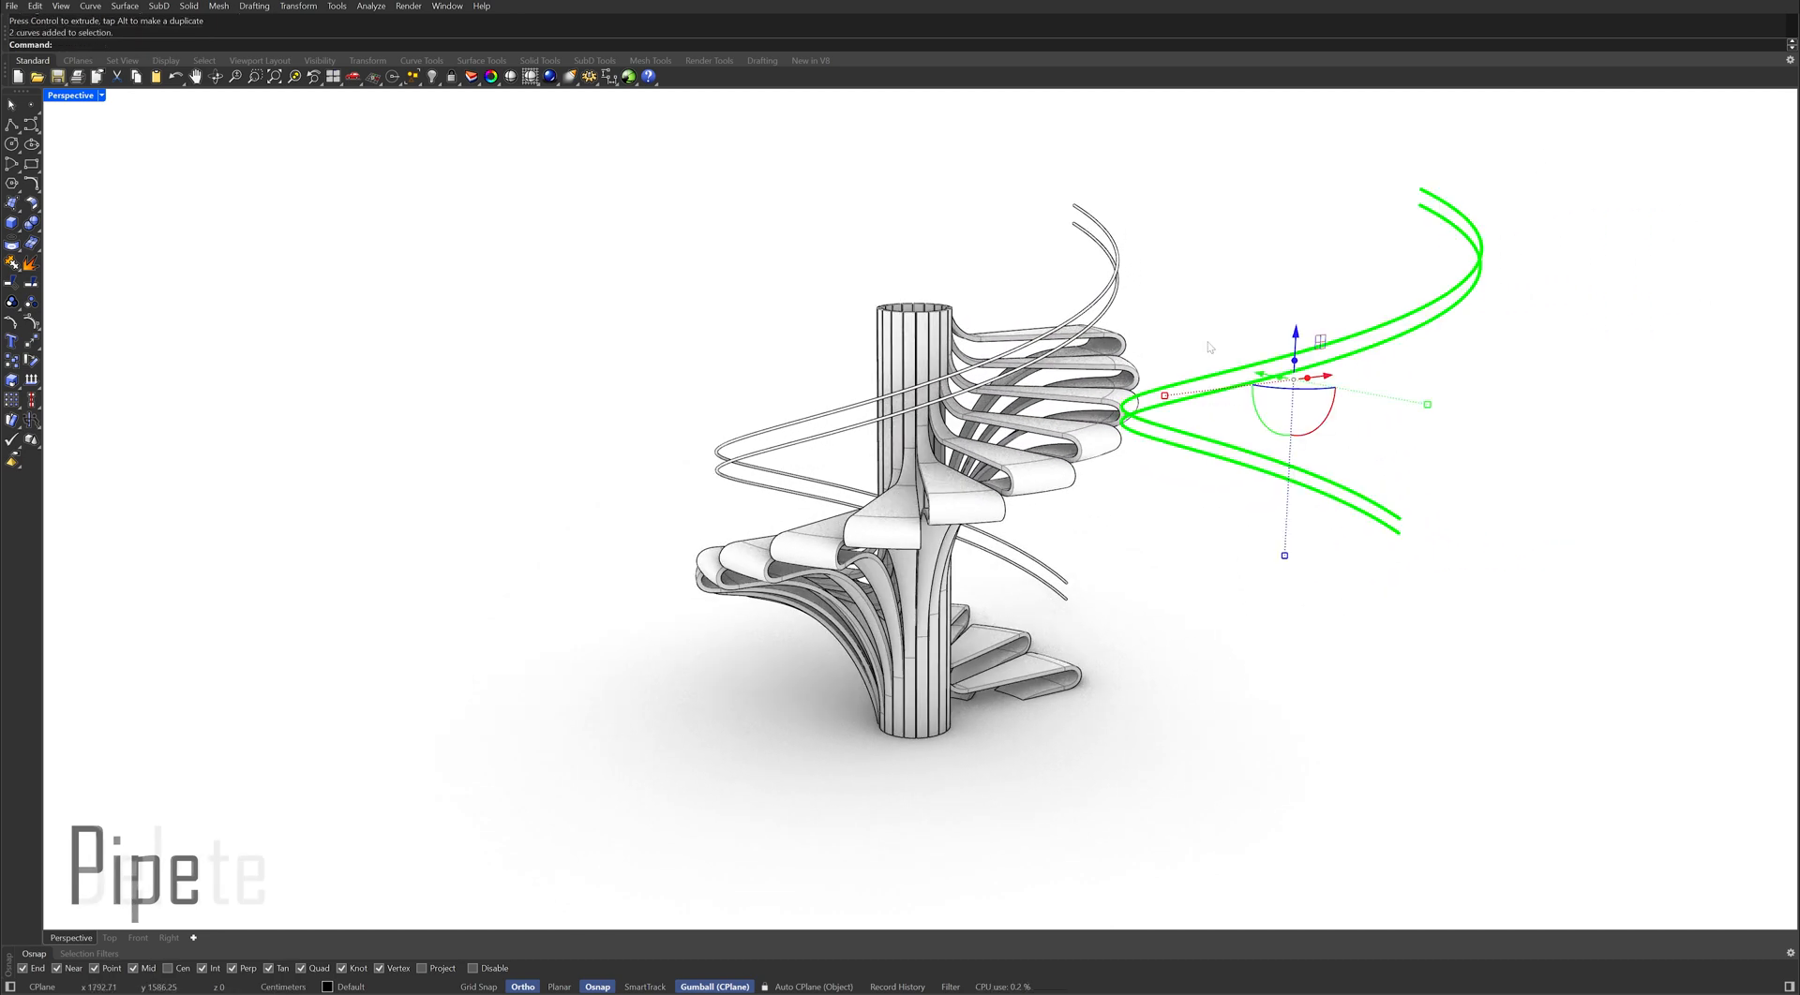
pyautogui.press('Delete')
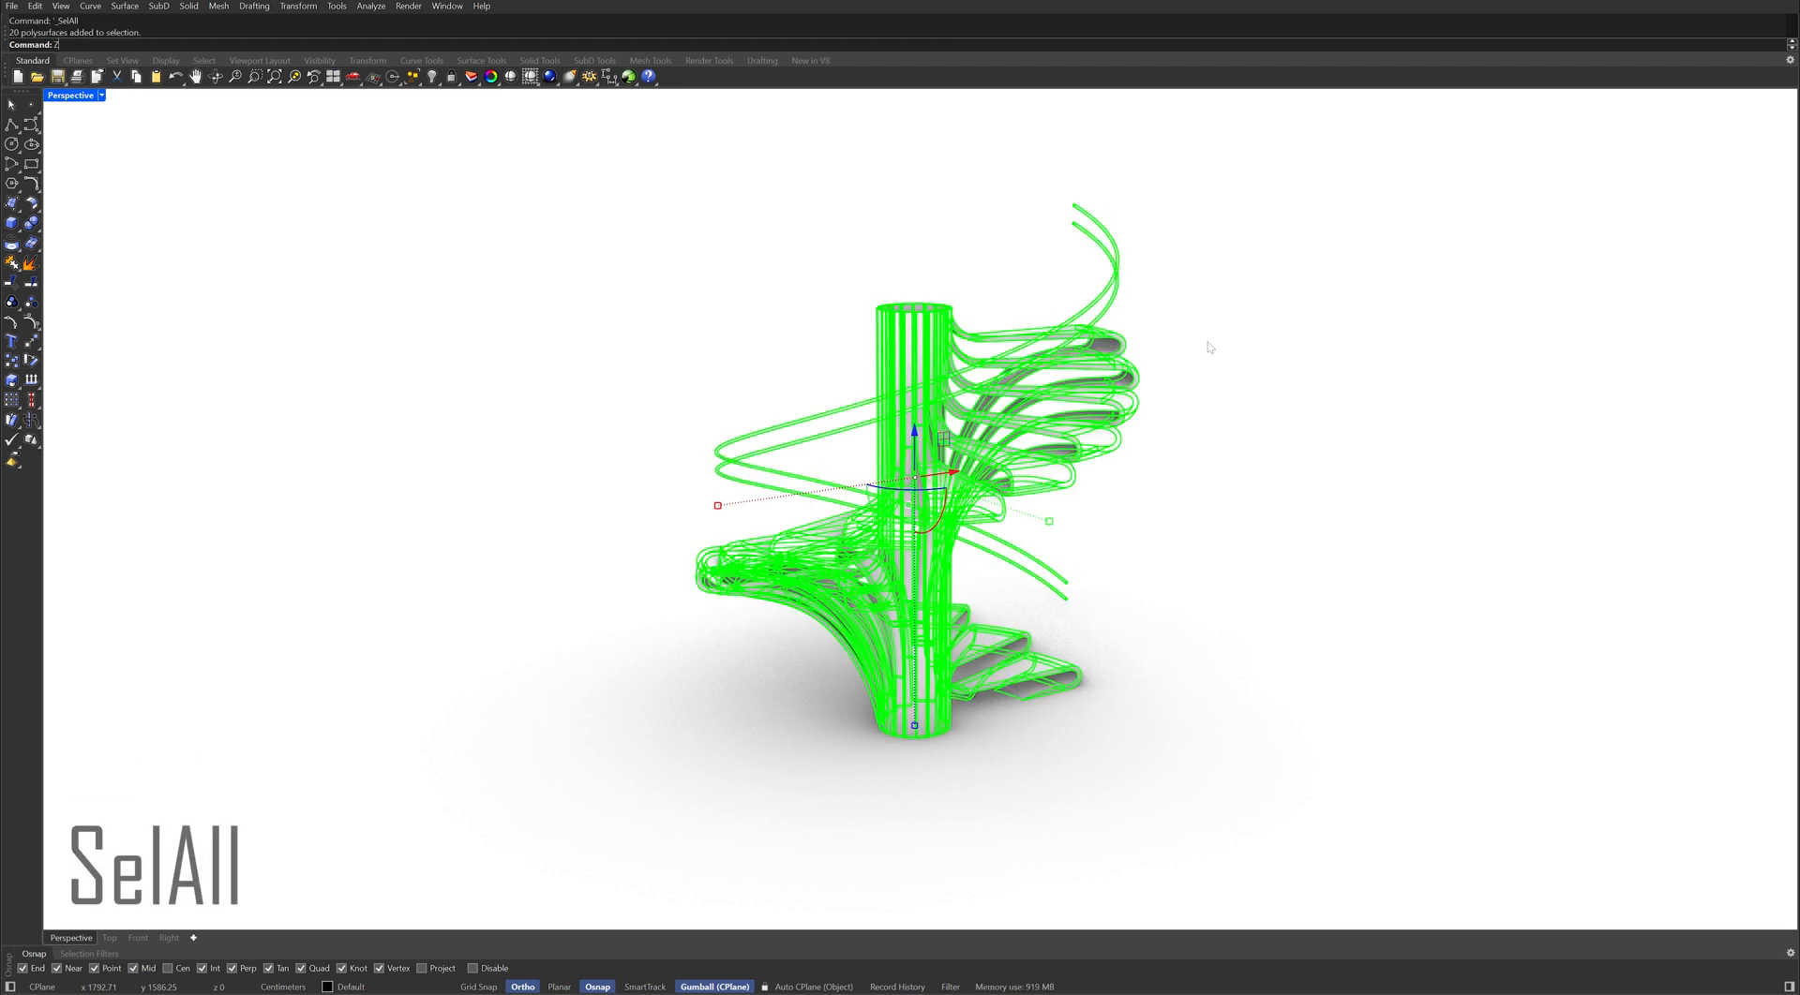
# Zoom to the selected staircase and spin it in a slowed-down Turntable view.
pyautogui.write('ZS')
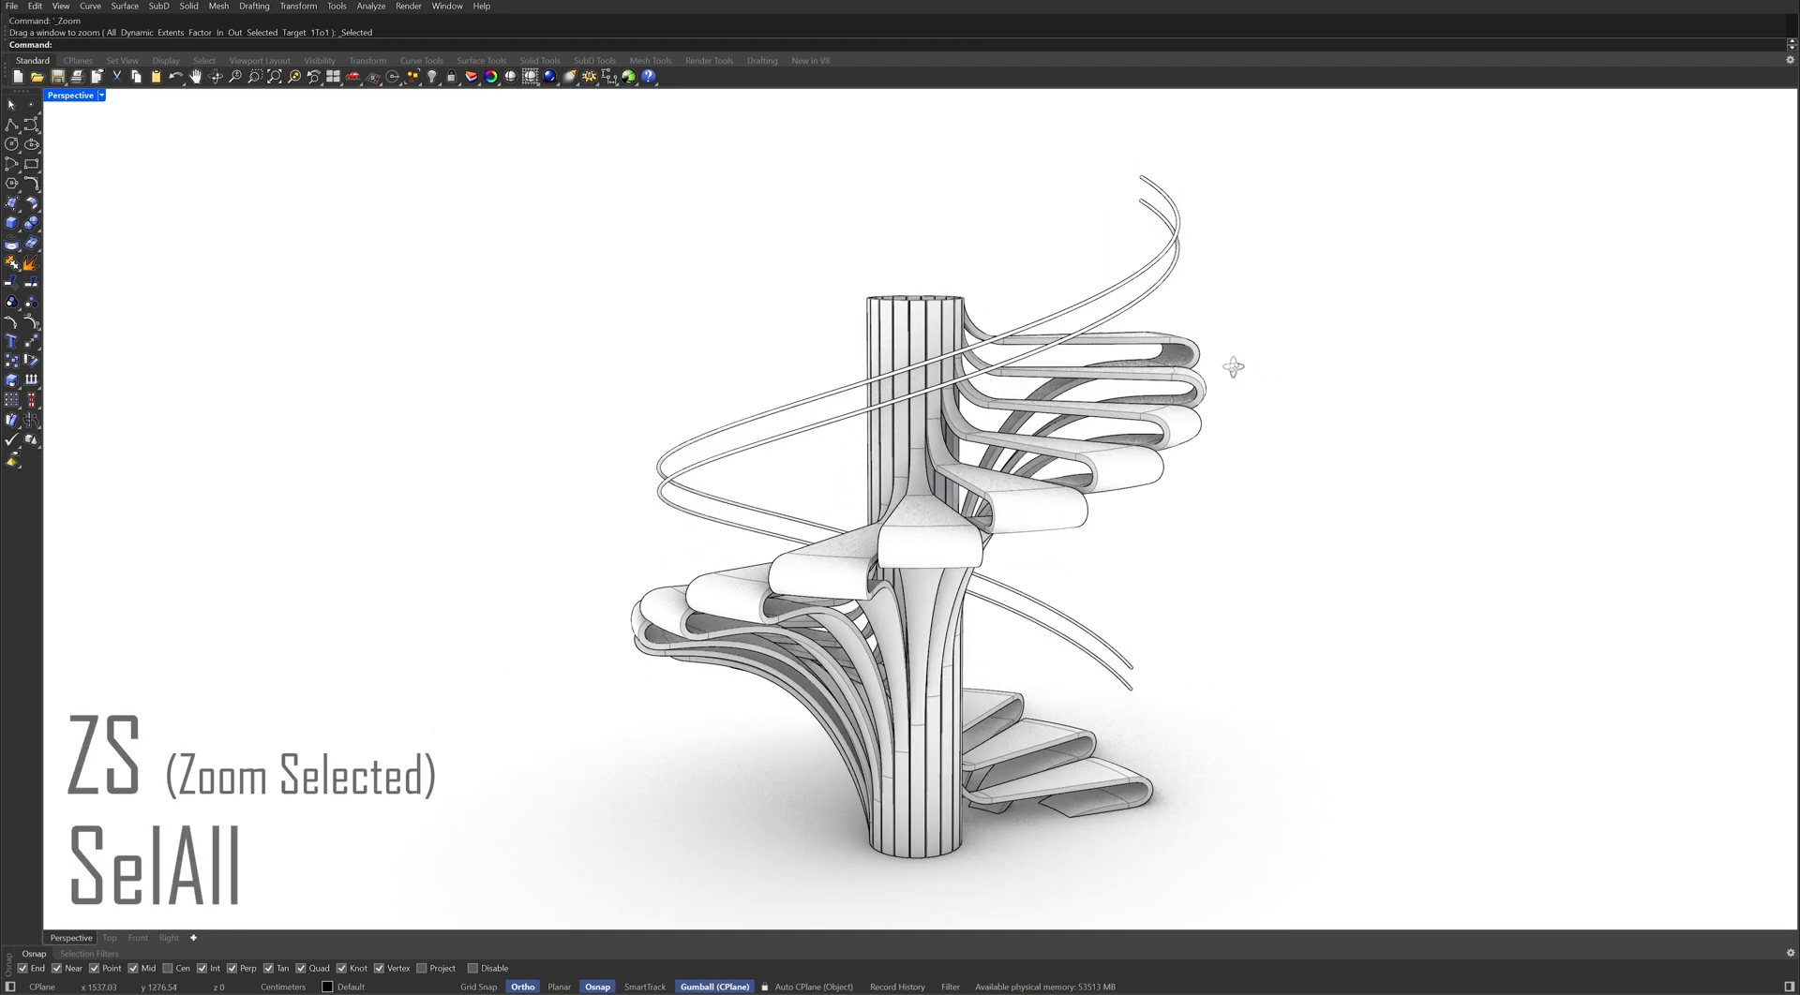
pyautogui.write('Turntable')
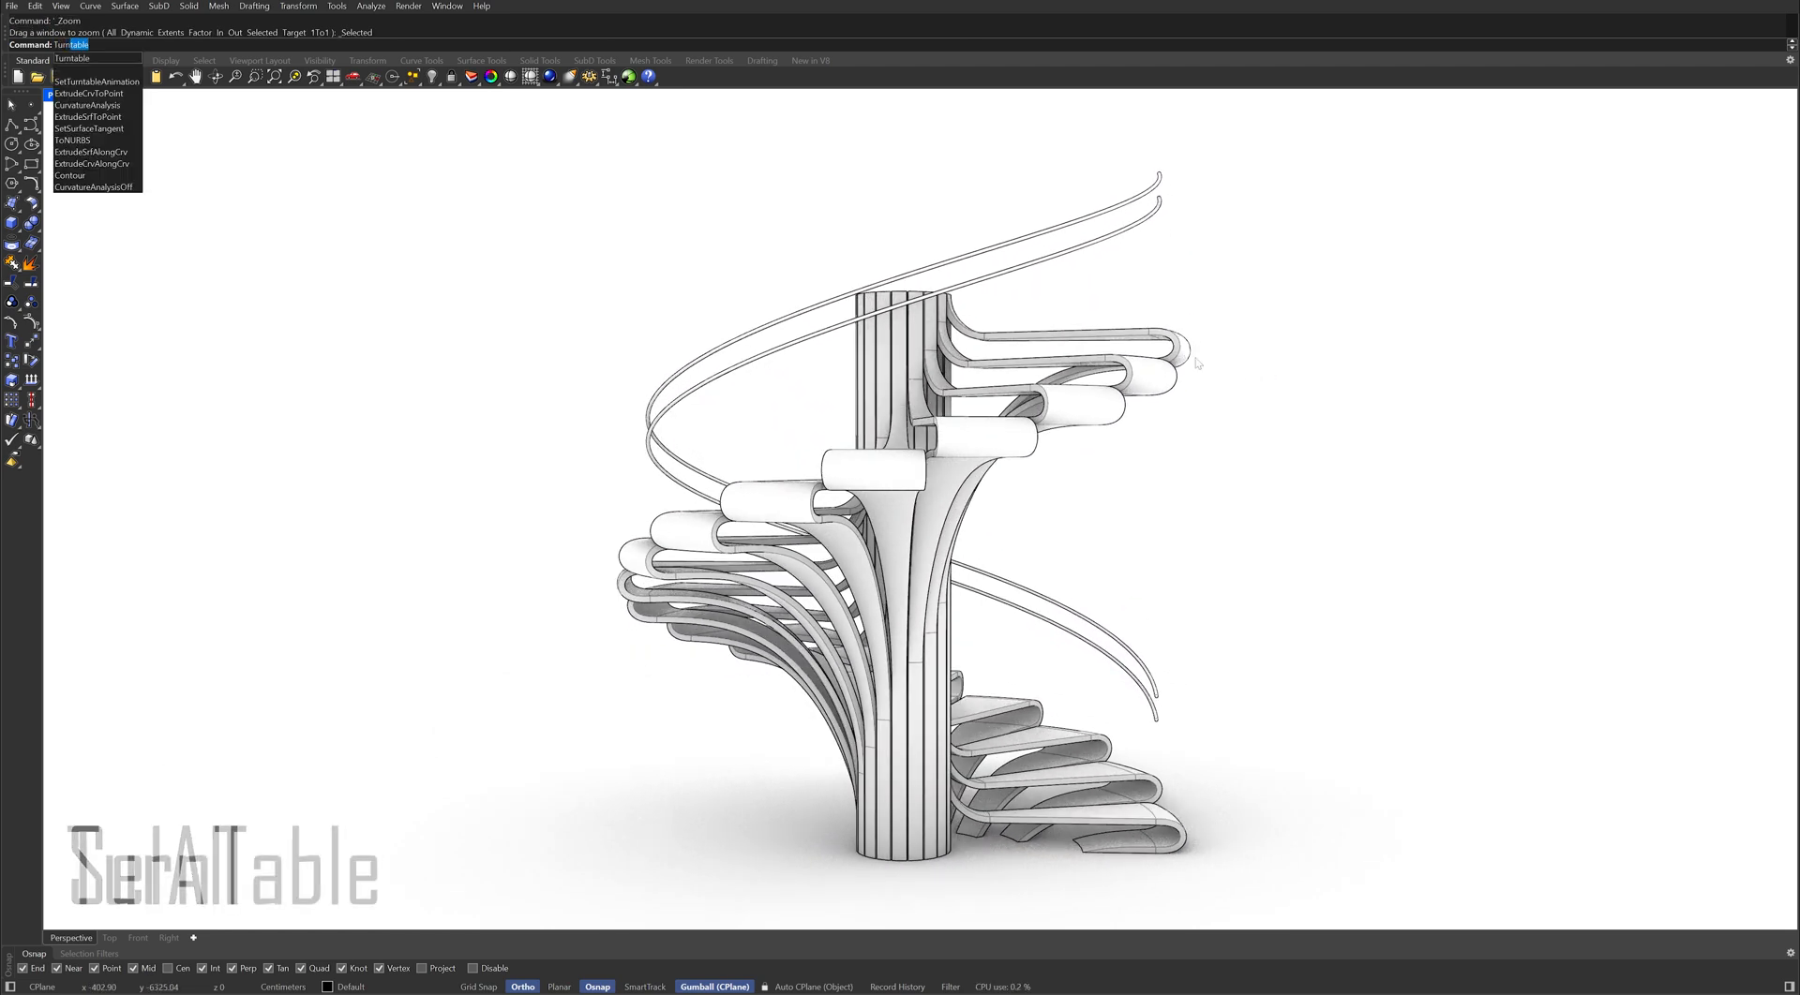
pyautogui.click(98, 80)
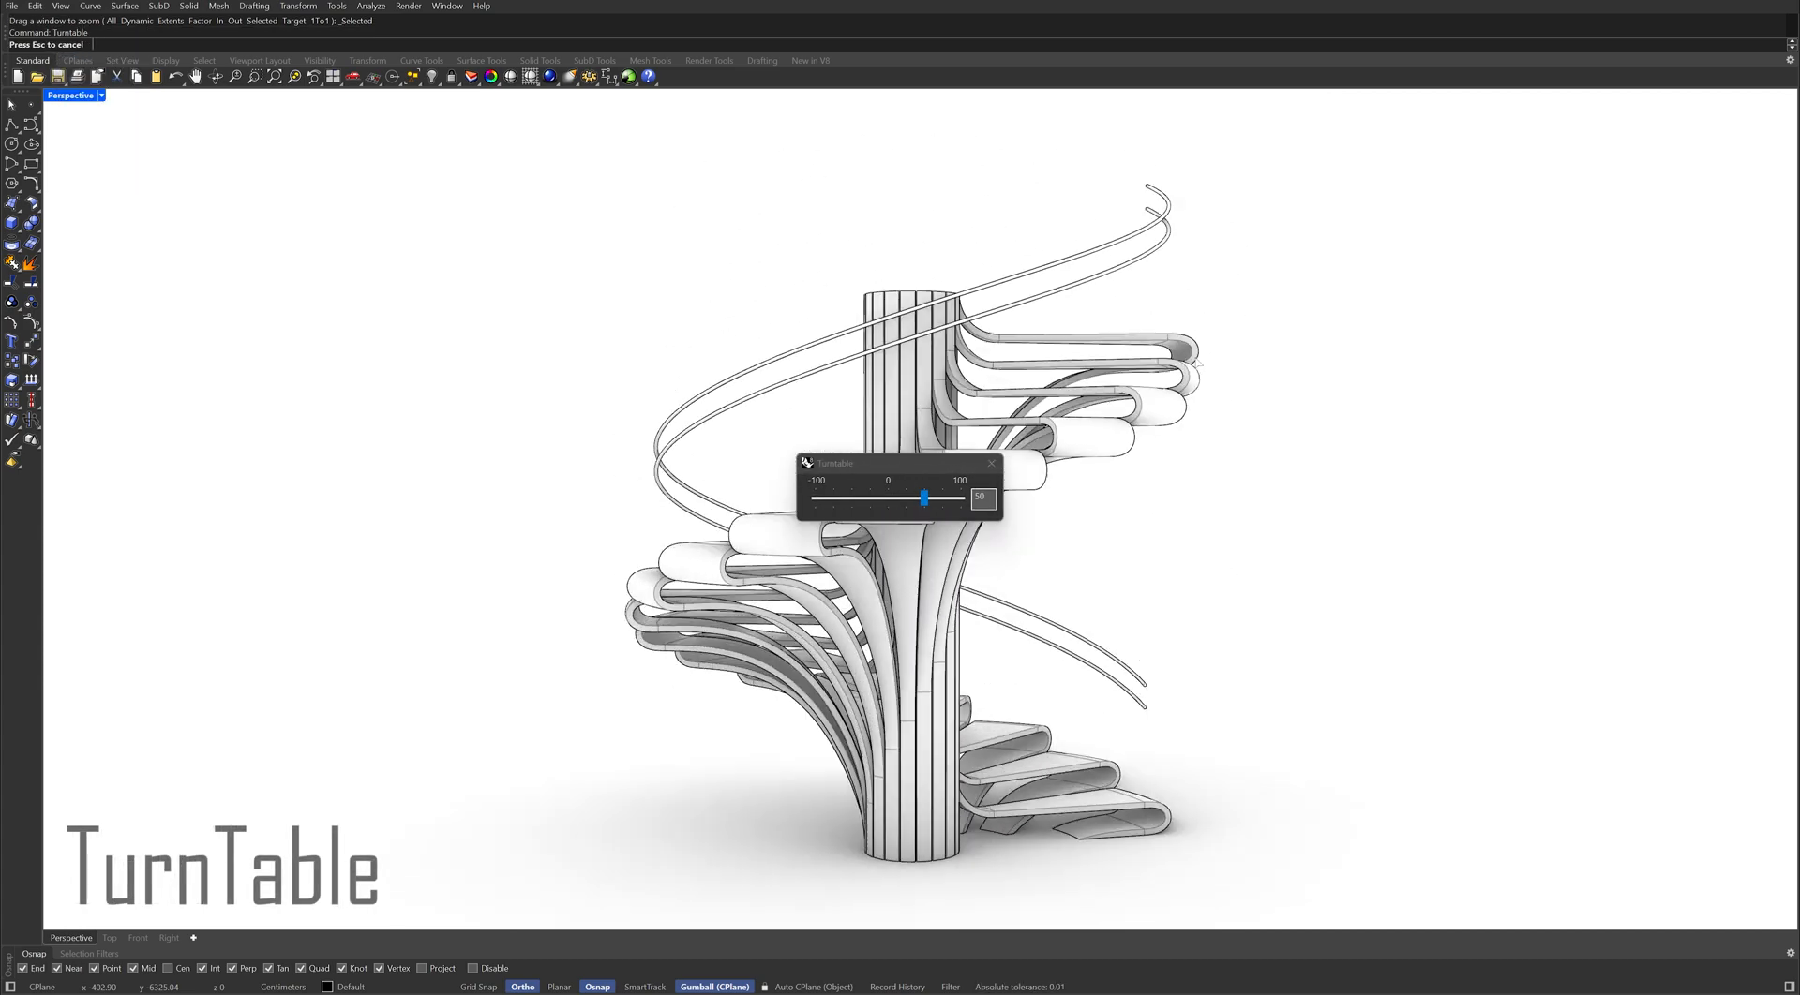
pyautogui.moveTo(922, 495); pyautogui.dragTo(921, 499)
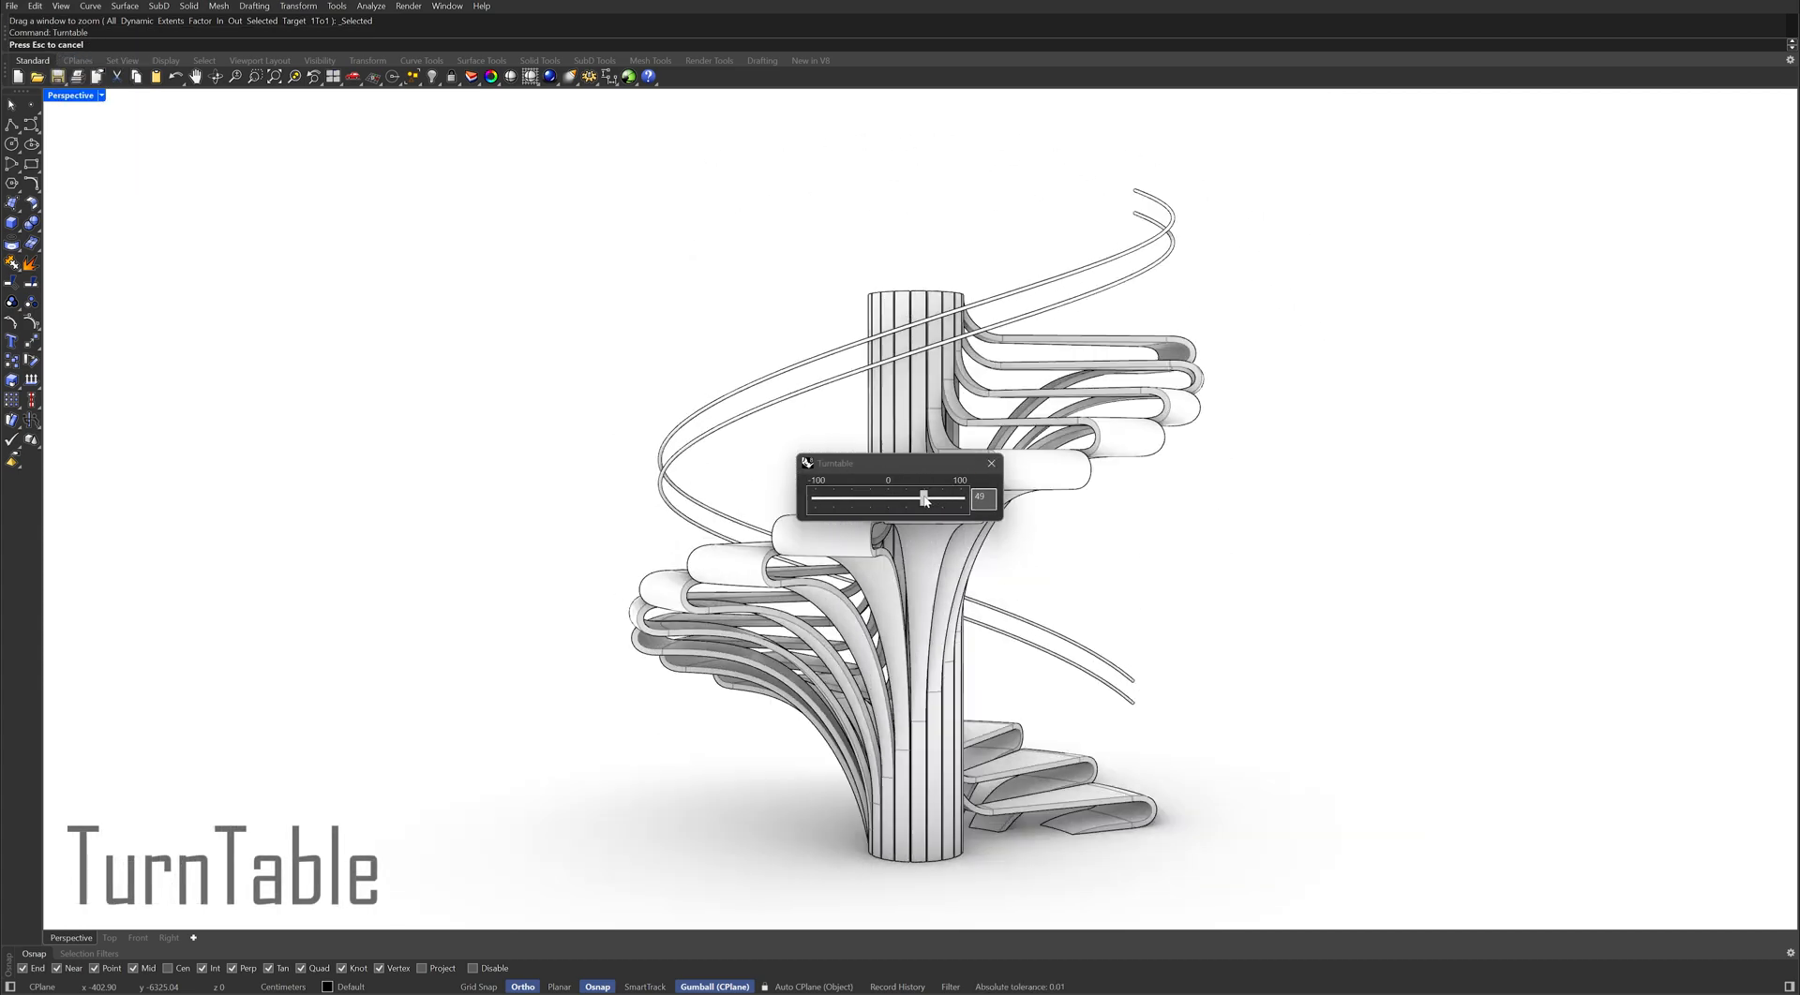
pyautogui.moveTo(922, 499); pyautogui.dragTo(905, 499)
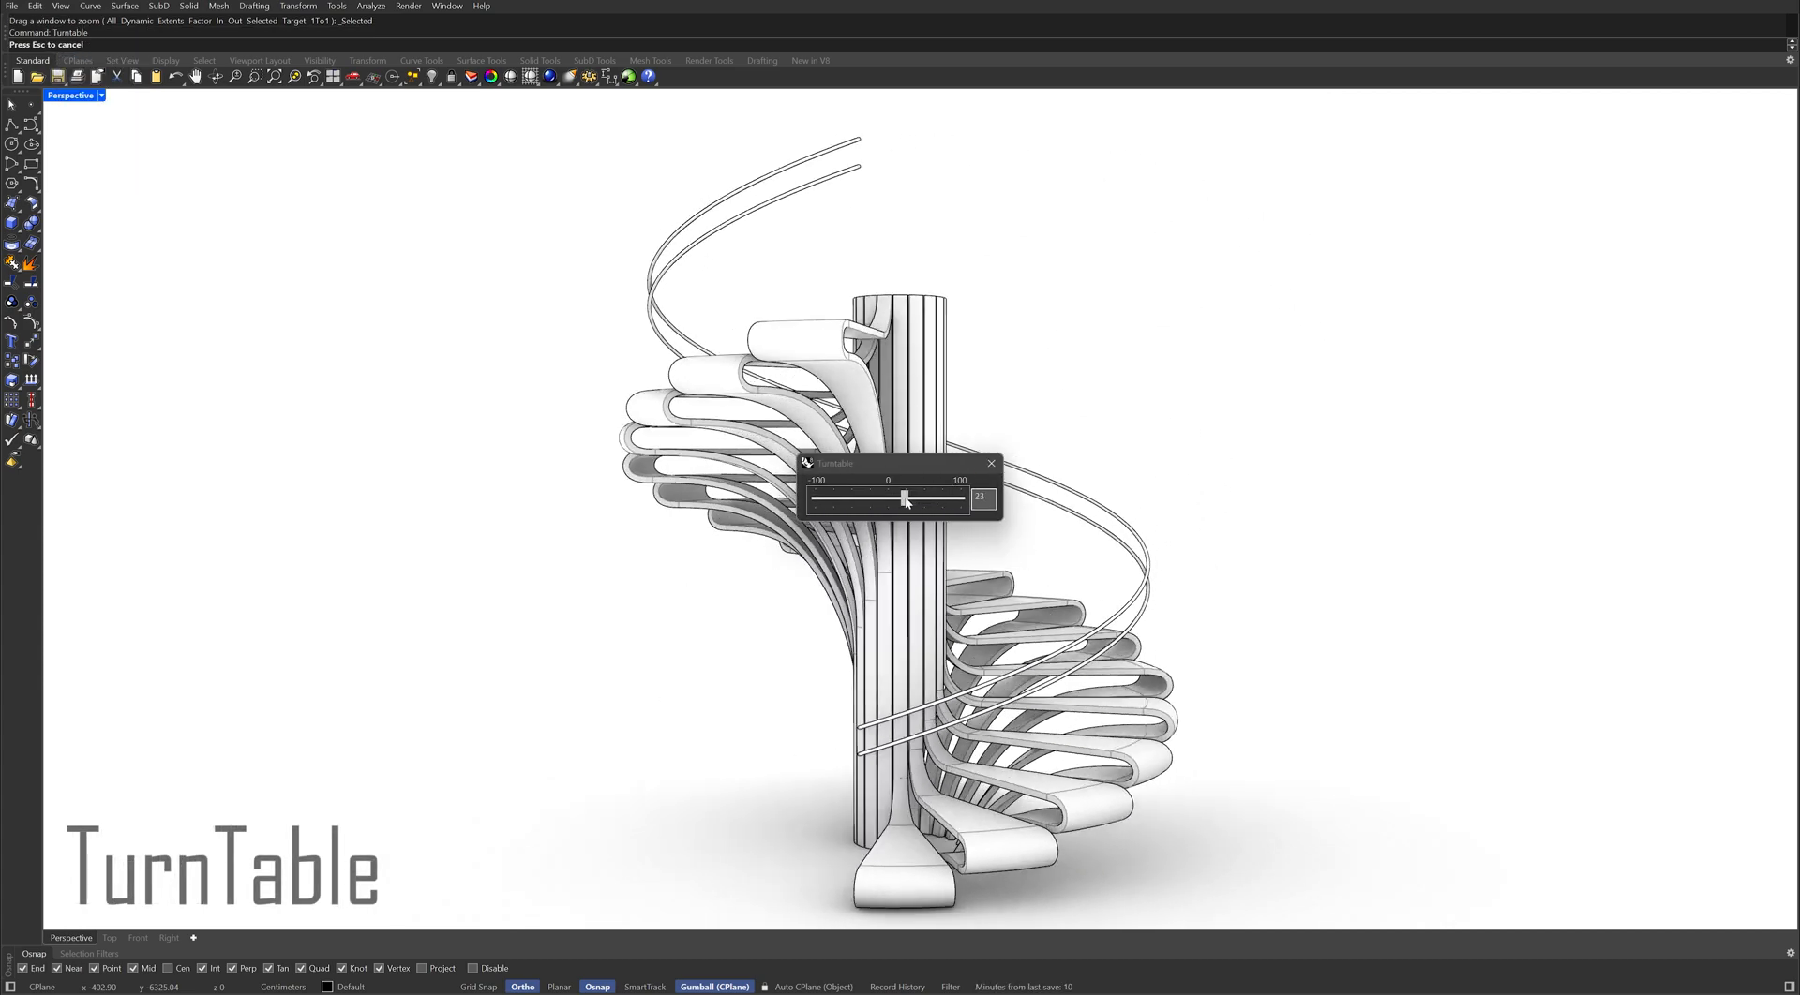